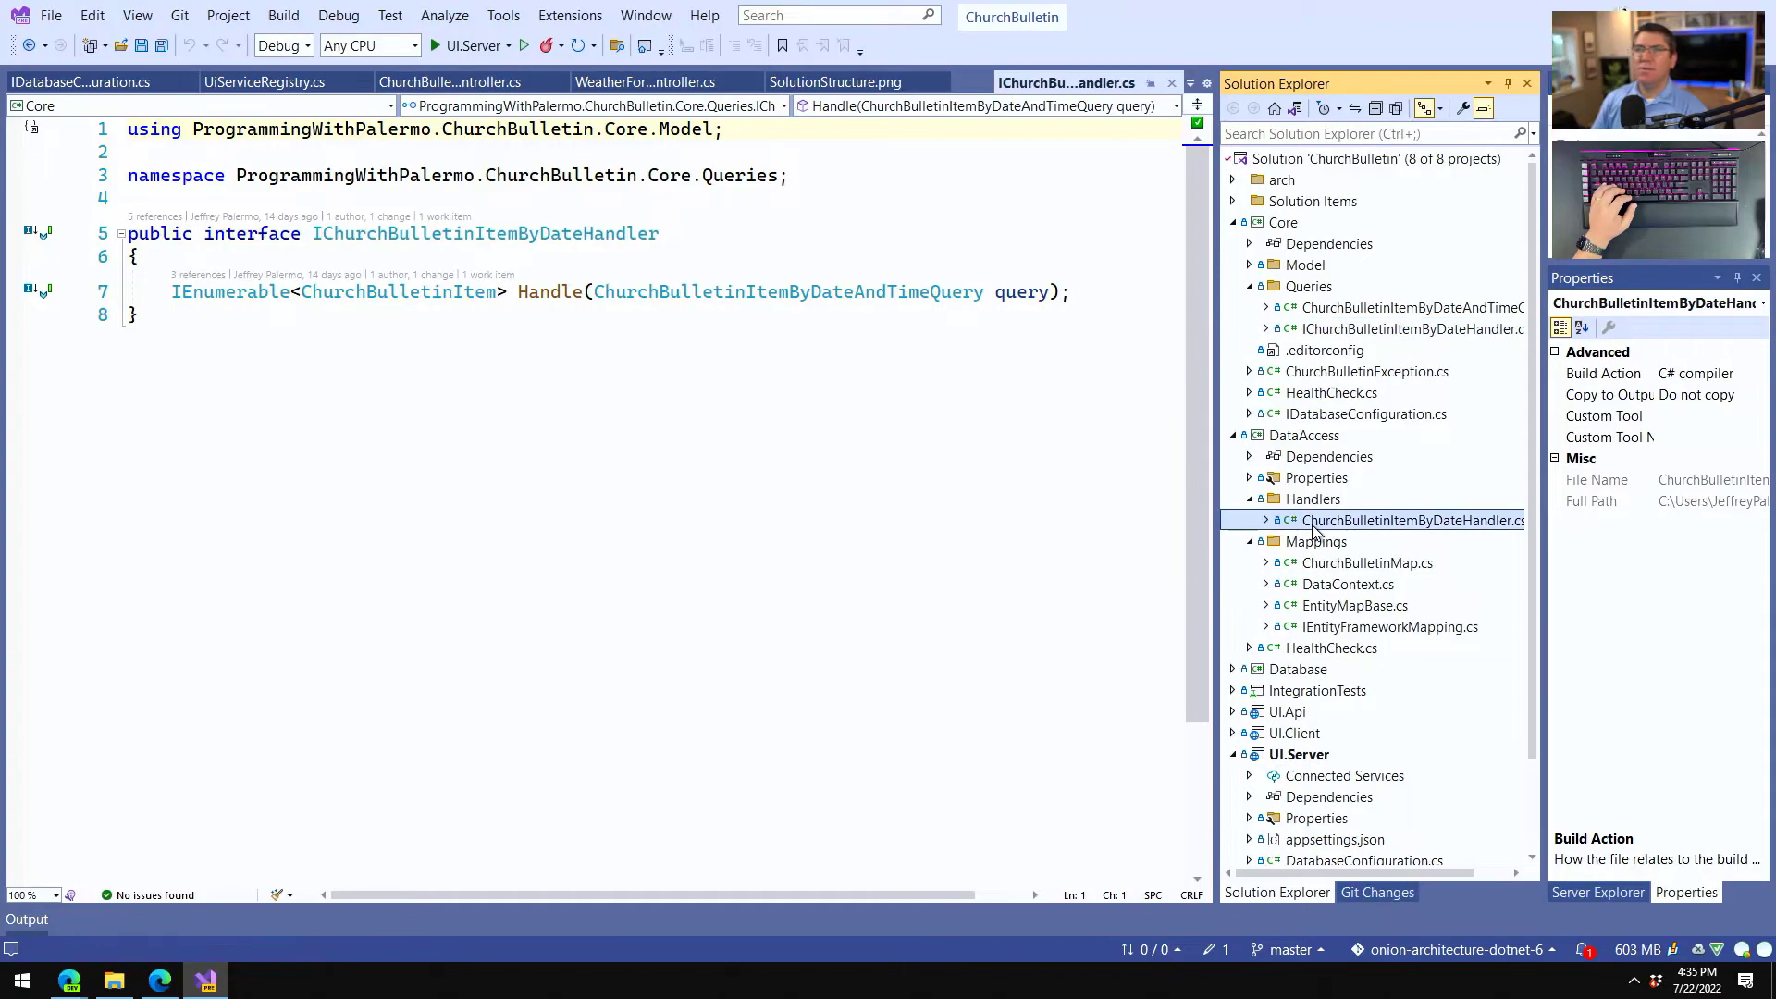
Open UiServiceRegistry.cs and point out the "API" health check name on line 28.
{"action": "double_click", "coordinate": [1414, 520]}
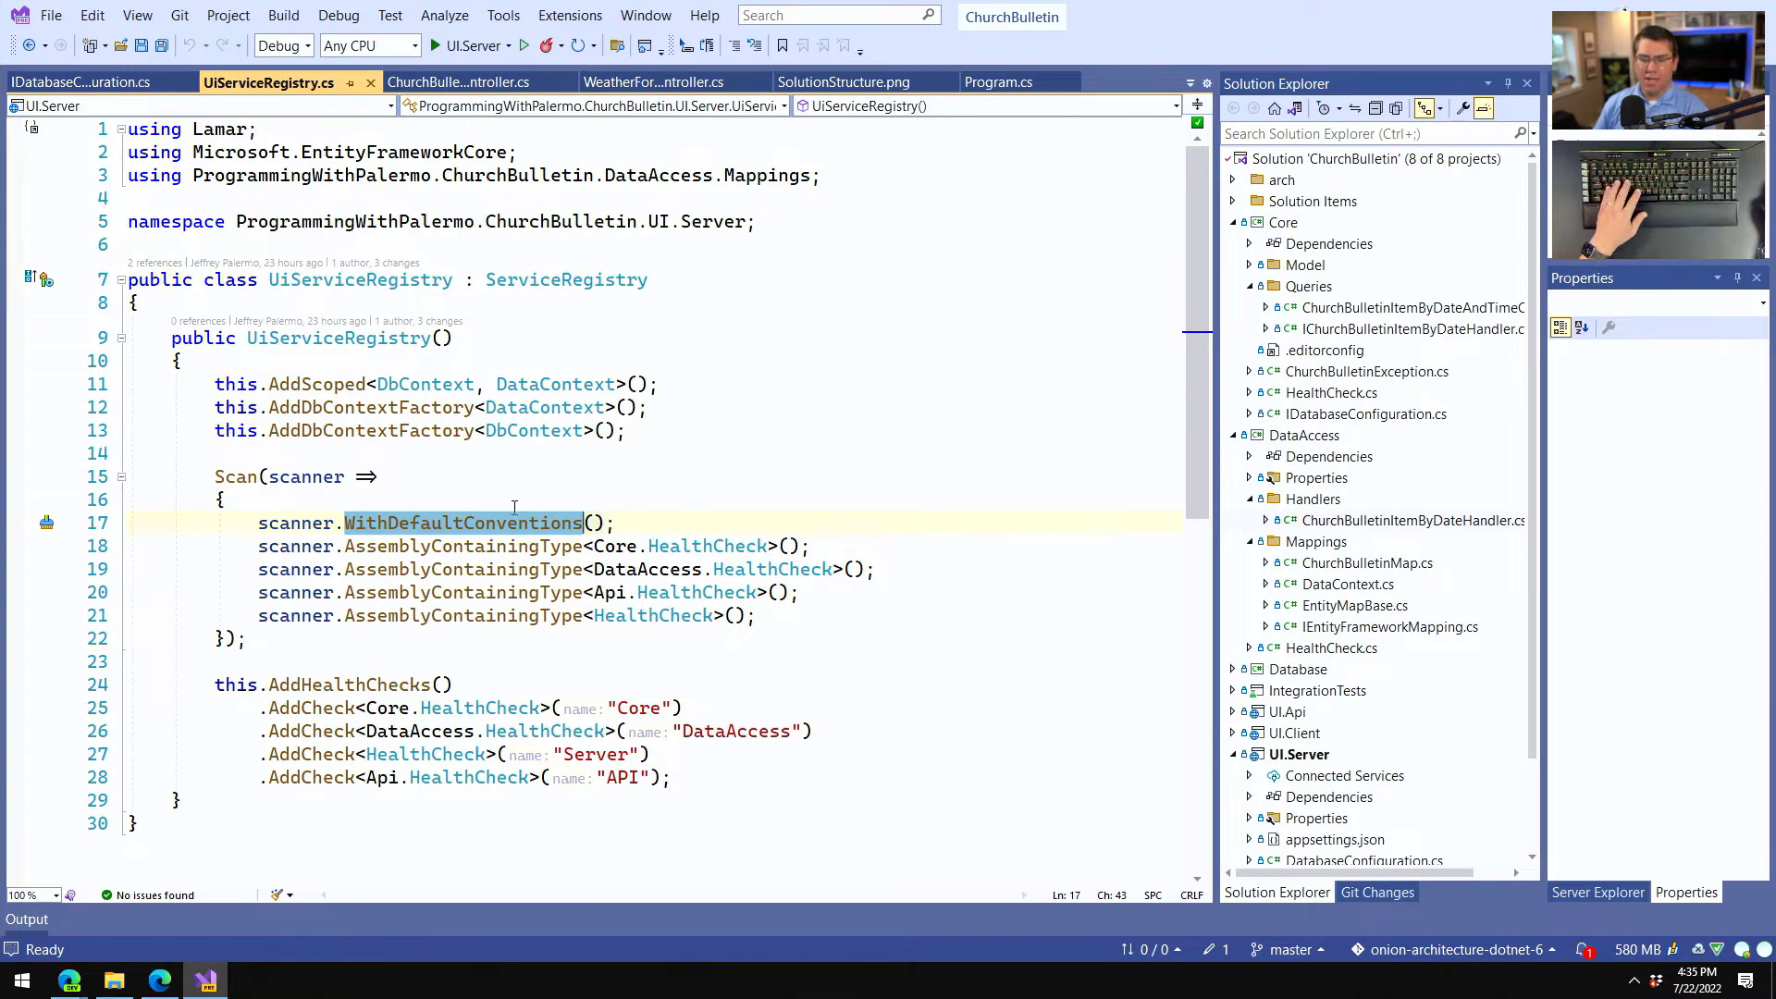
{"action": "mouse_move", "coordinate": [748, 485]}
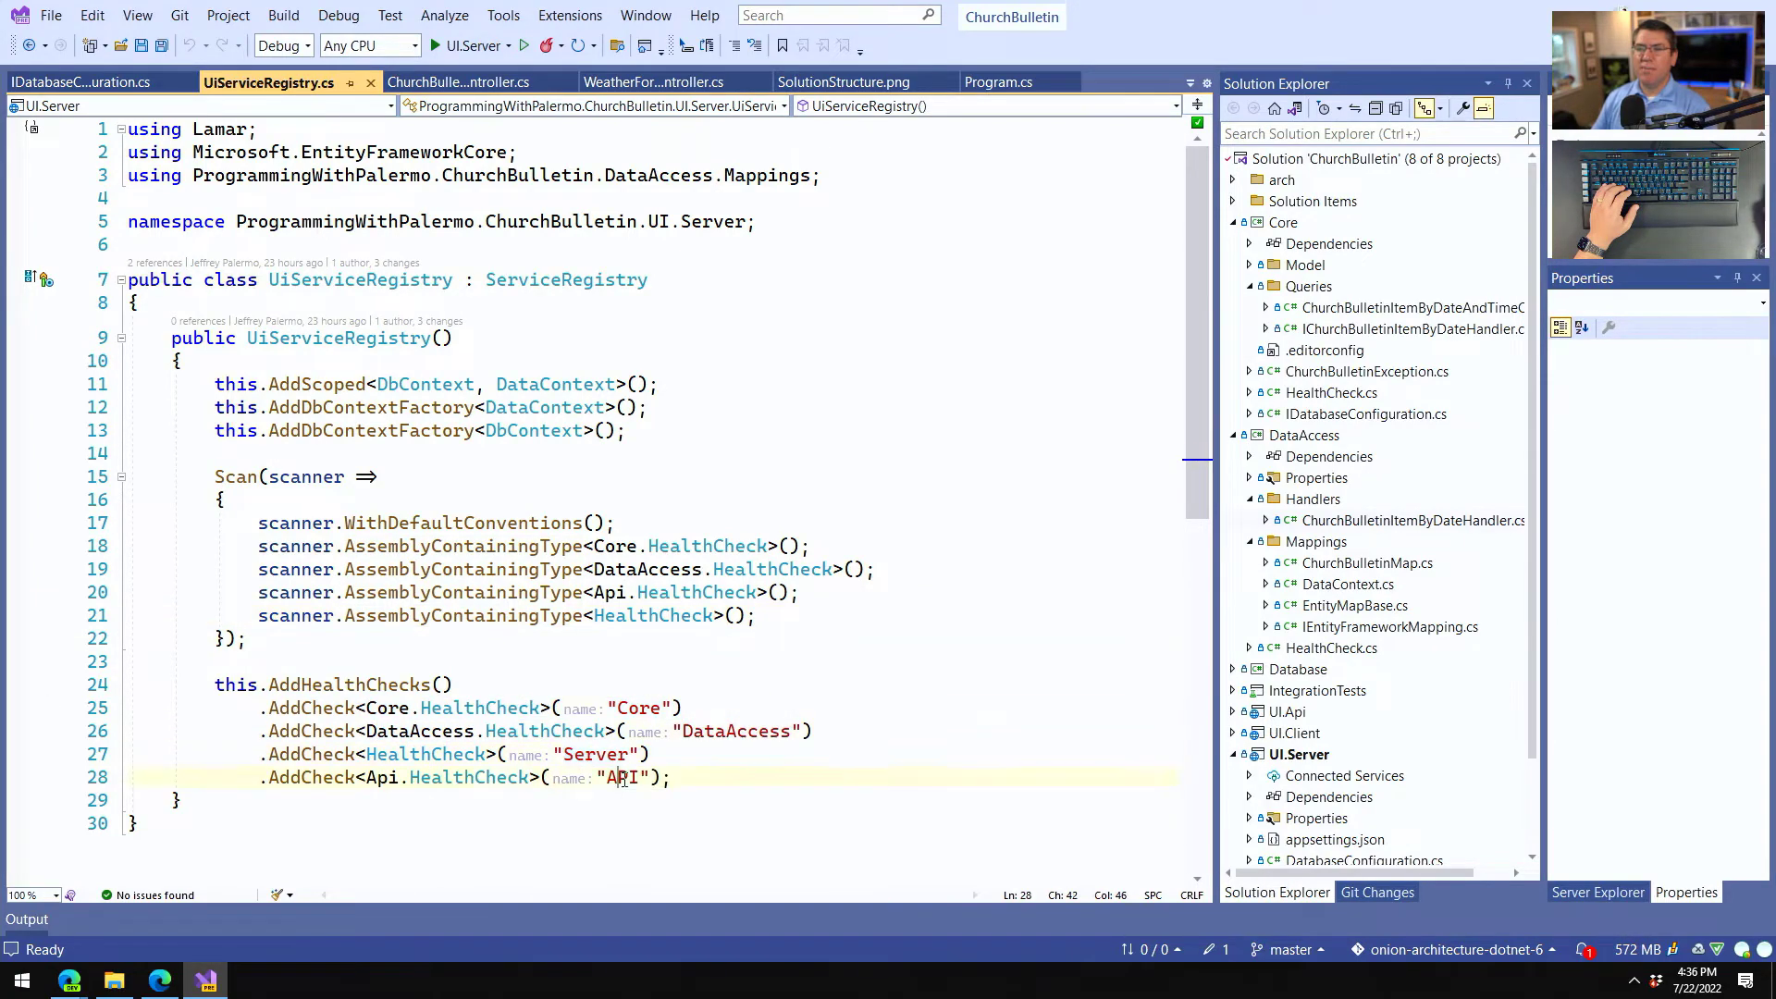
{"action": "double_click", "coordinate": [622, 779]}
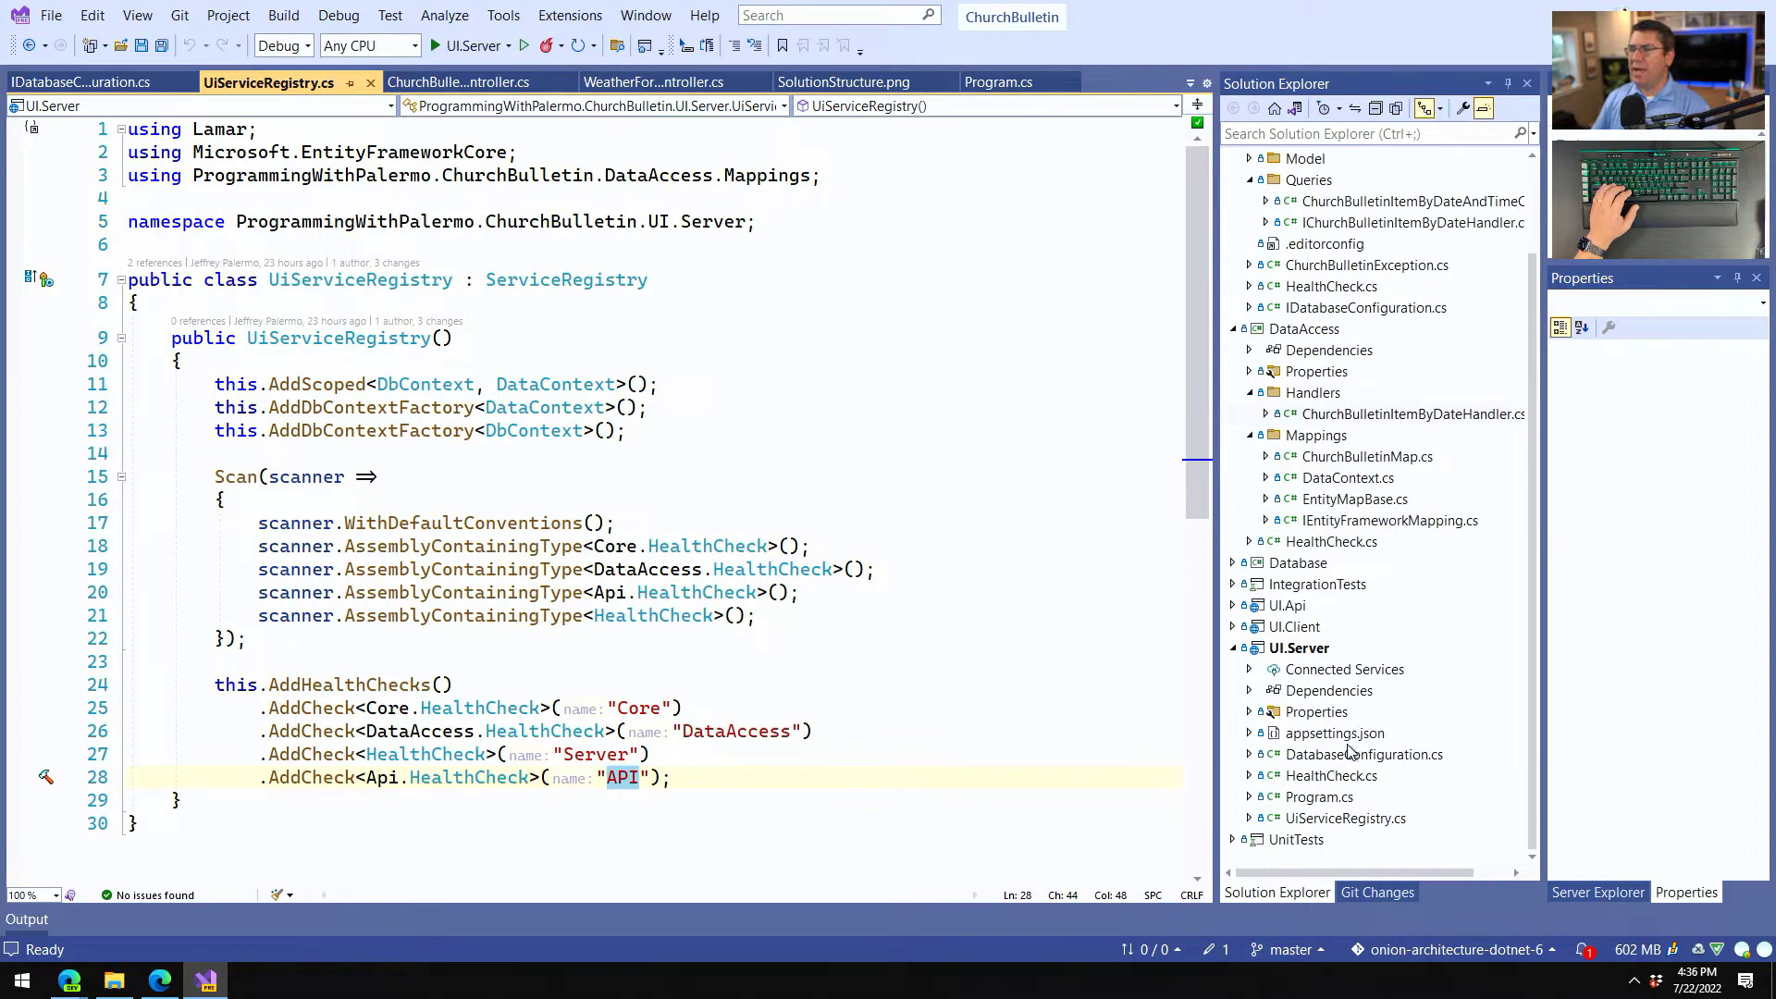
Review Program.cs where HealthCheckService is resolved and CheckHealthAsync runs at startup.
{"action": "left_click", "coordinate": [1319, 796]}
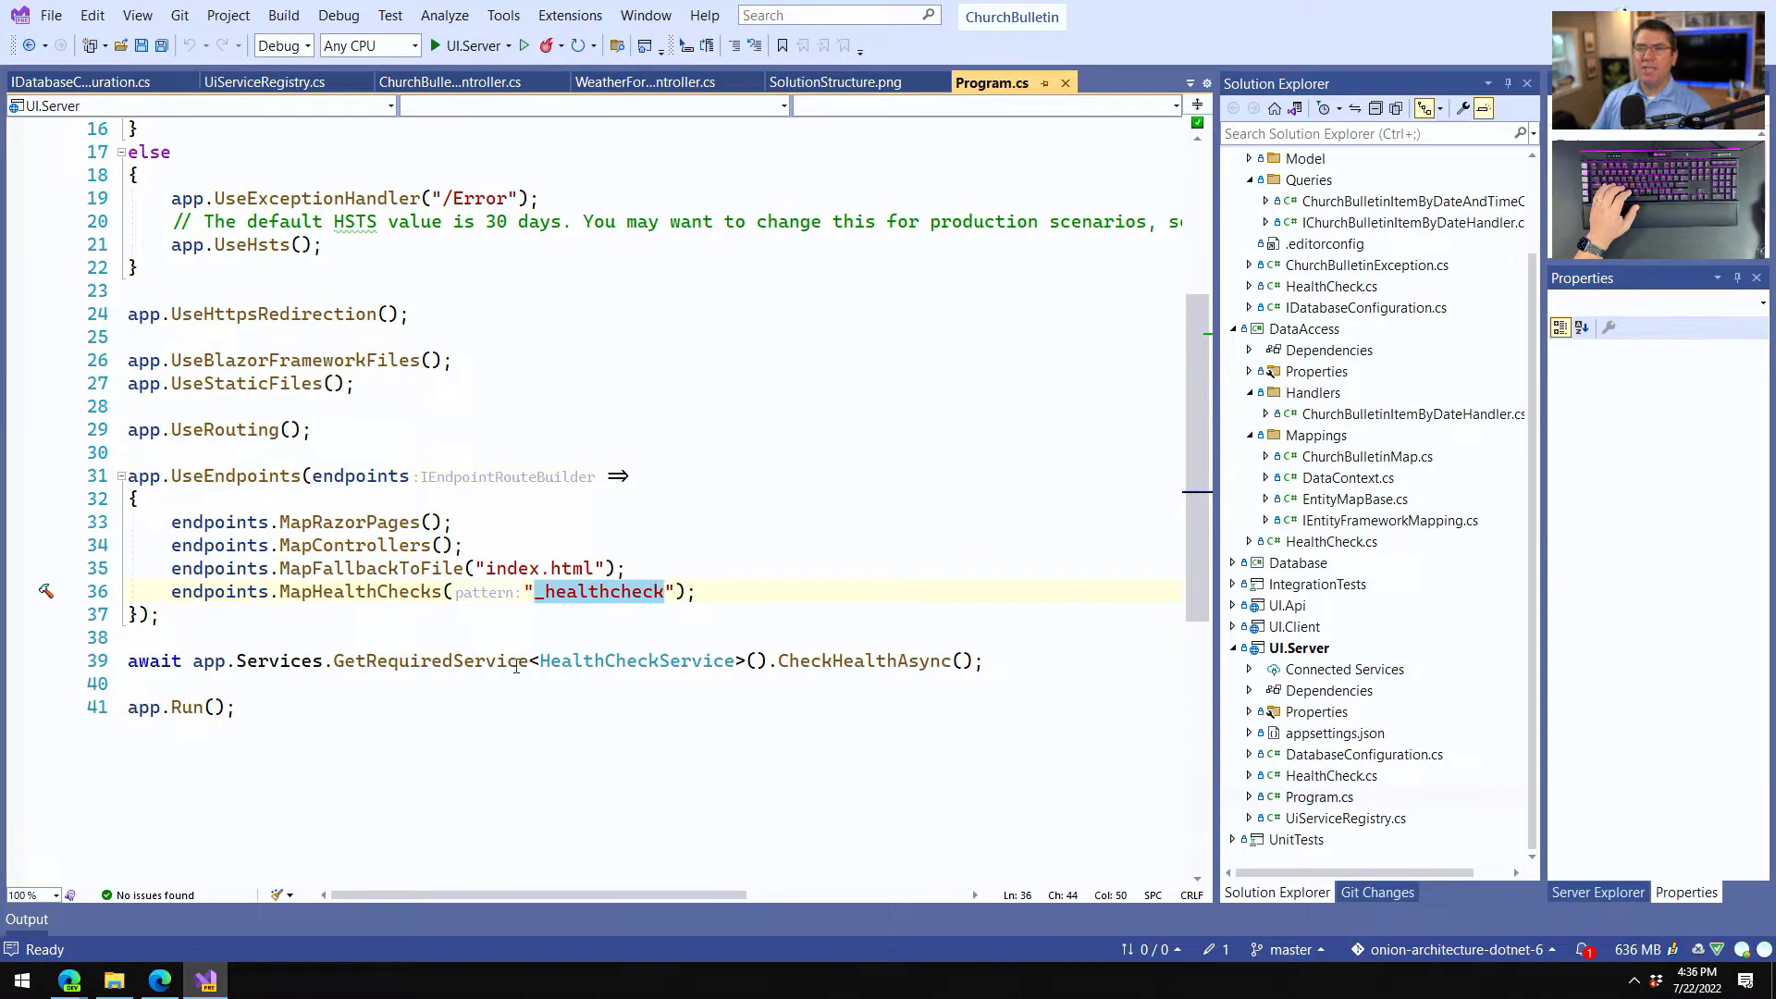
{"action": "double_click", "coordinate": [636, 660]}
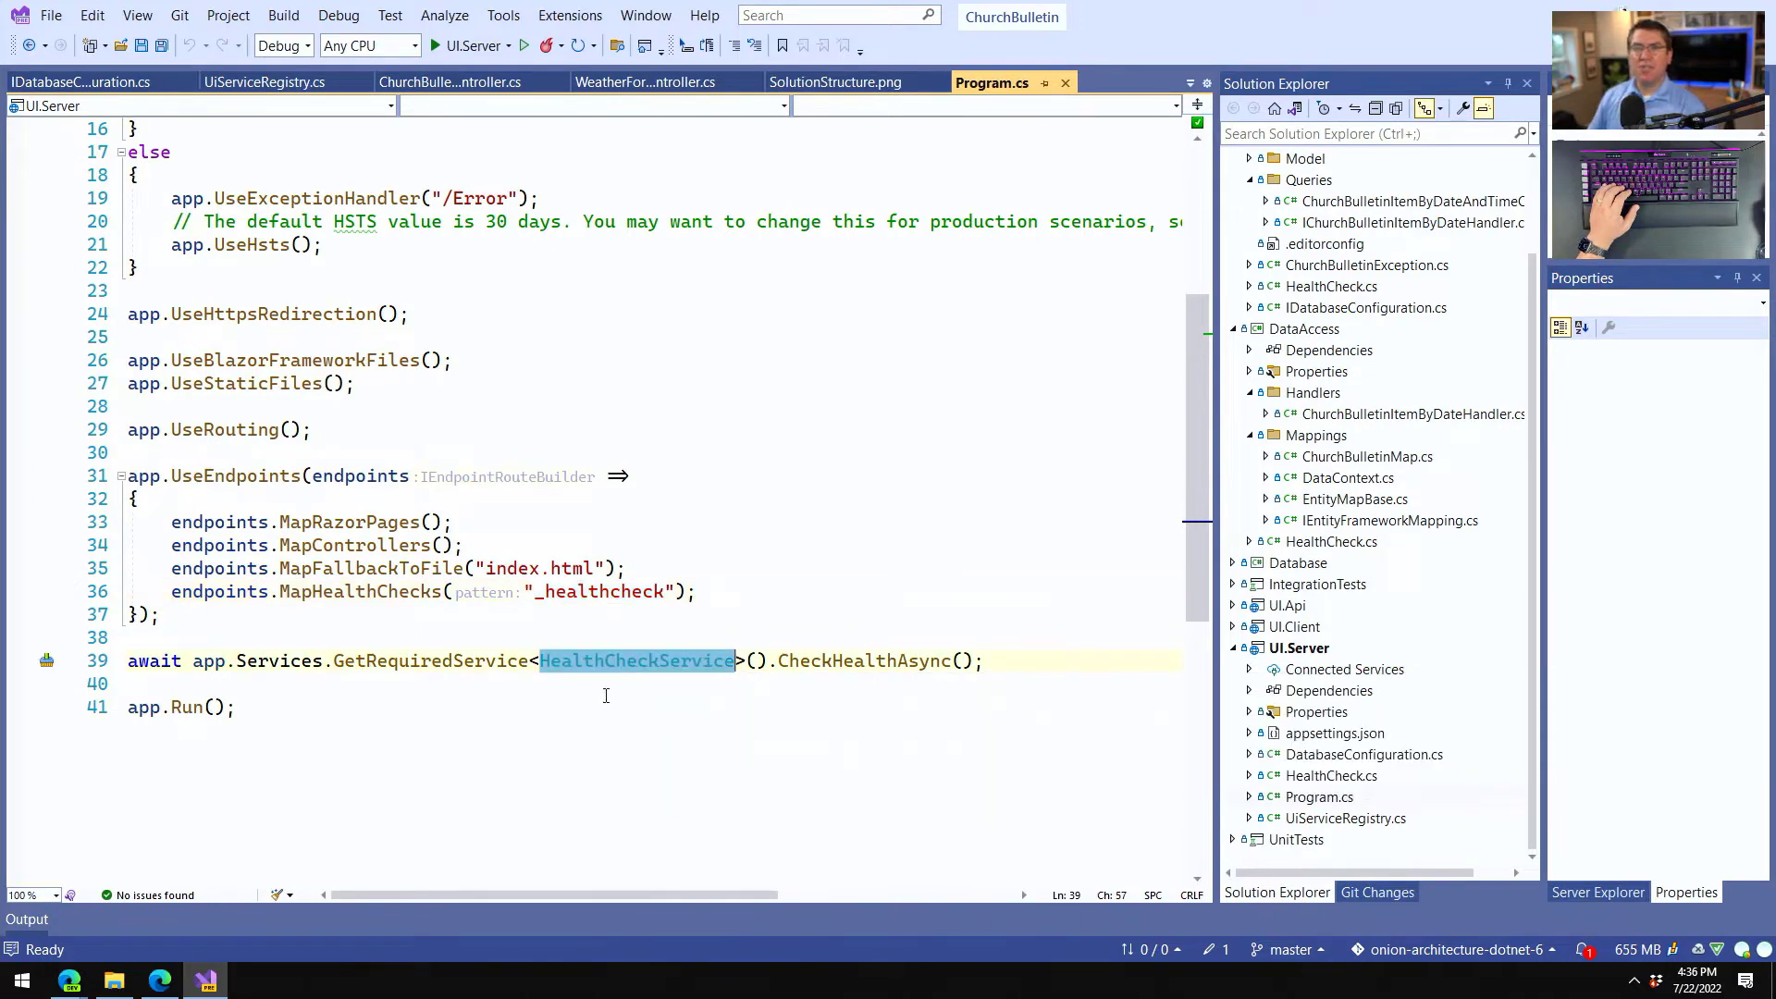
{"action": "double_click", "coordinate": [864, 661]}
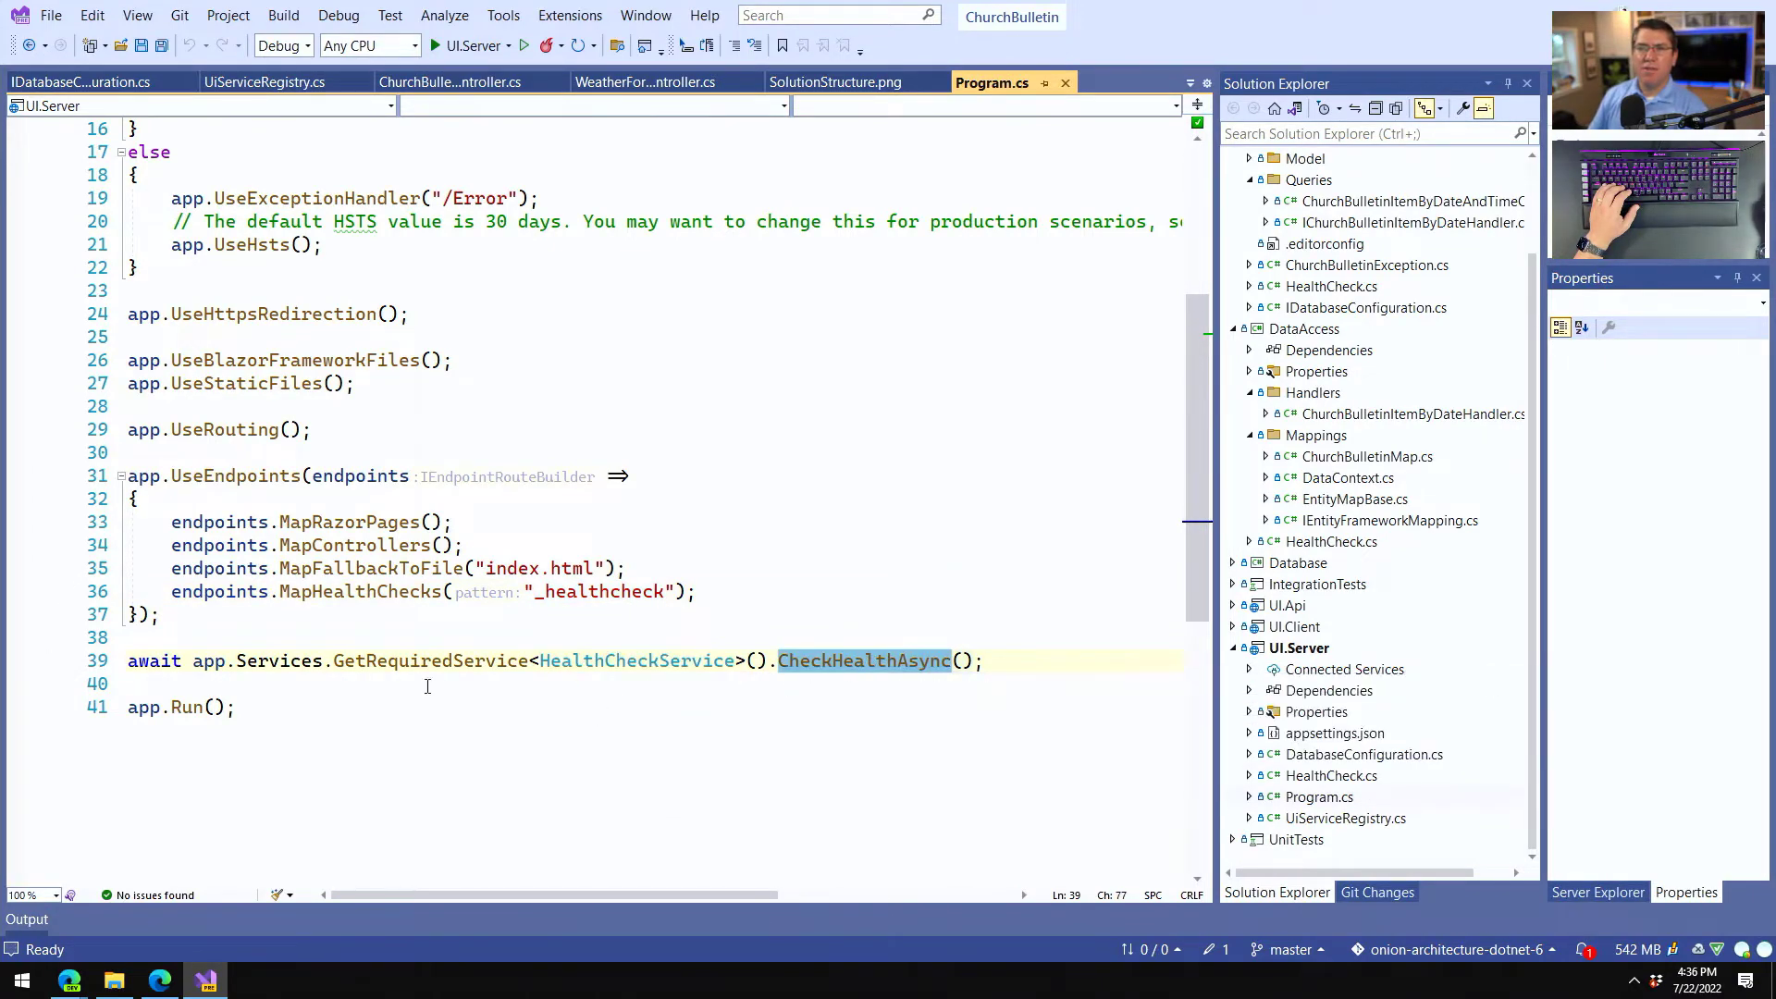
Open the DataAccess HealthCheck class that tests database connectivity.
{"action": "left_click", "coordinate": [235, 707]}
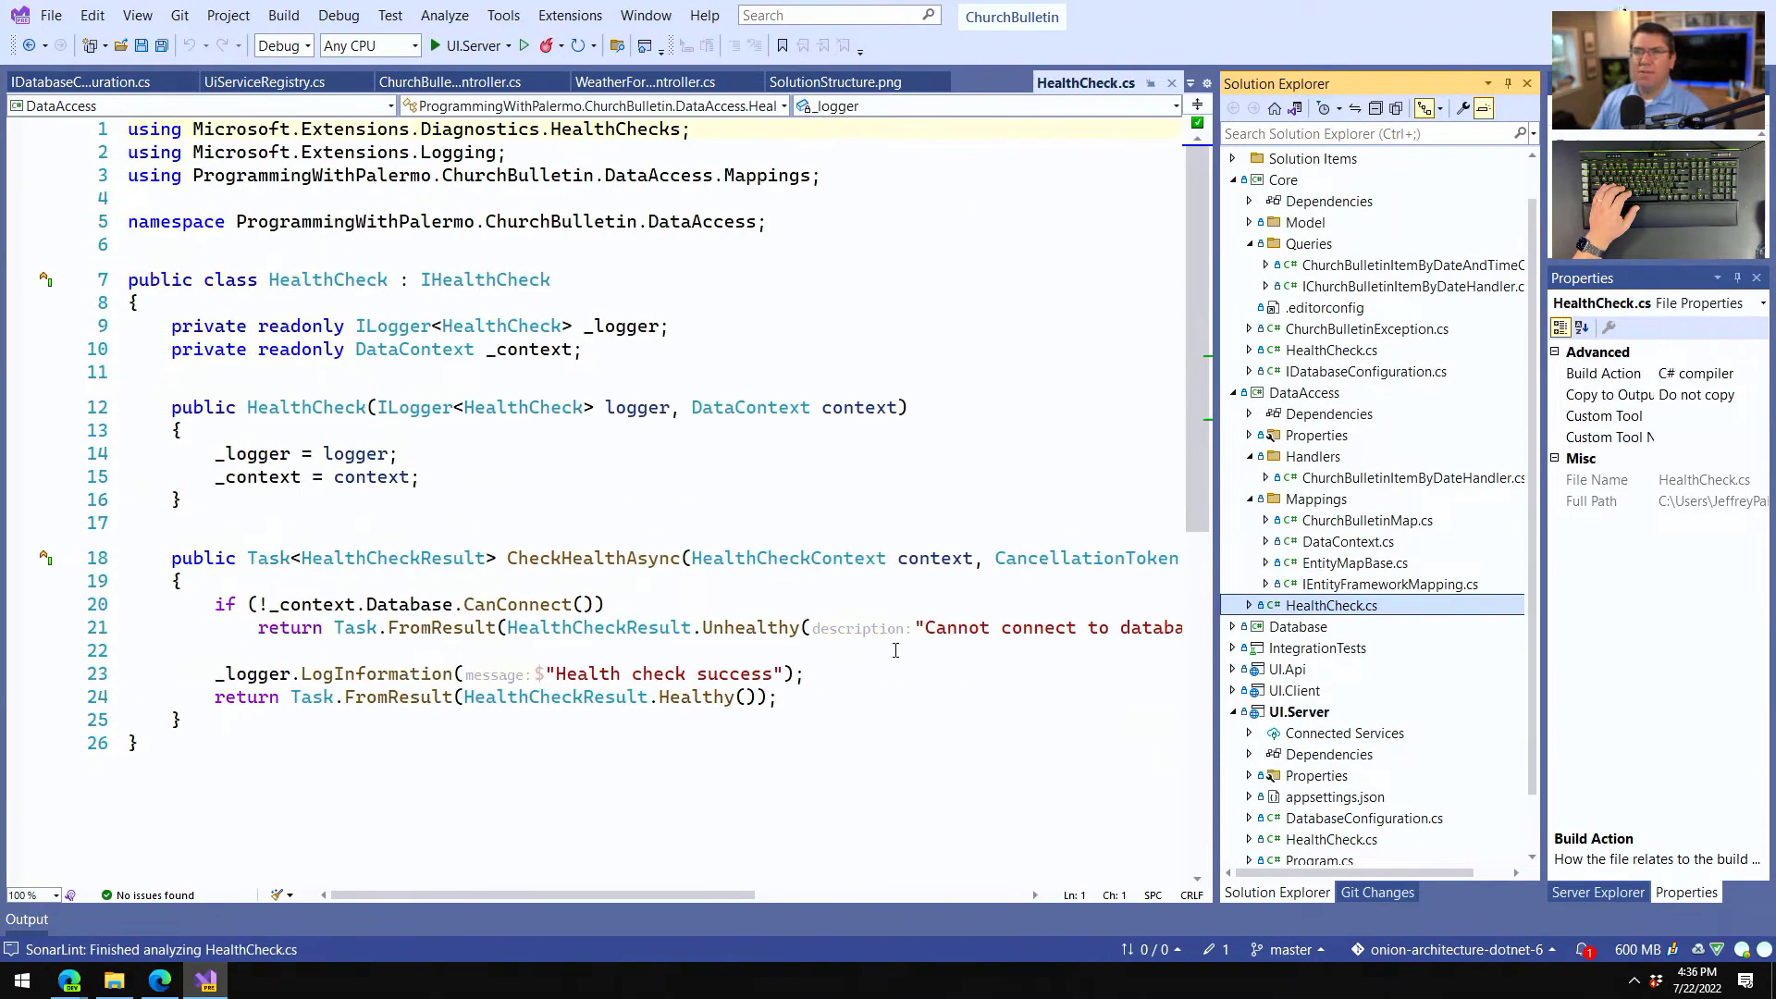
{"action": "double_click", "coordinate": [415, 407]}
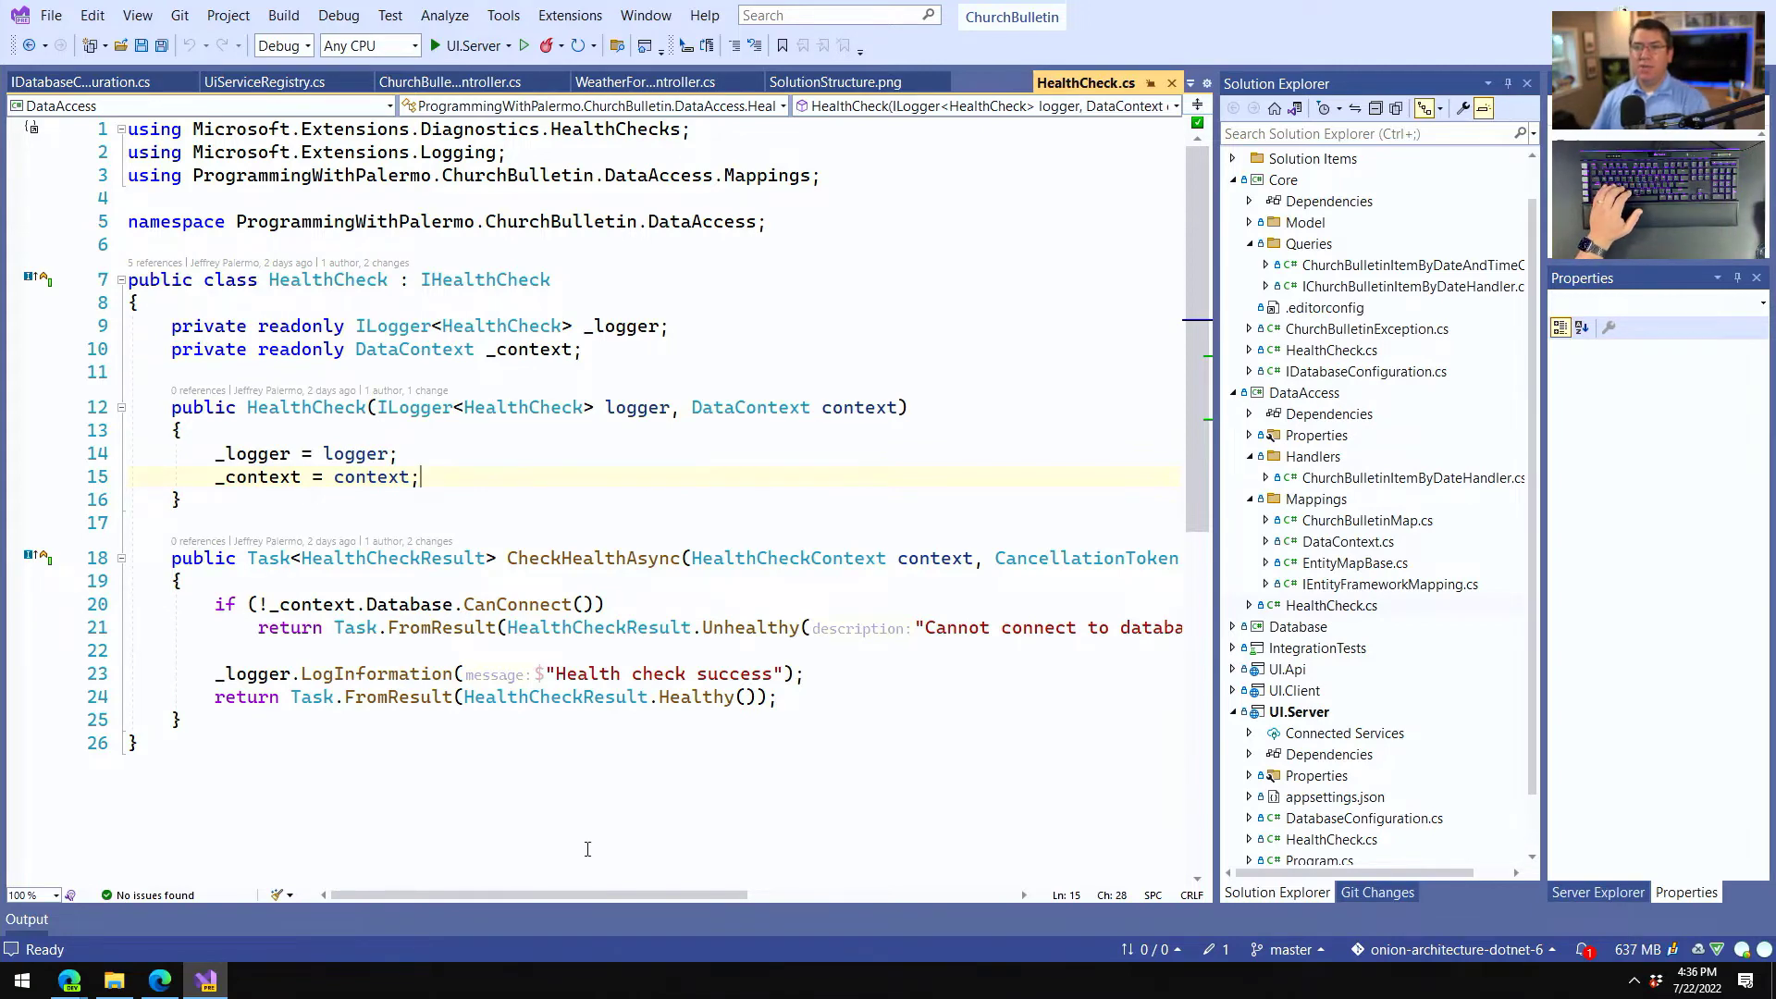
{"action": "mouse_move", "coordinate": [320, 604]}
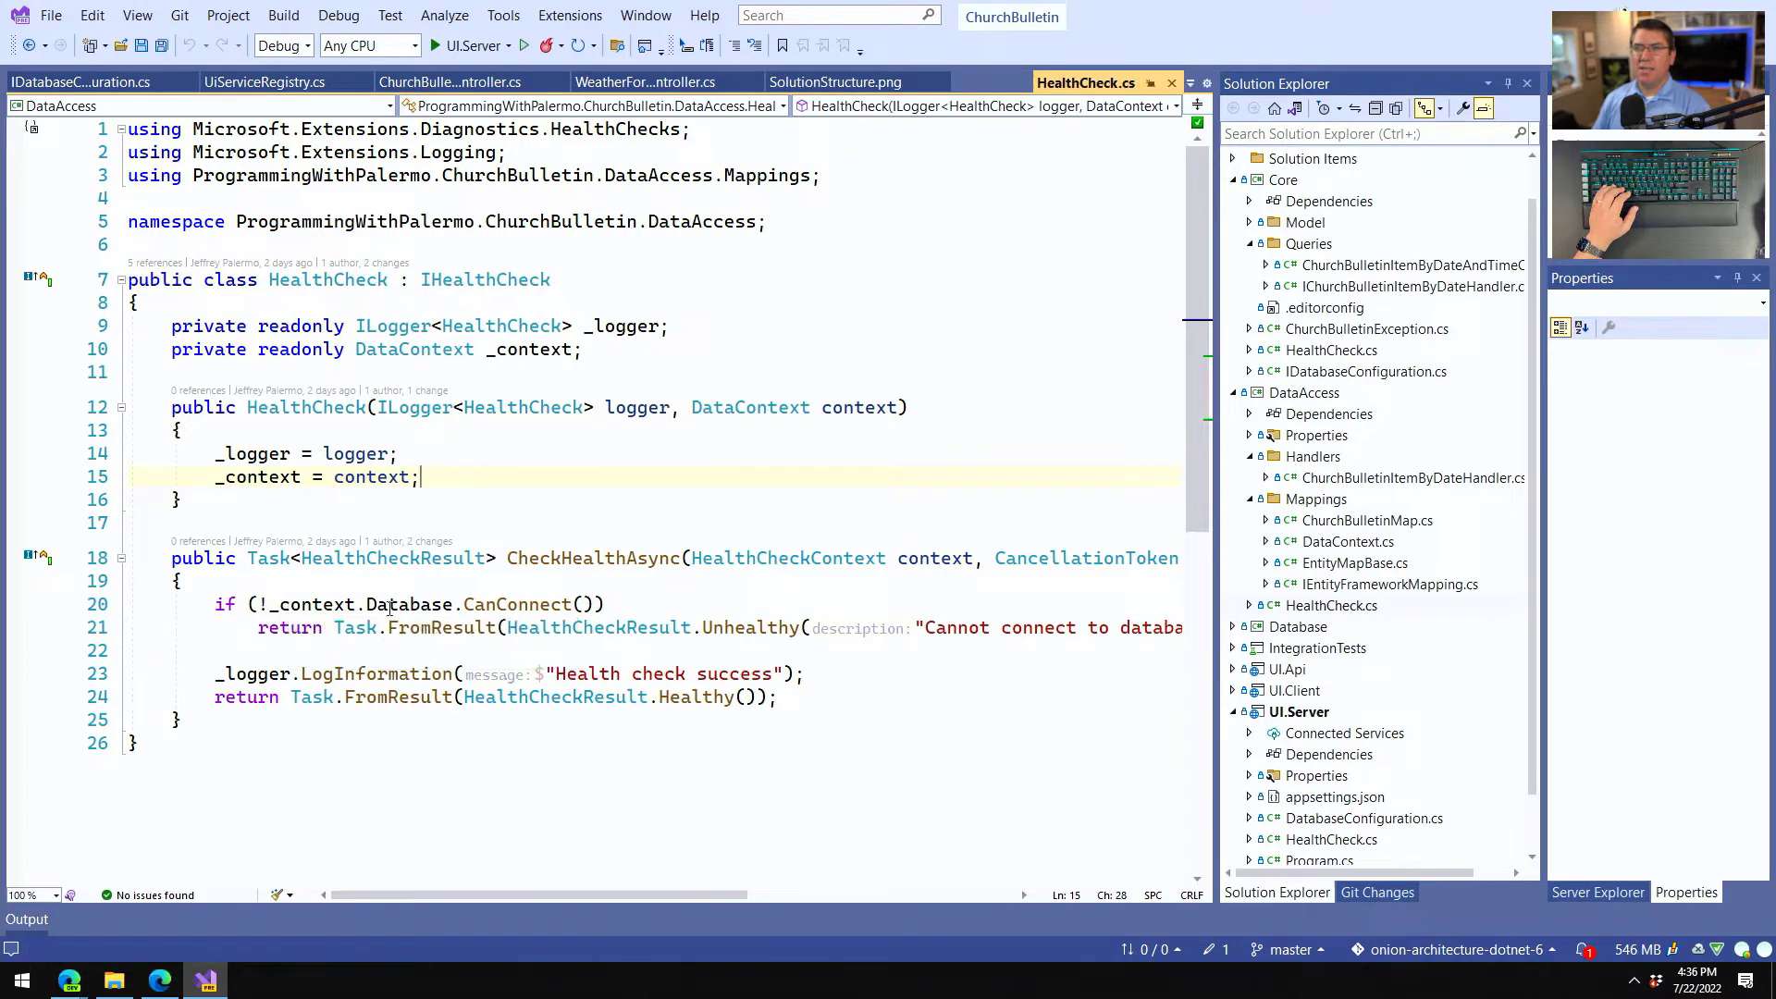
{"action": "mouse_move", "coordinate": [407, 603]}
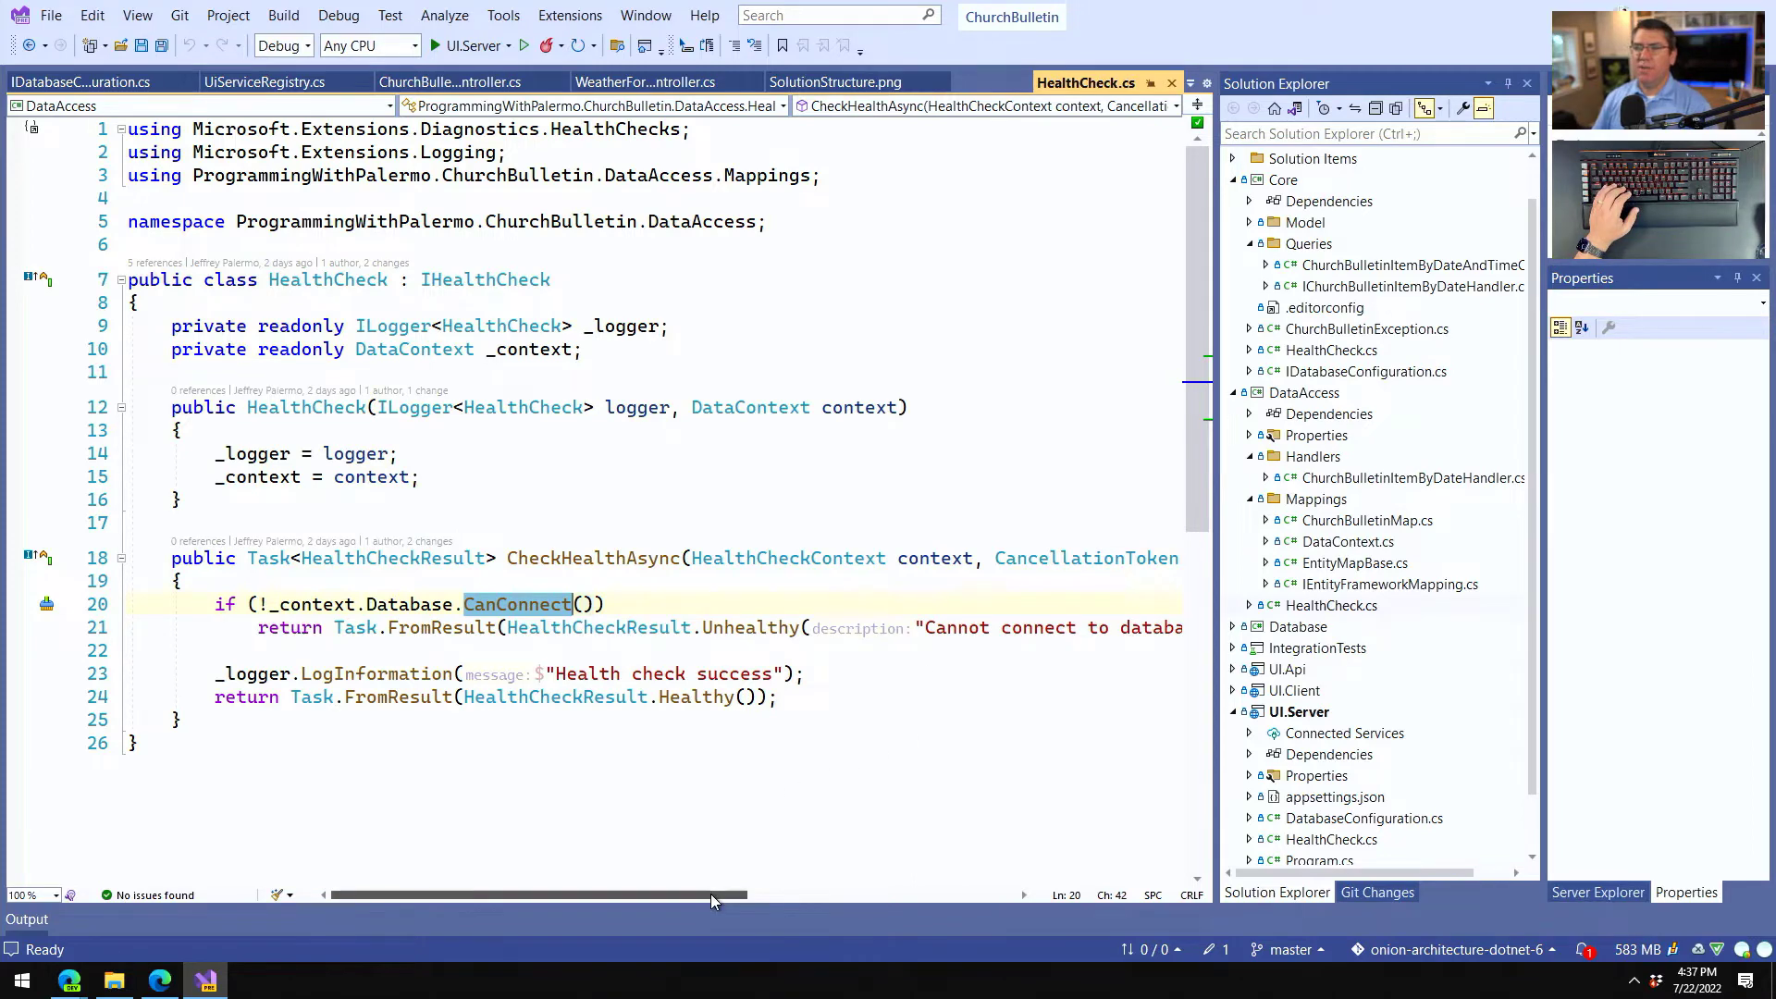
{"action": "scroll", "scroll_direction": "right", "scroll_amount": 3}
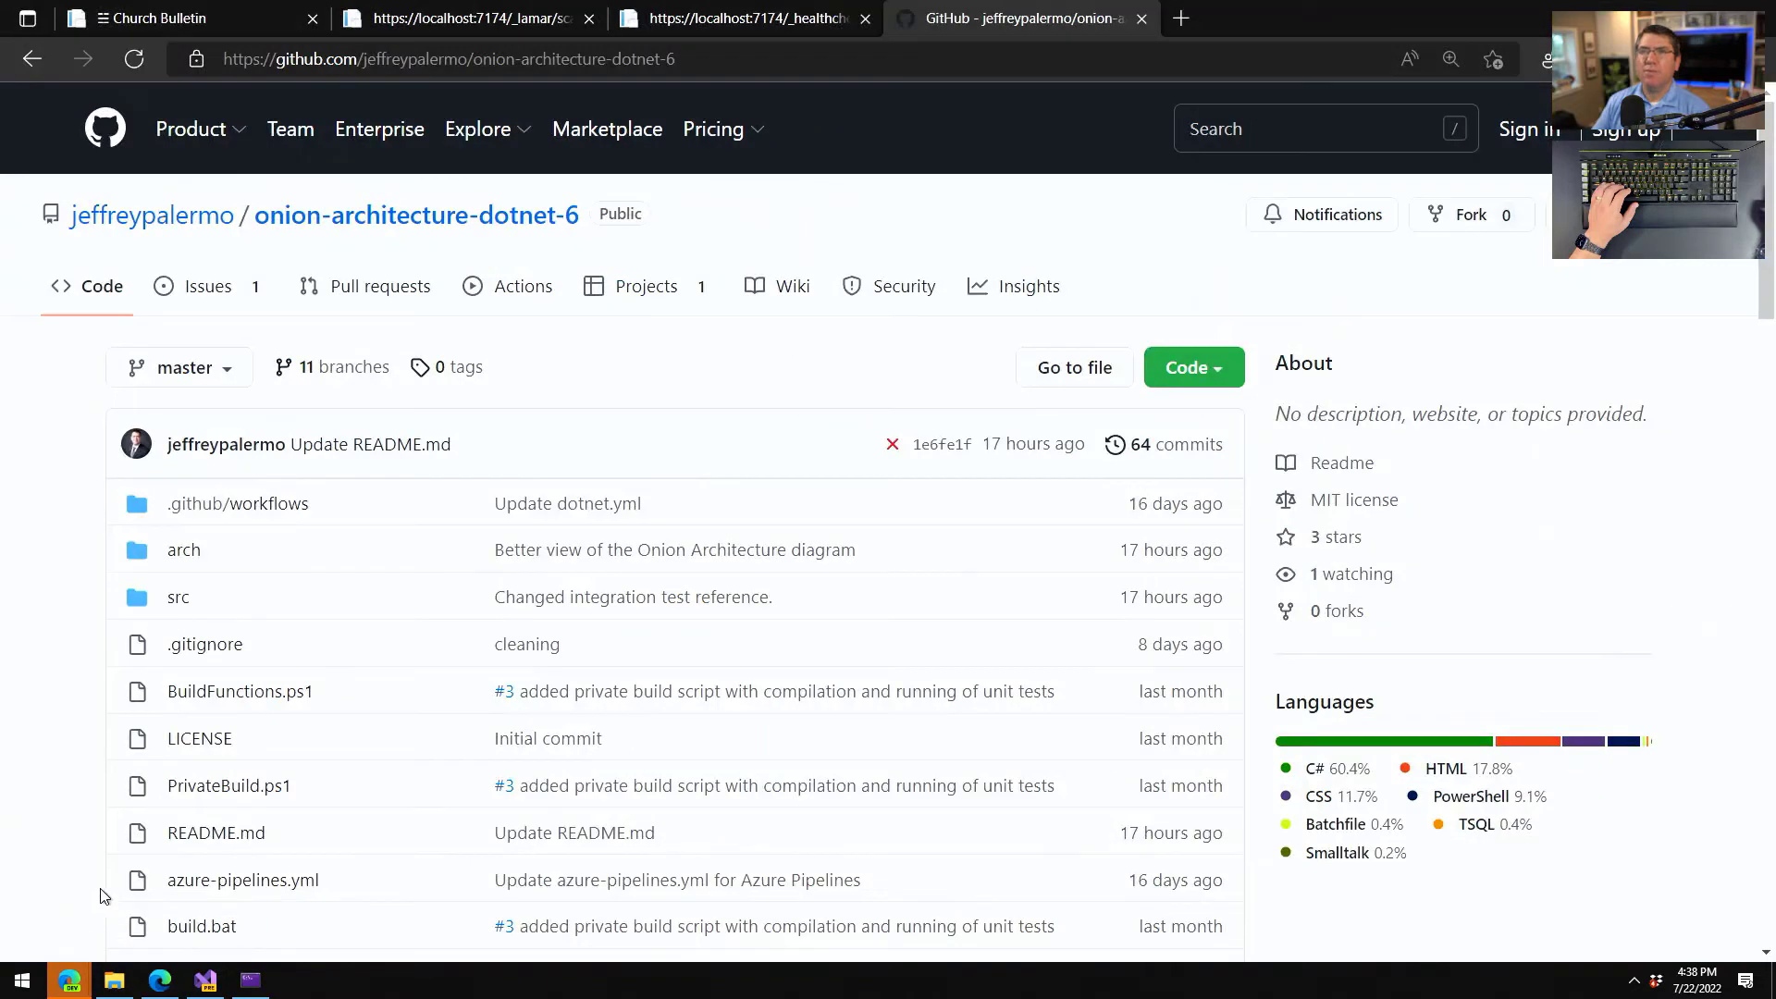
Browse the running Church Bulletin app's Home, Fetch data and Fetch Church Bulletin pages.
{"action": "left_click", "coordinate": [171, 18]}
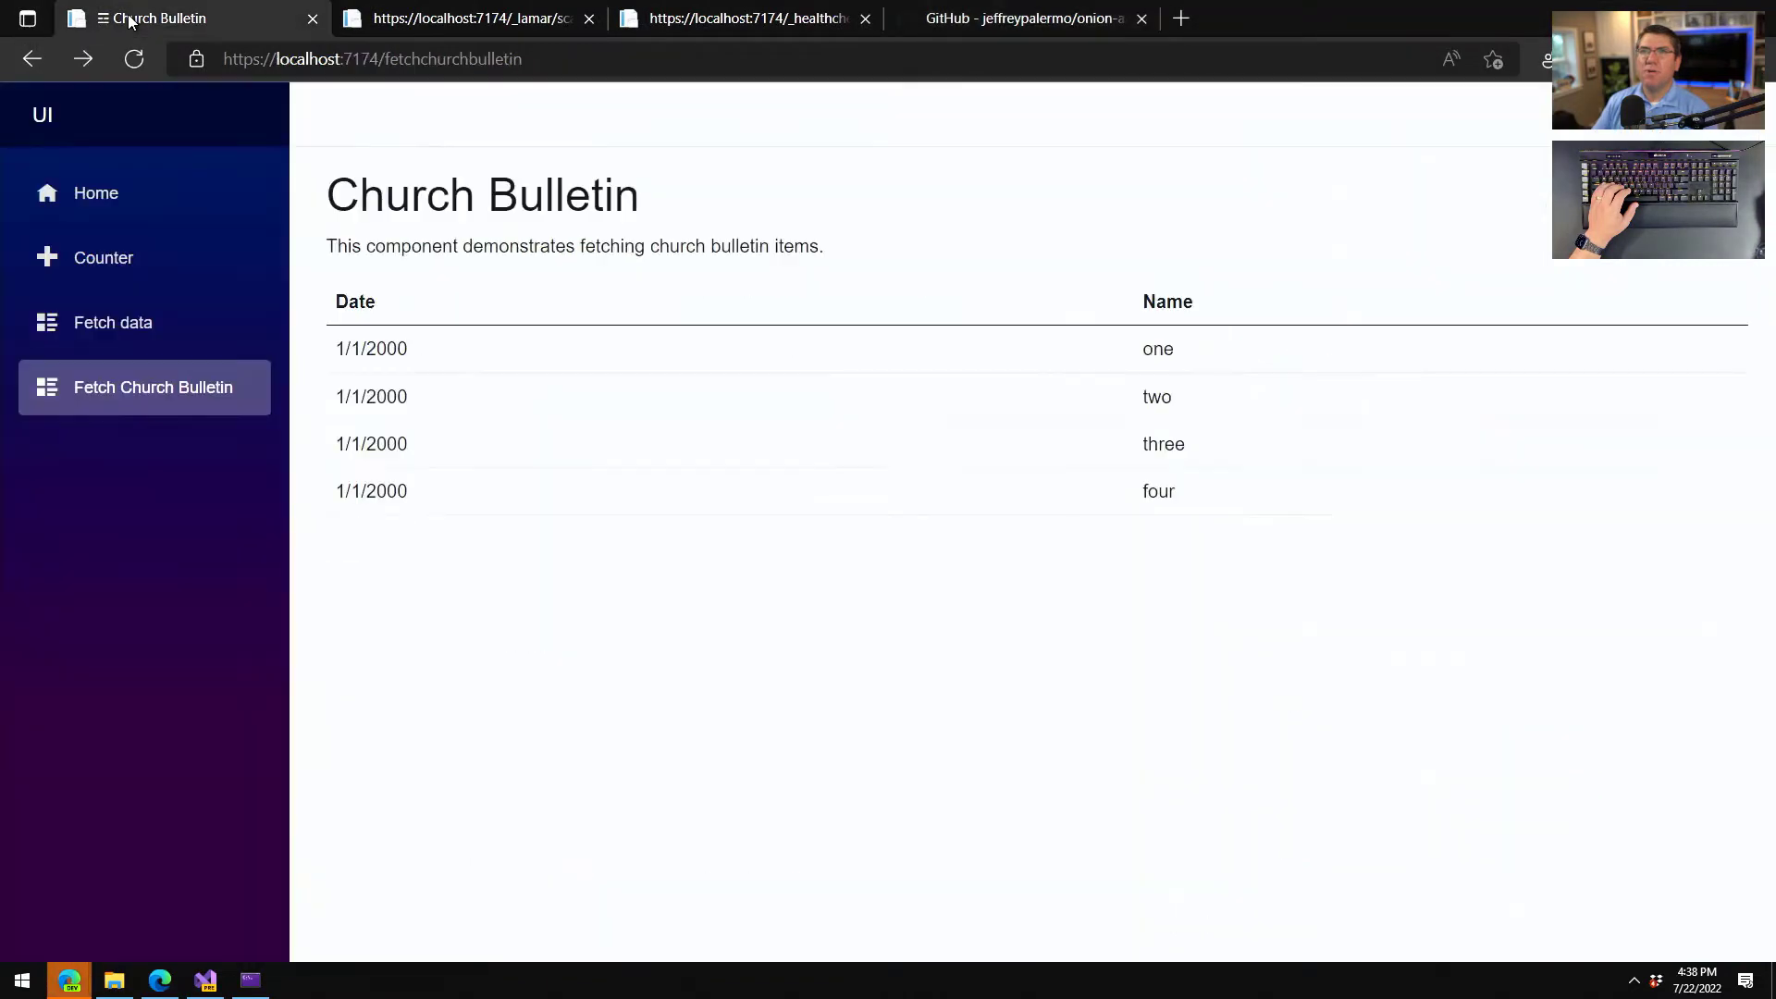
{"action": "left_click", "coordinate": [371, 59]}
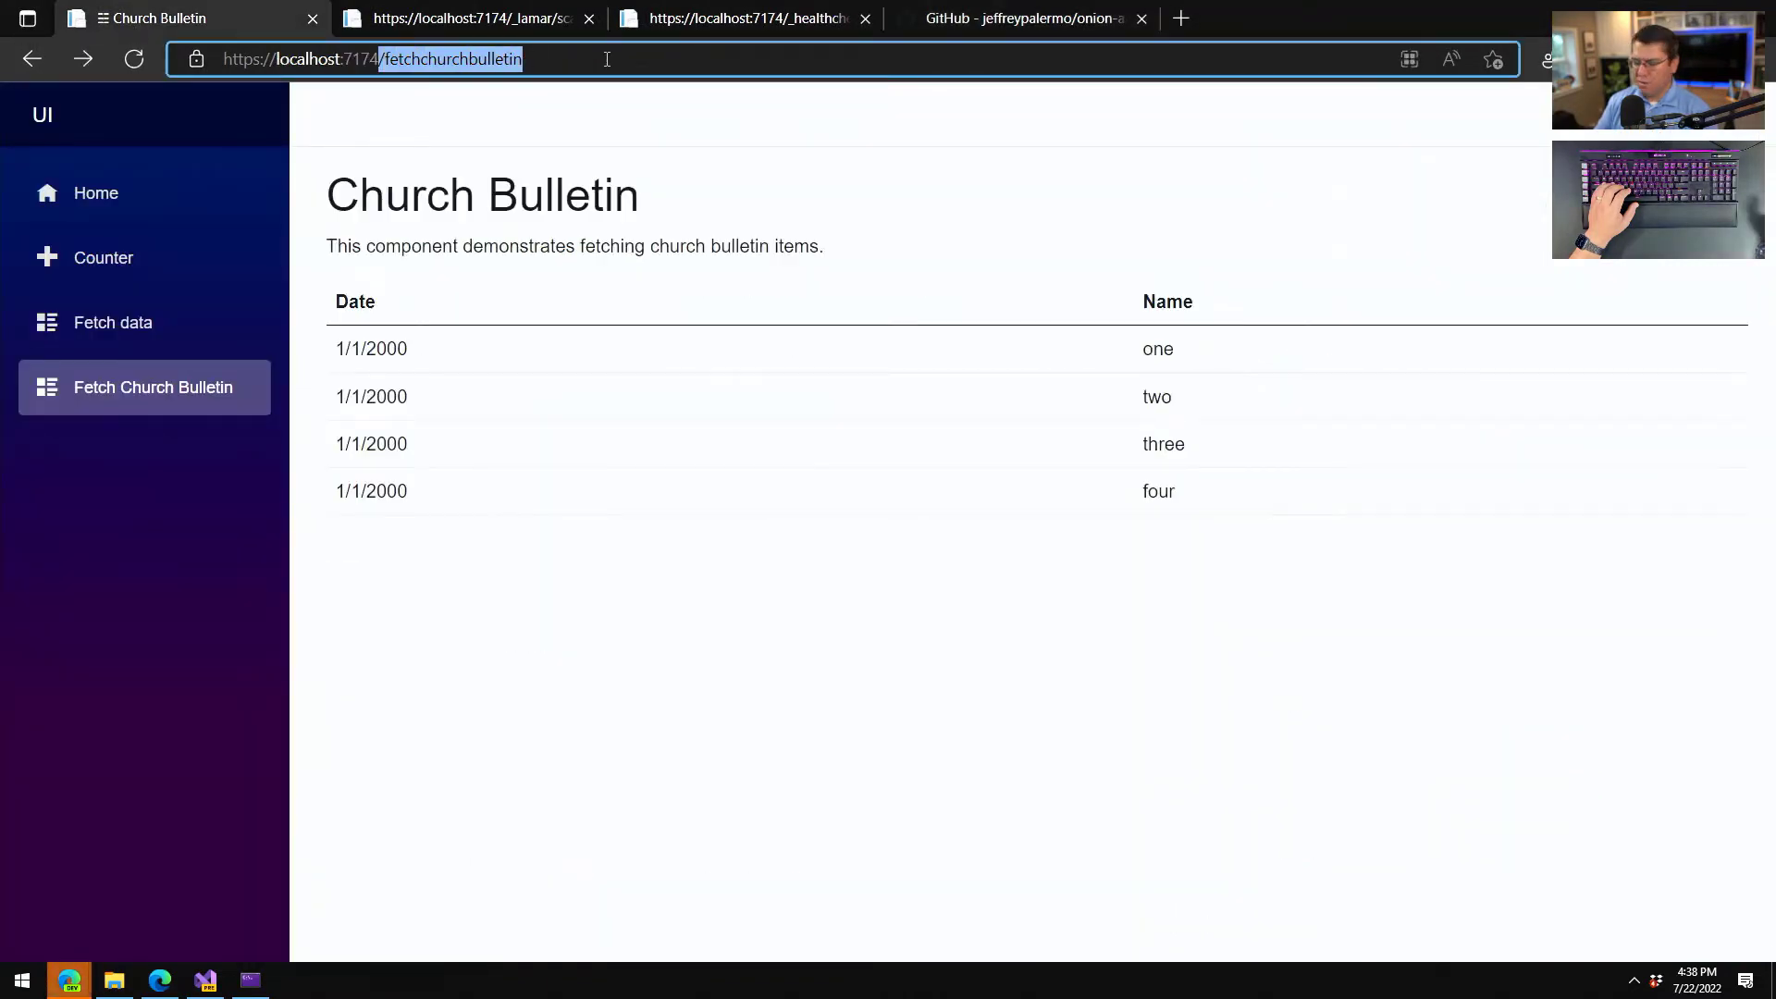
{"action": "left_click", "coordinate": [95, 193]}
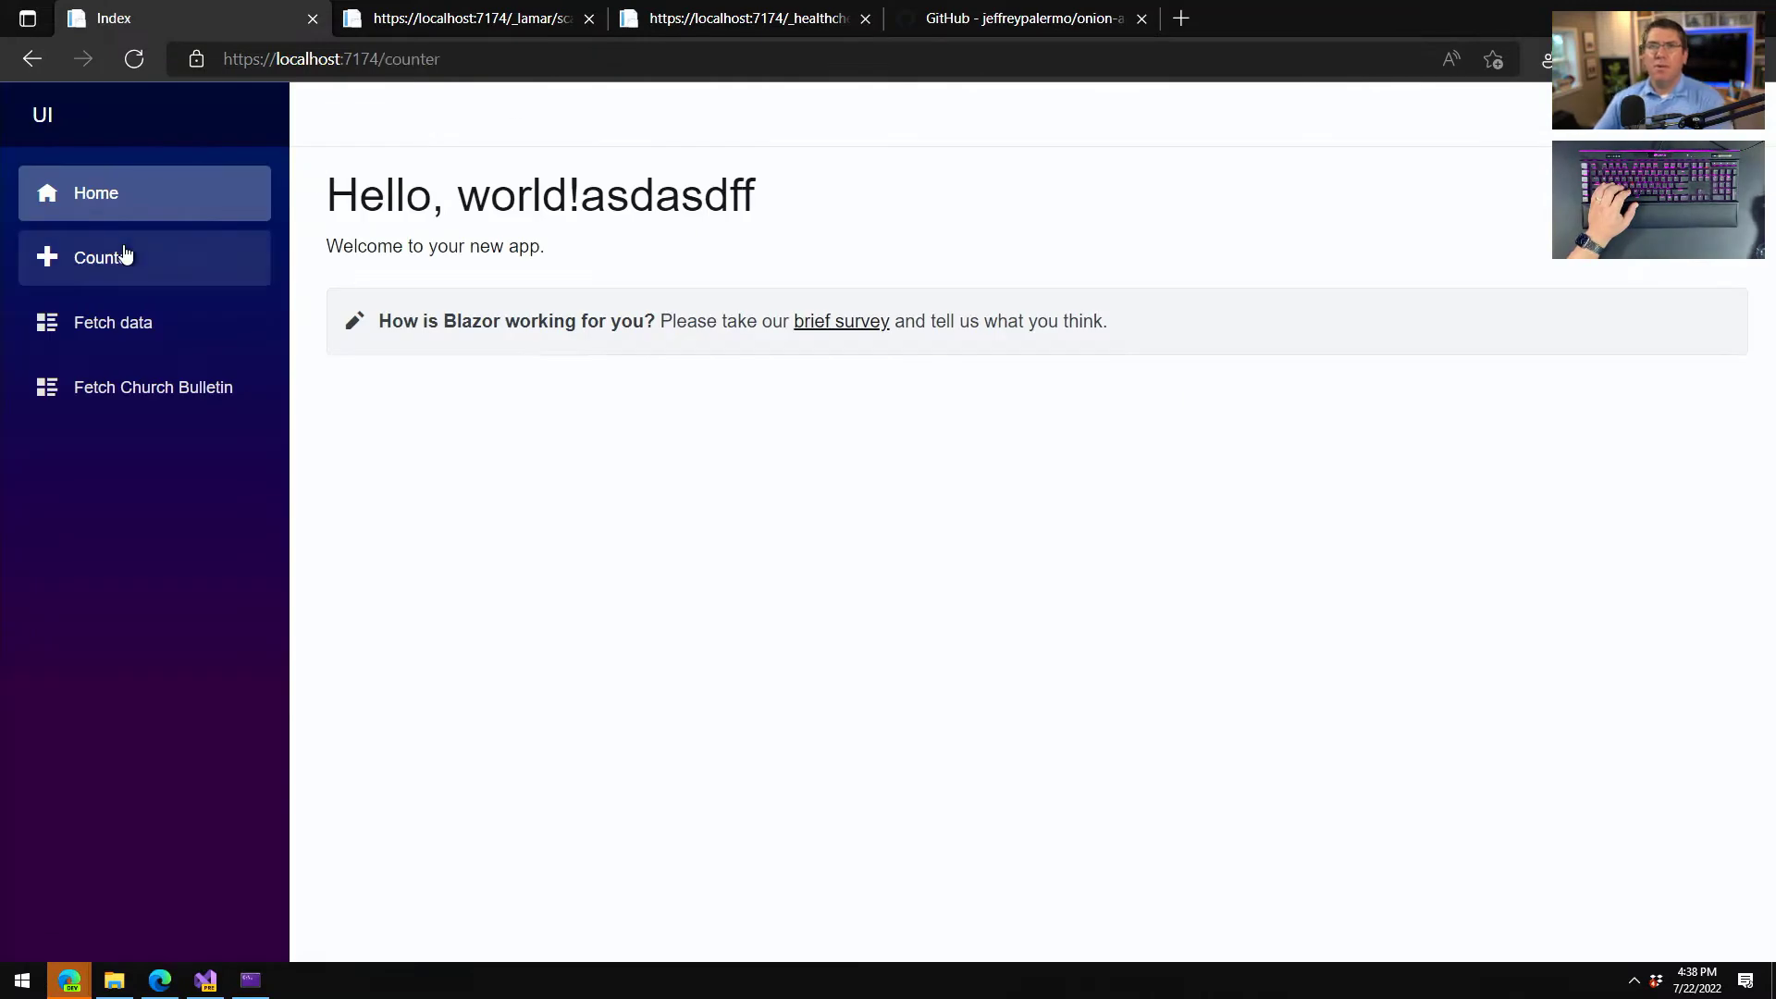
{"action": "left_click", "coordinate": [113, 322]}
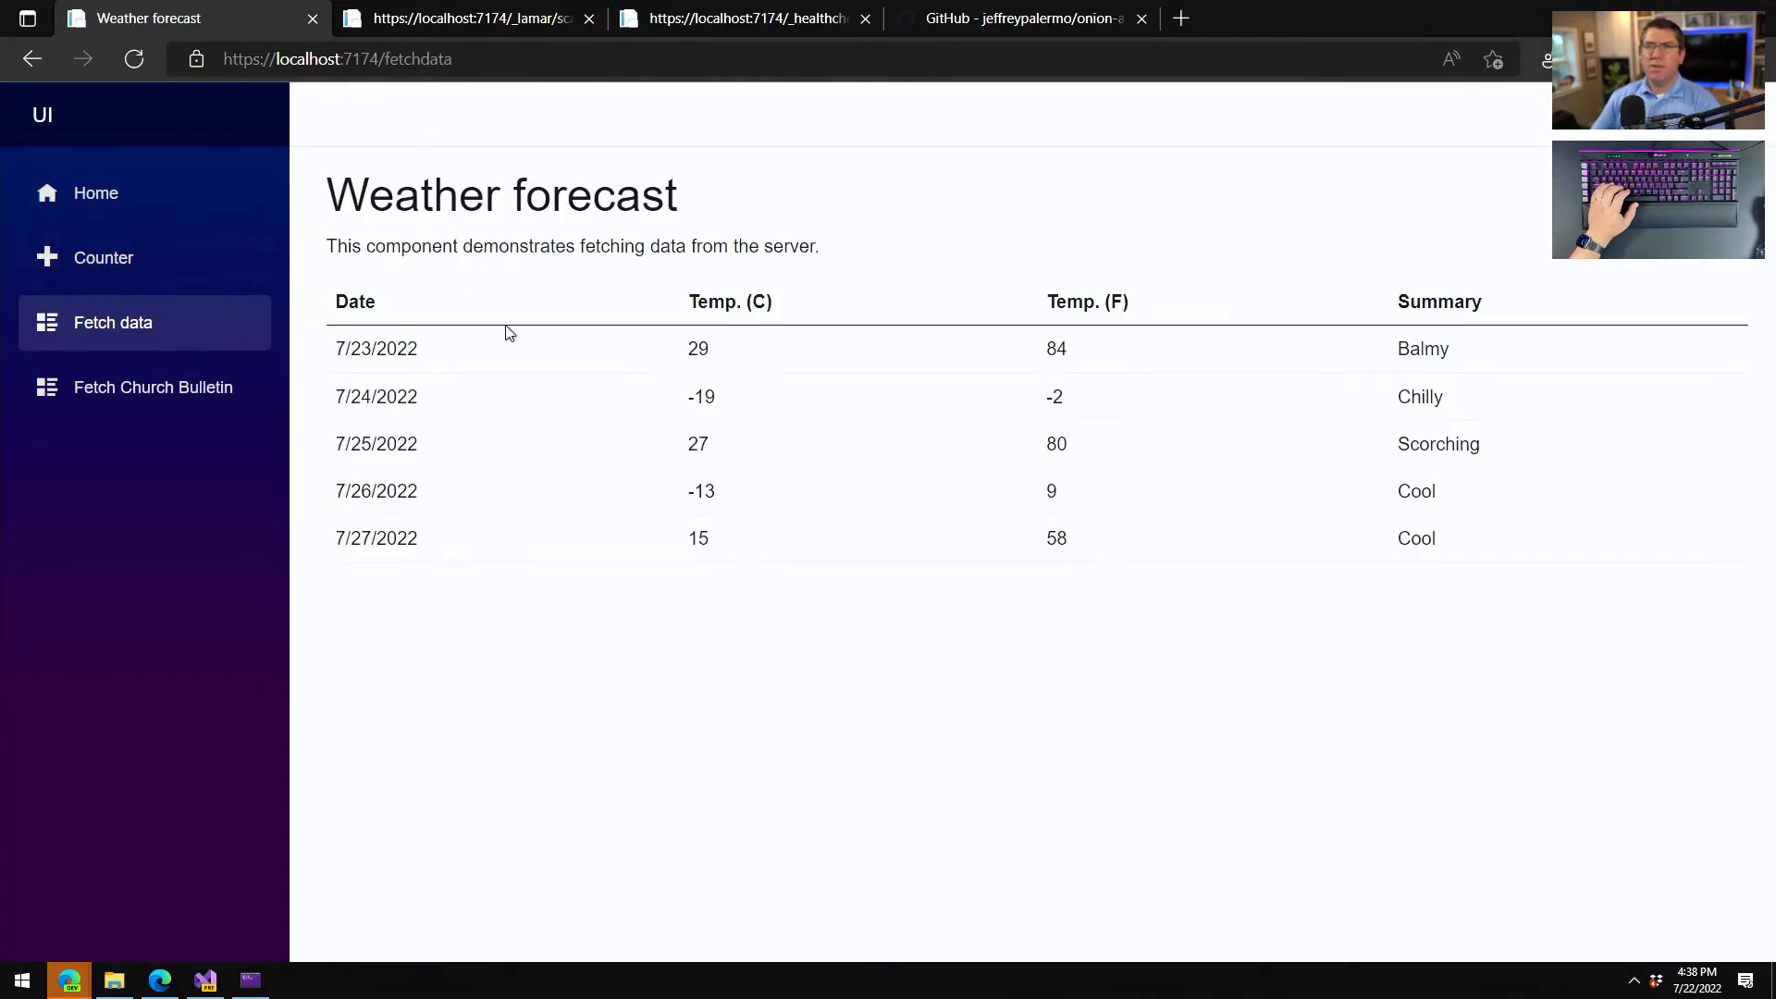
{"action": "left_click", "coordinate": [153, 387]}
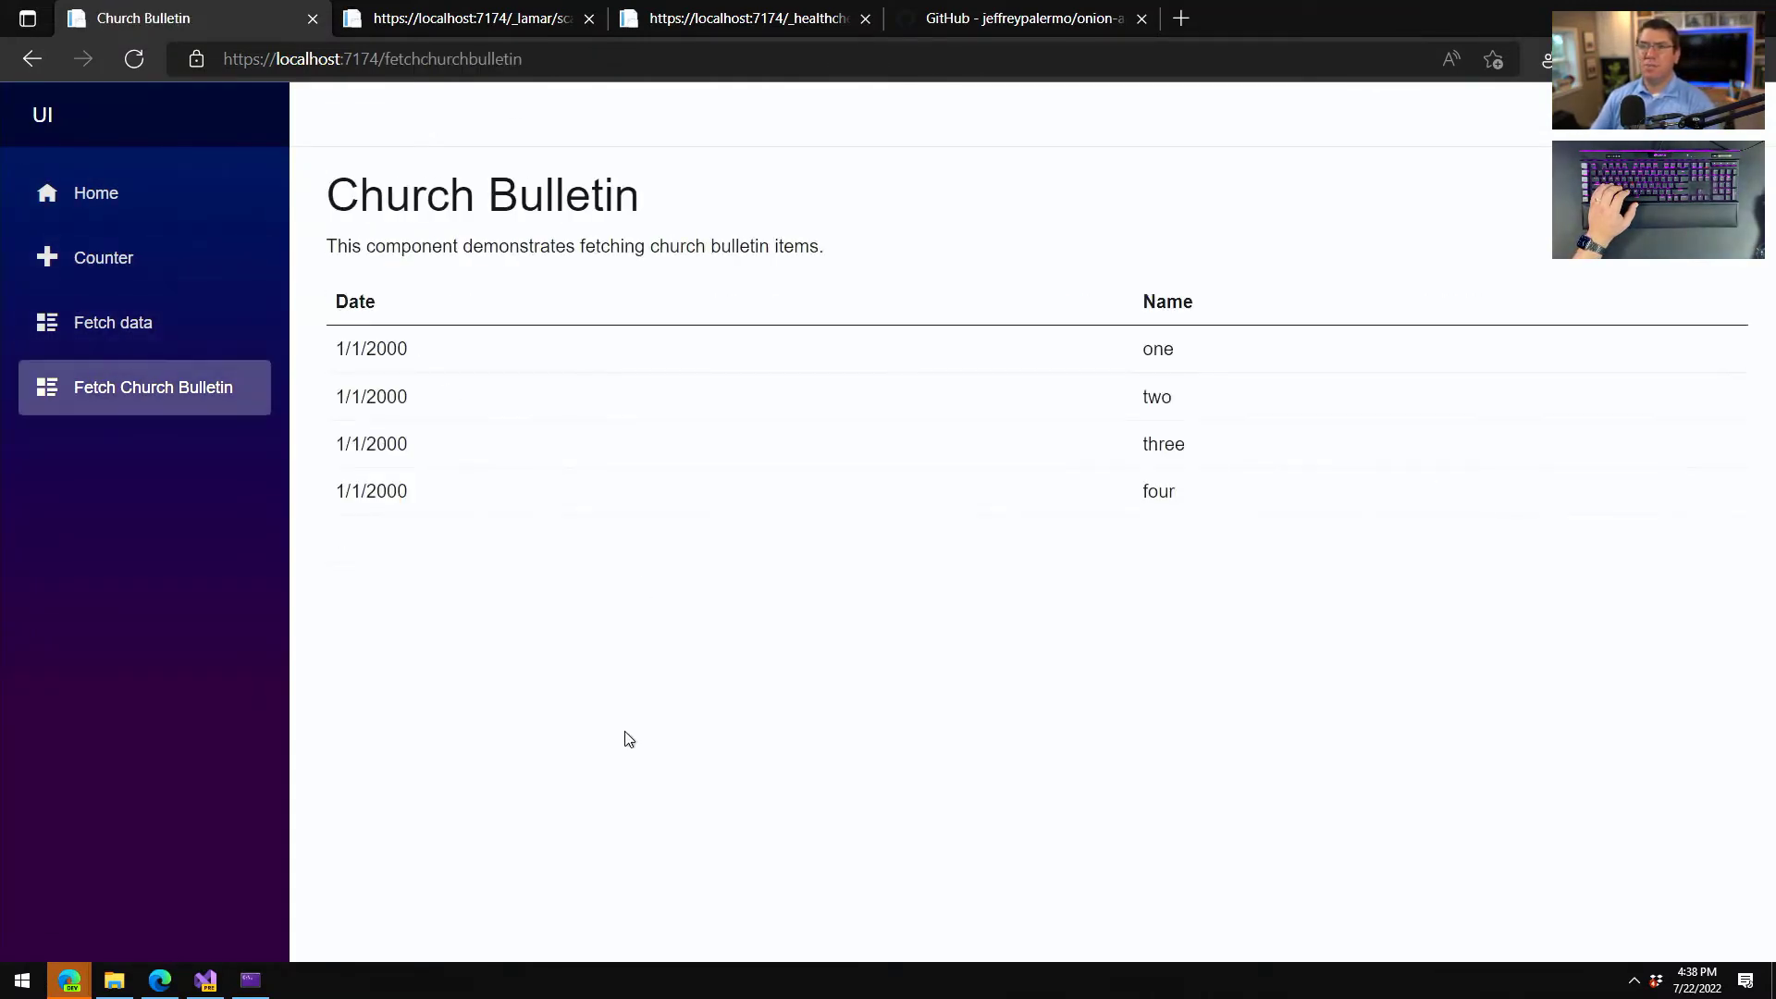
{"action": "mouse_move", "coordinate": [536, 738]}
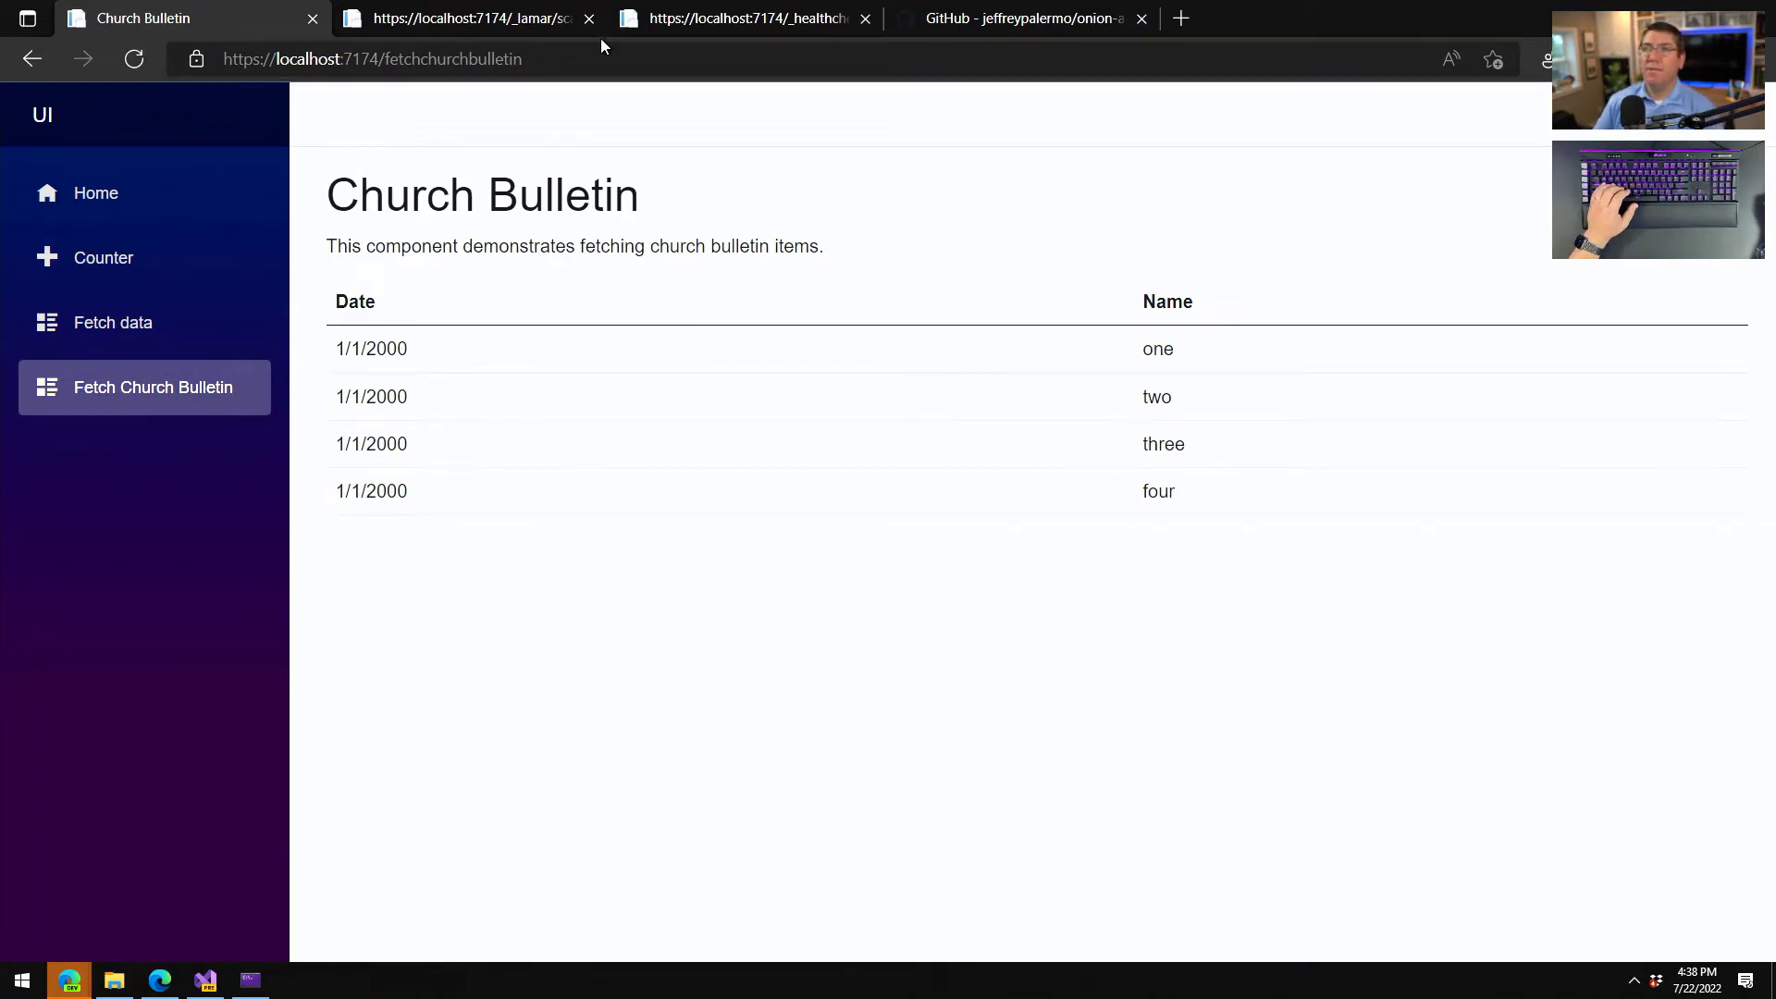
View the _healthcheck result page and the _lamar/scanning diagnostics report.
{"action": "left_click", "coordinate": [744, 19]}
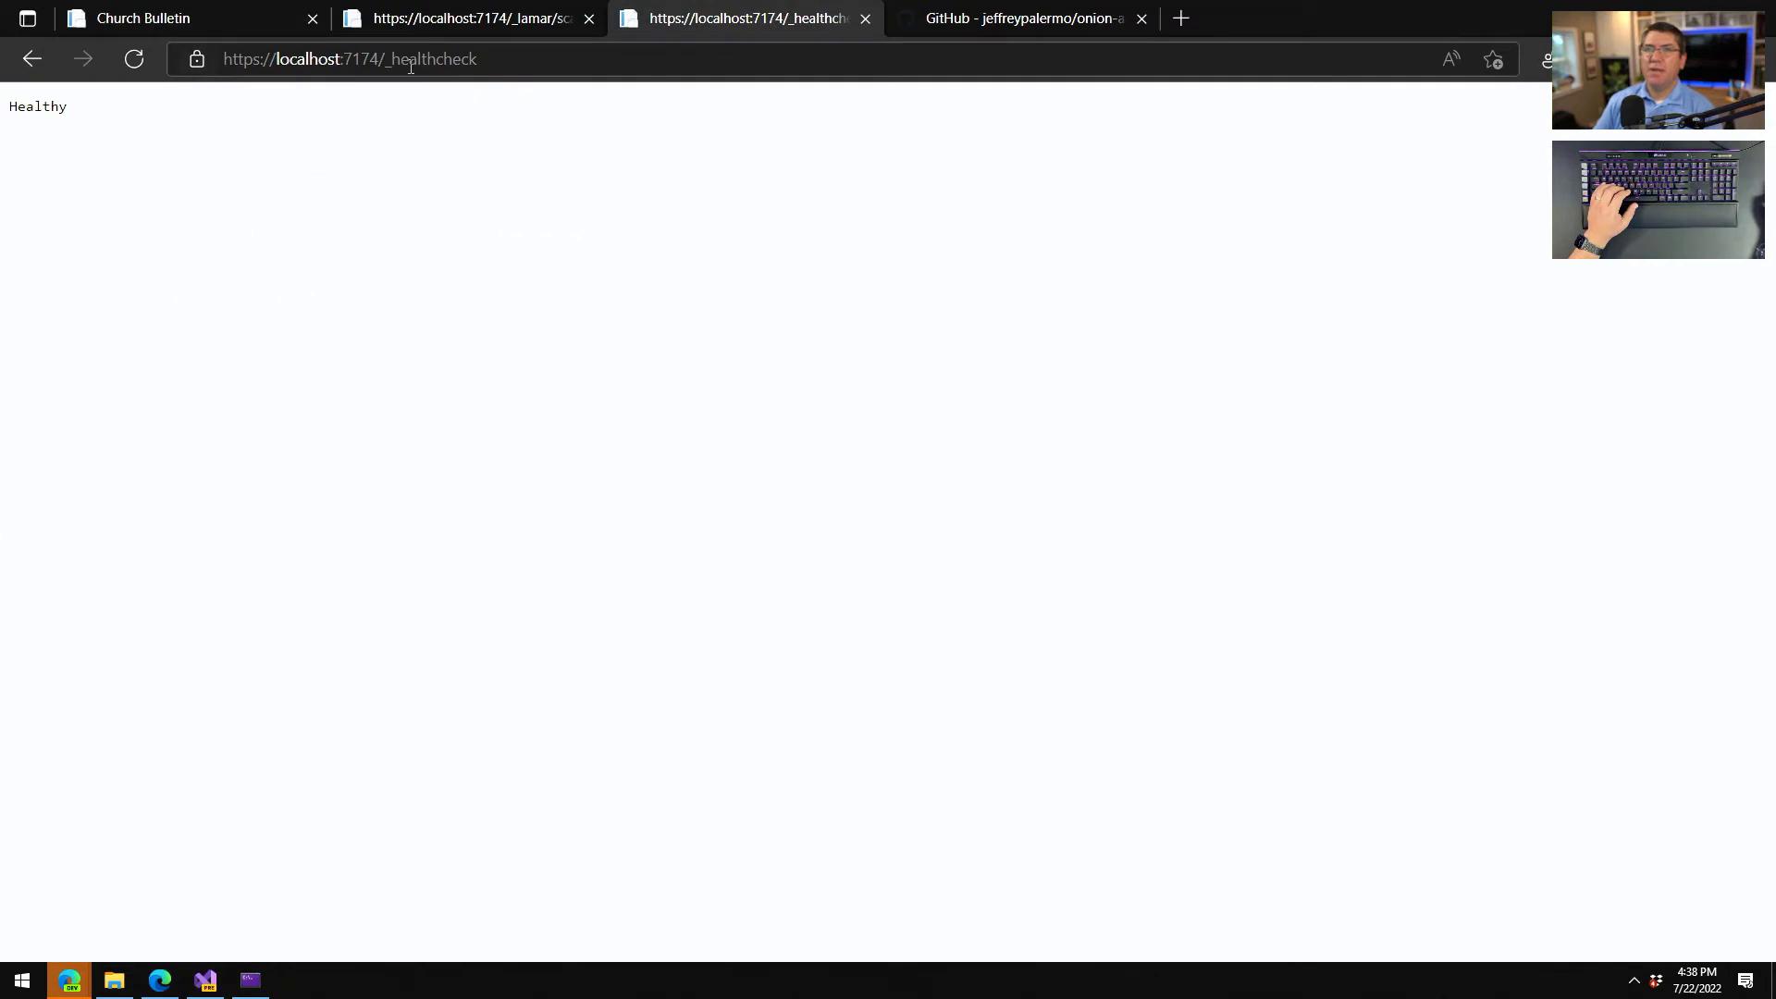
{"action": "left_click", "coordinate": [133, 59]}
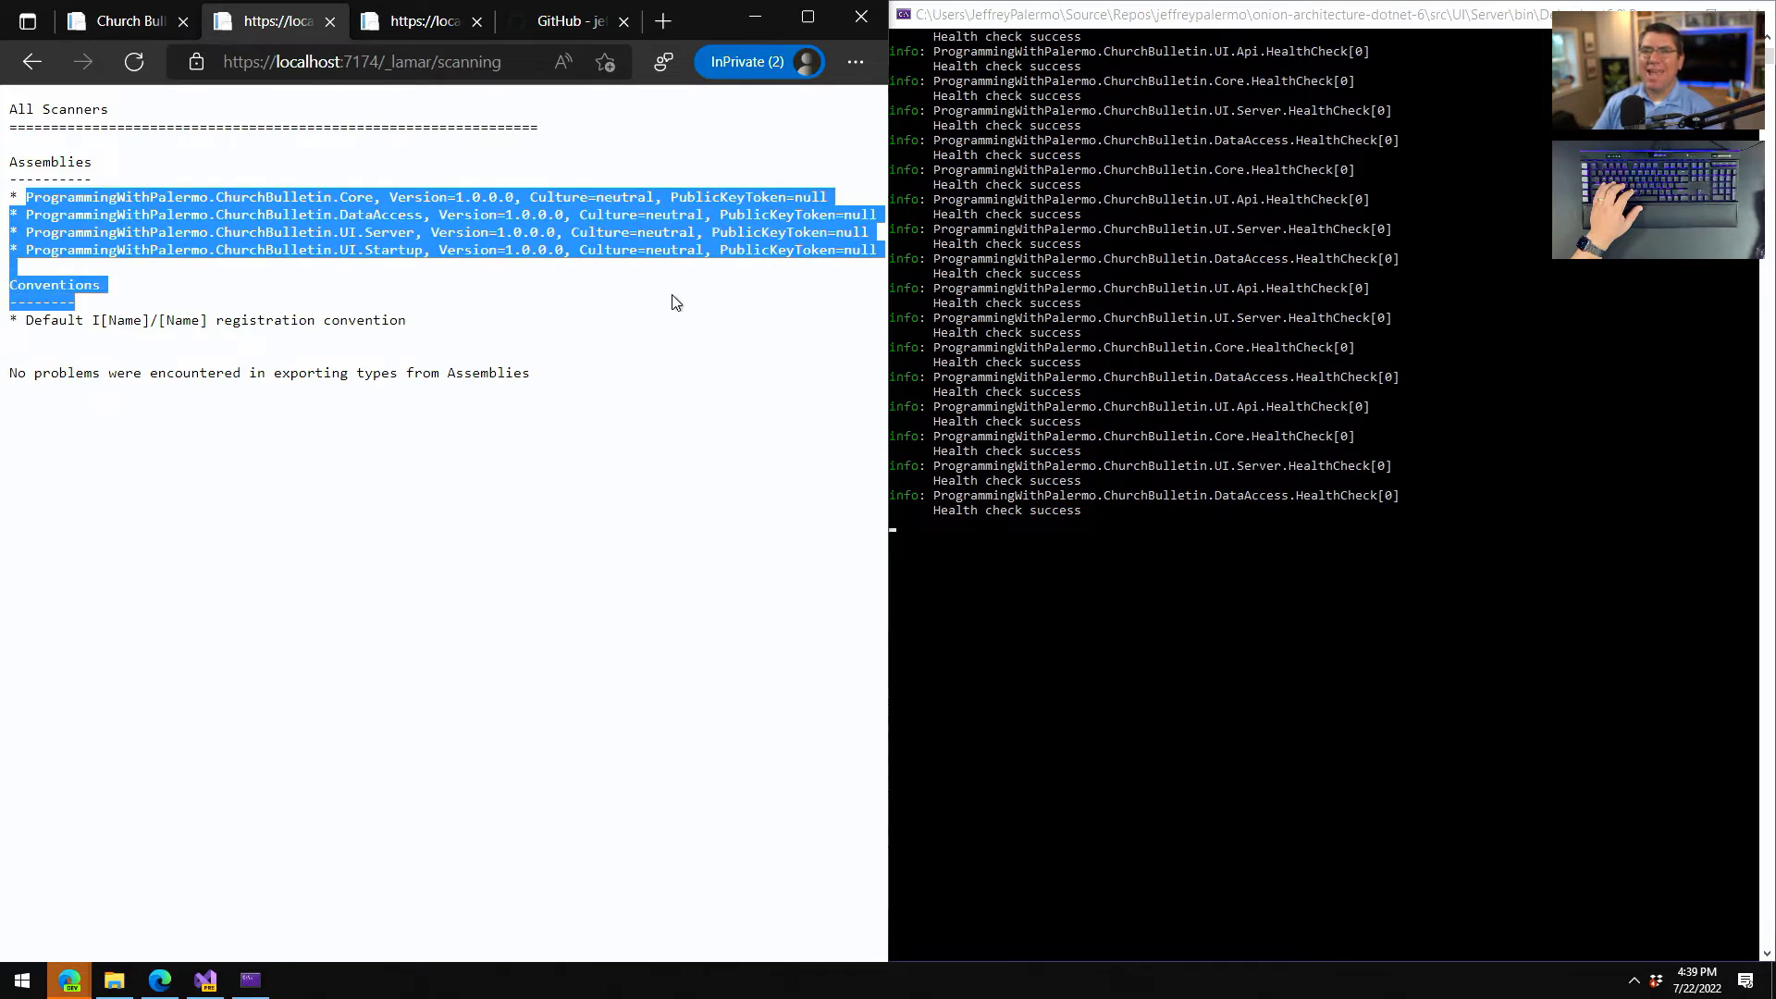
Navigate to /_lamar/services and scroll through the registered services report.
{"action": "left_click", "coordinate": [524, 340]}
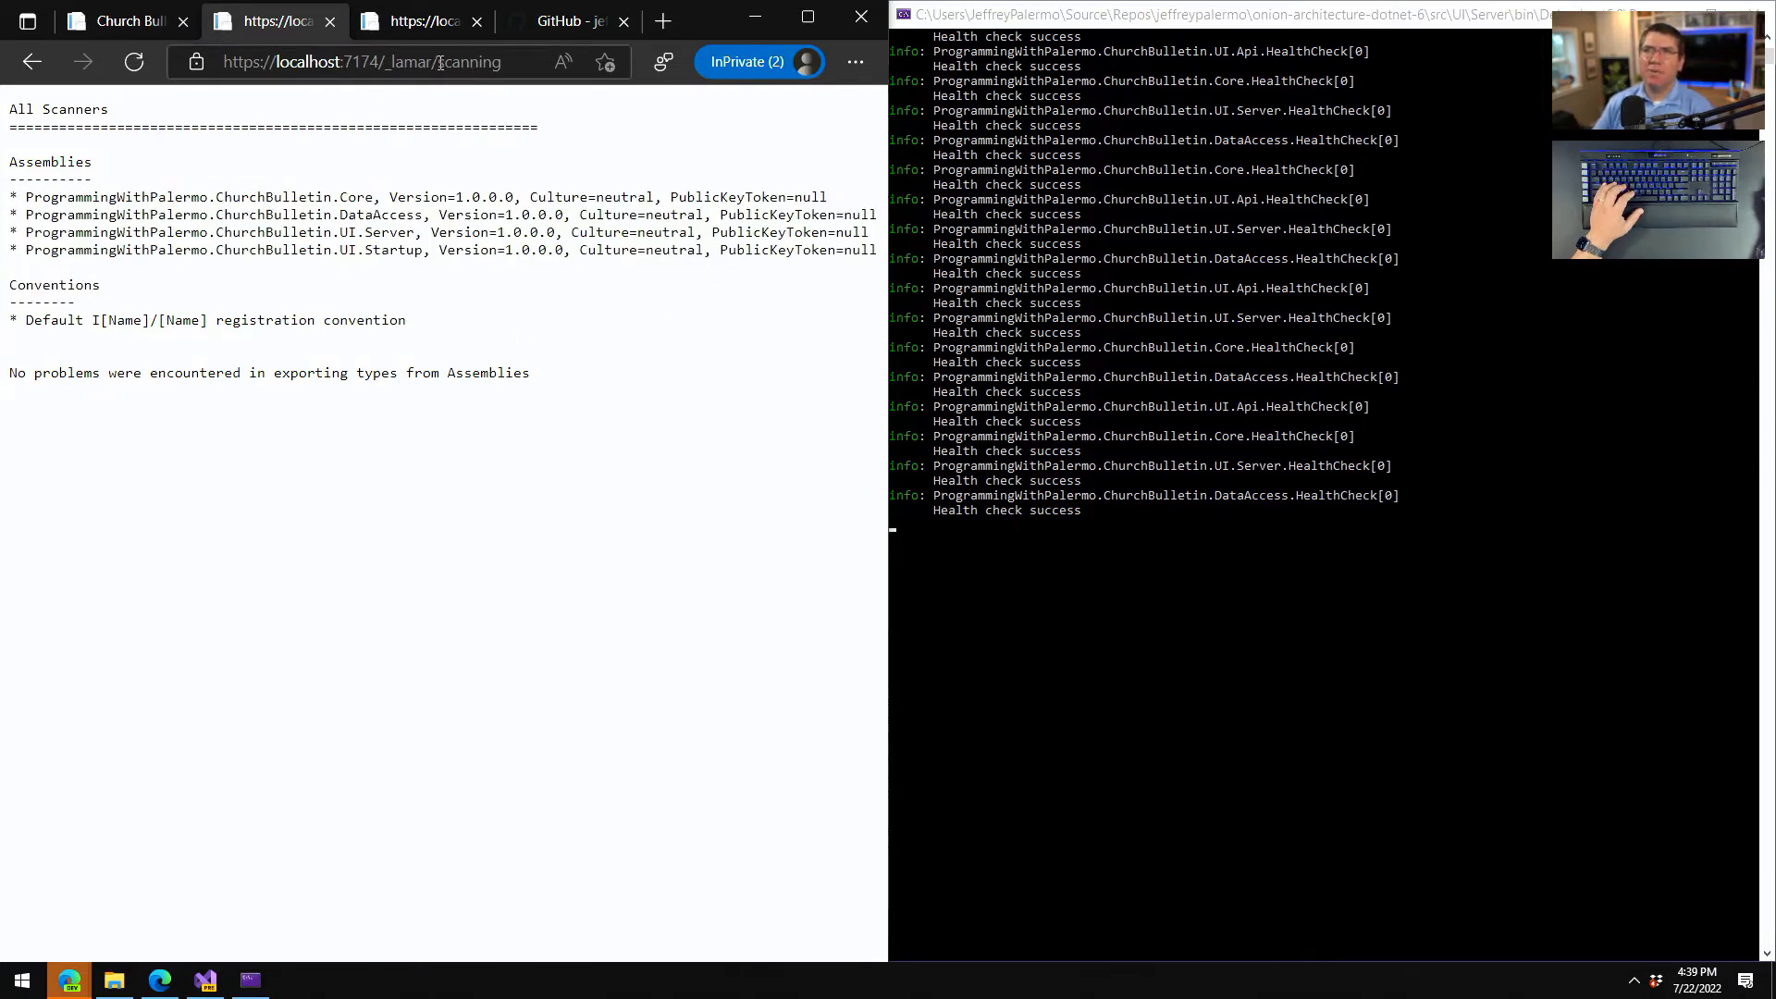
{"action": "type", "text": "services"}
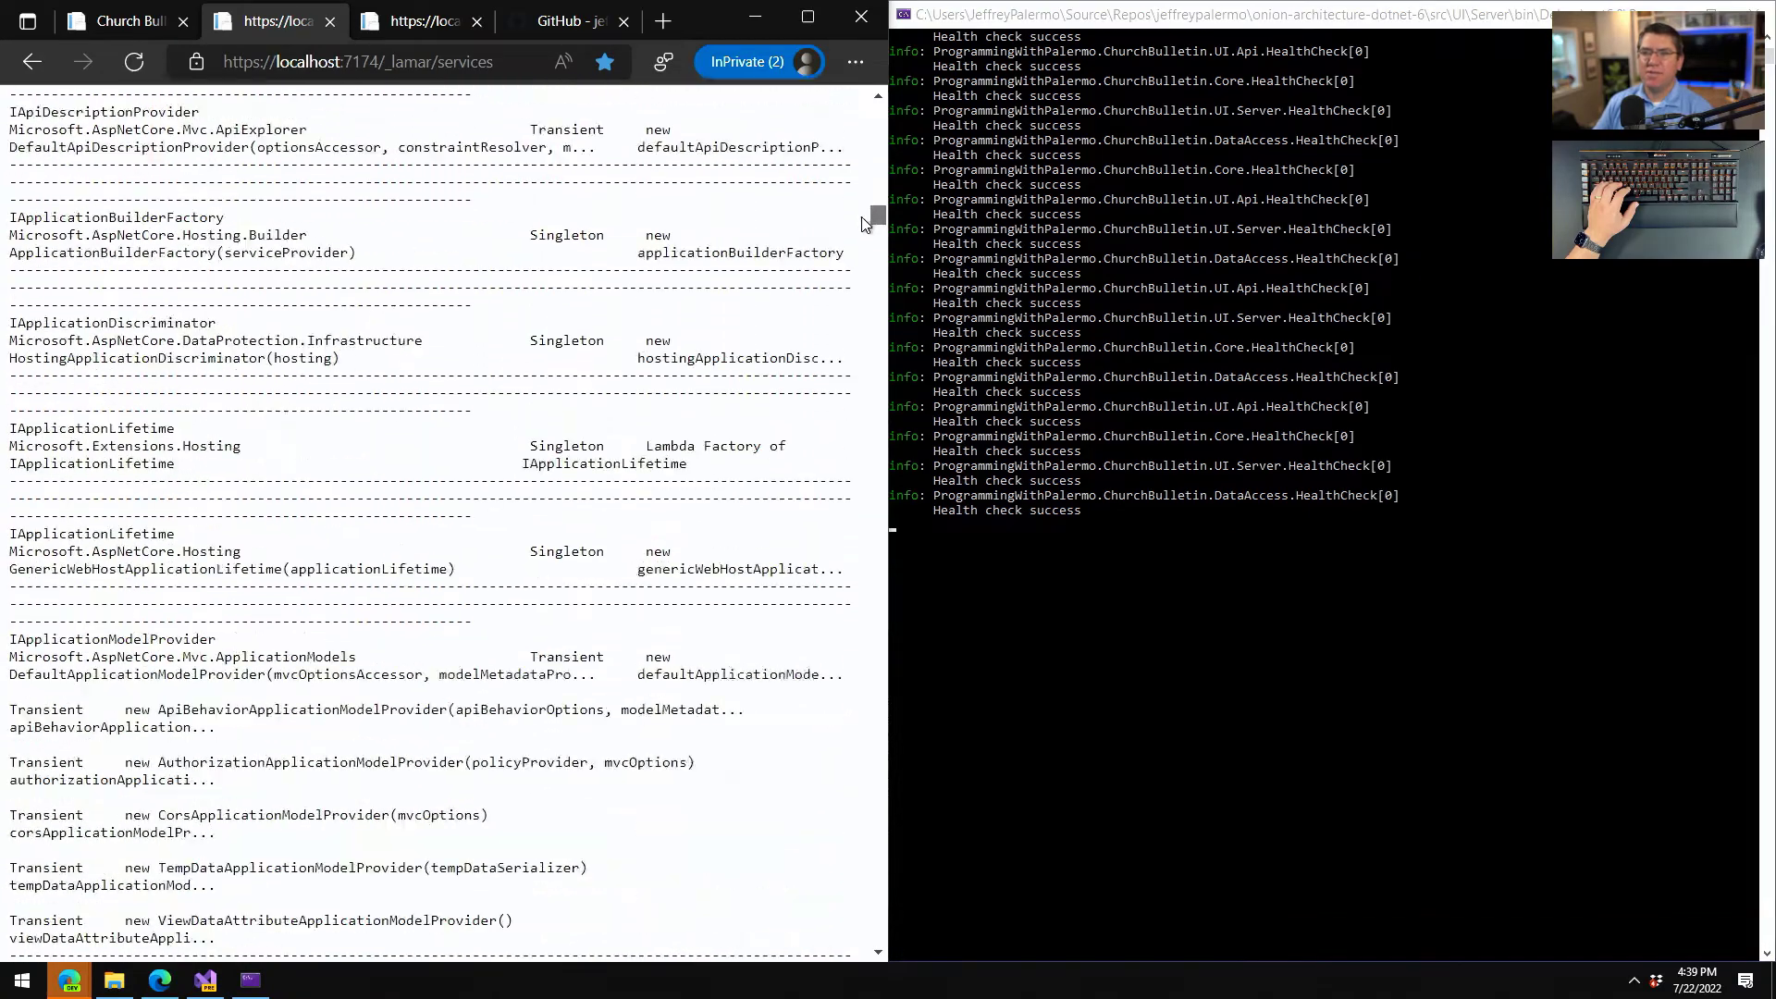
{"action": "scroll", "scroll_direction": "down", "scroll_amount": 3}
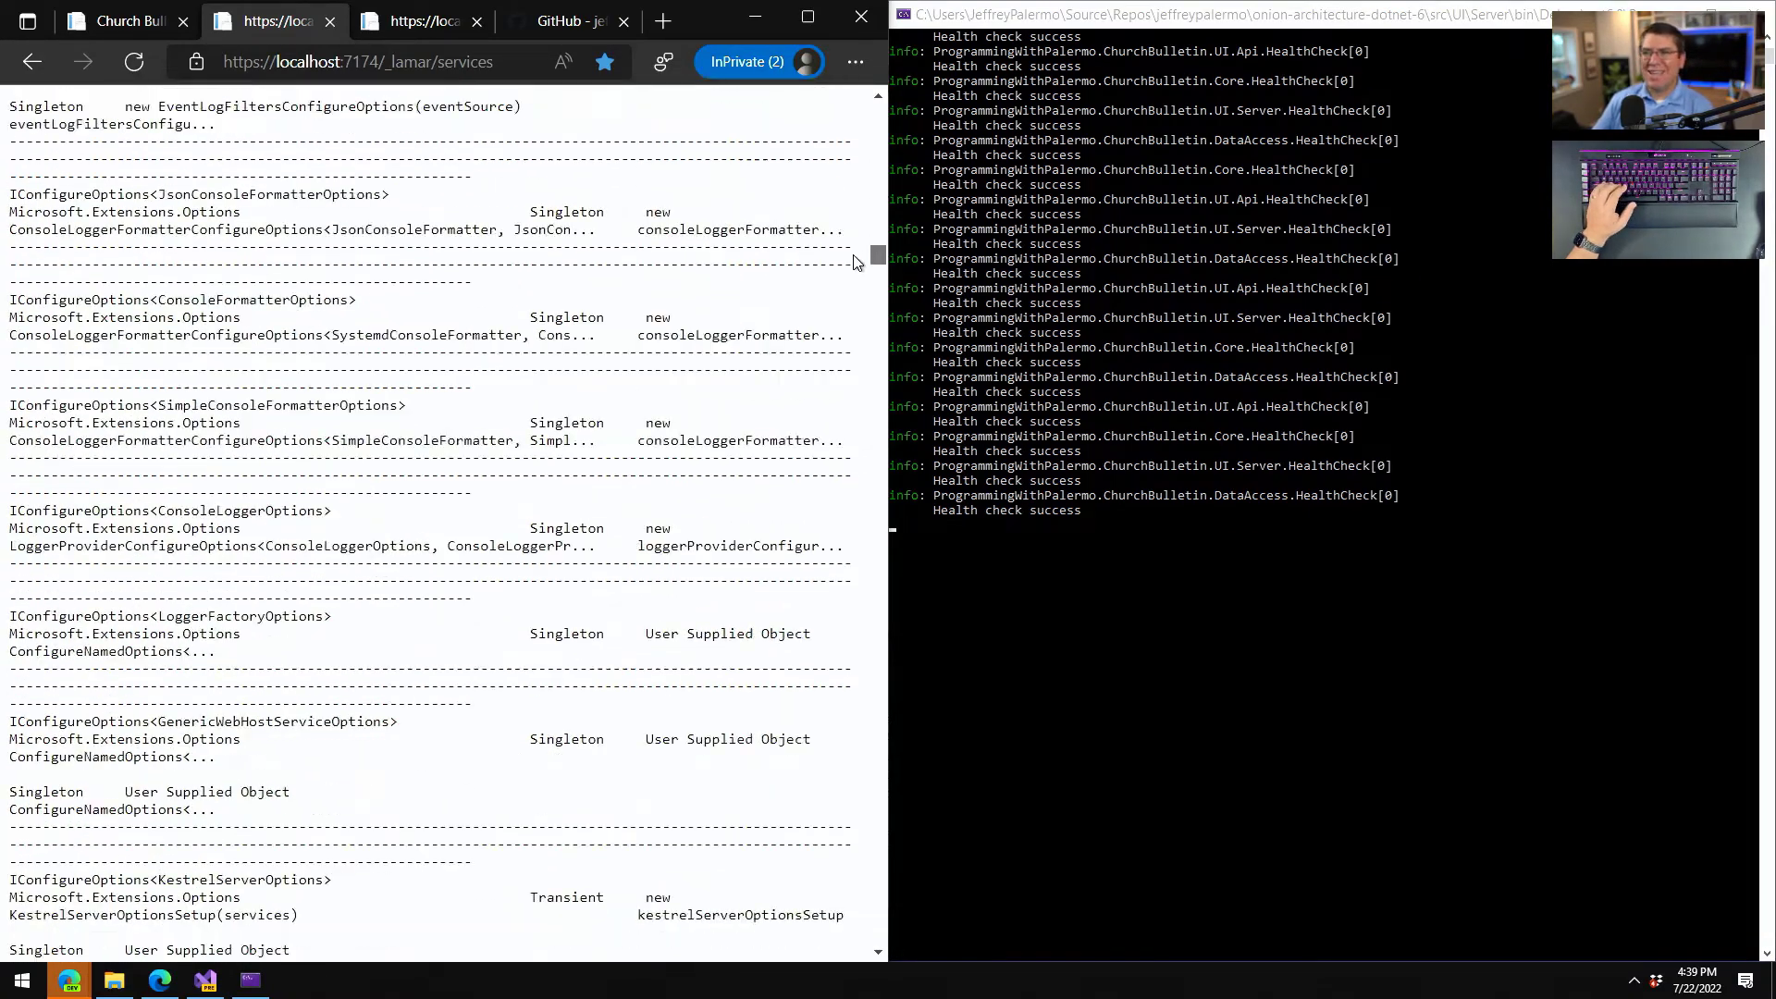
{"action": "scroll", "scroll_direction": "down", "scroll_amount": 3}
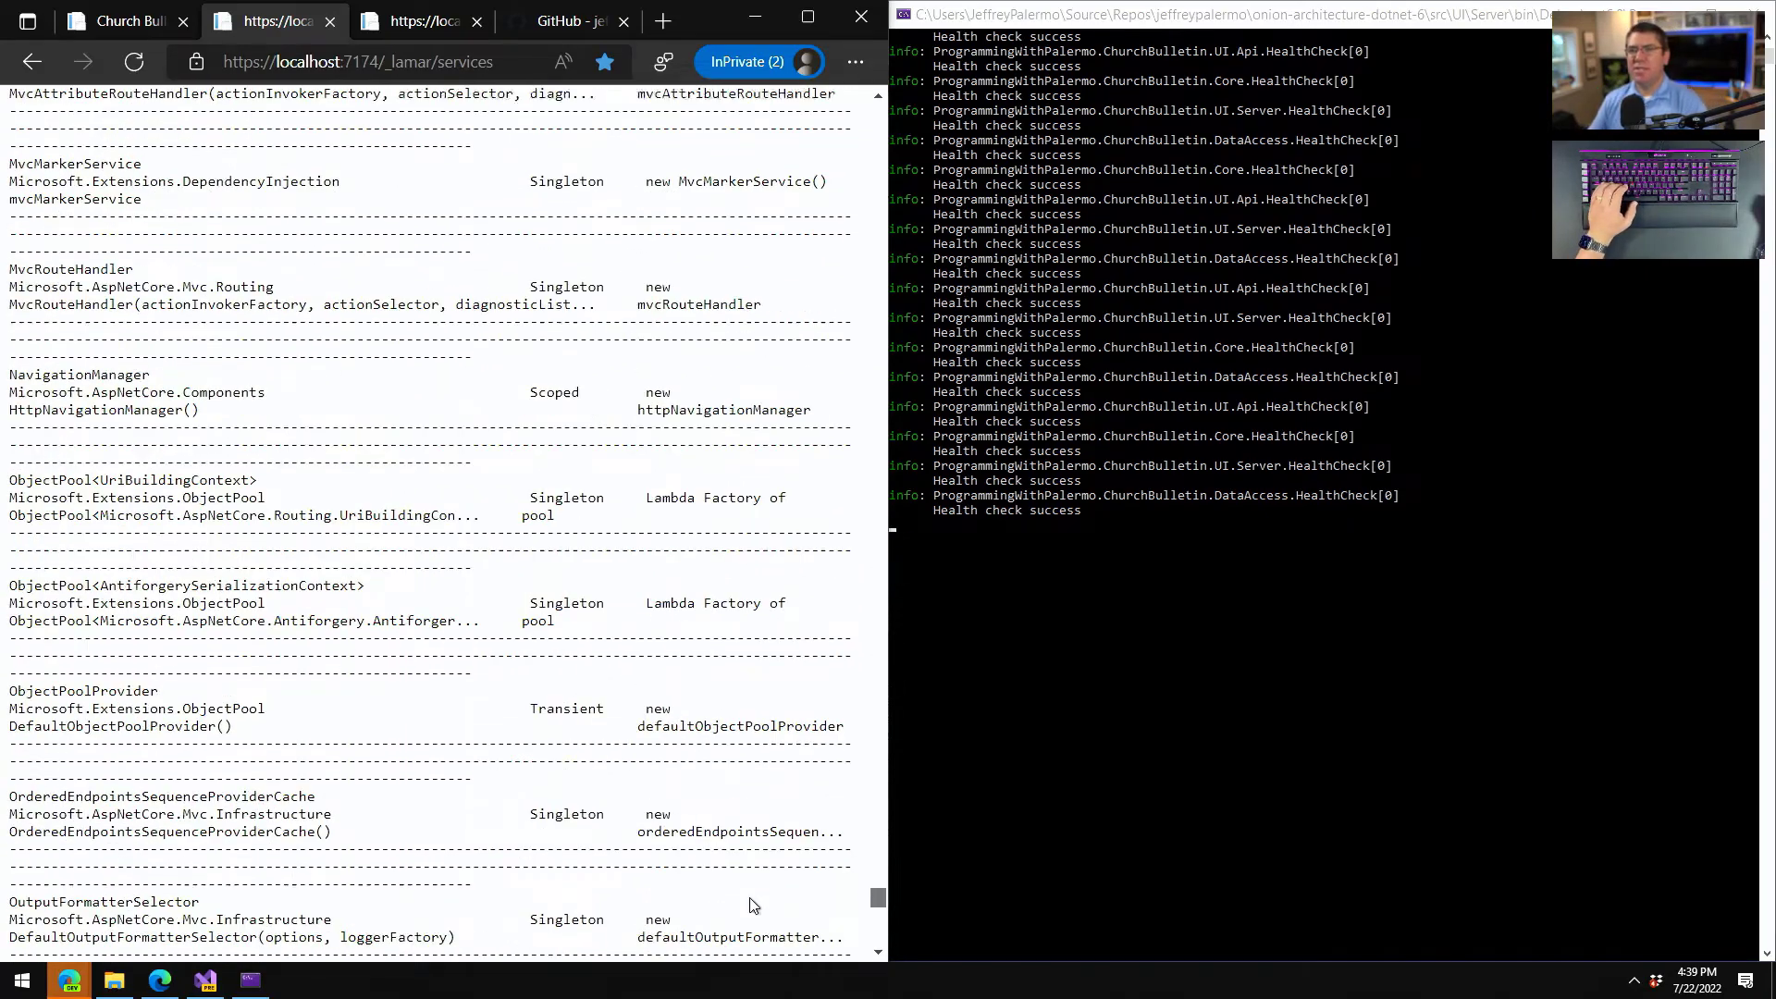
{"action": "scroll", "scroll_direction": "down", "scroll_amount": 3}
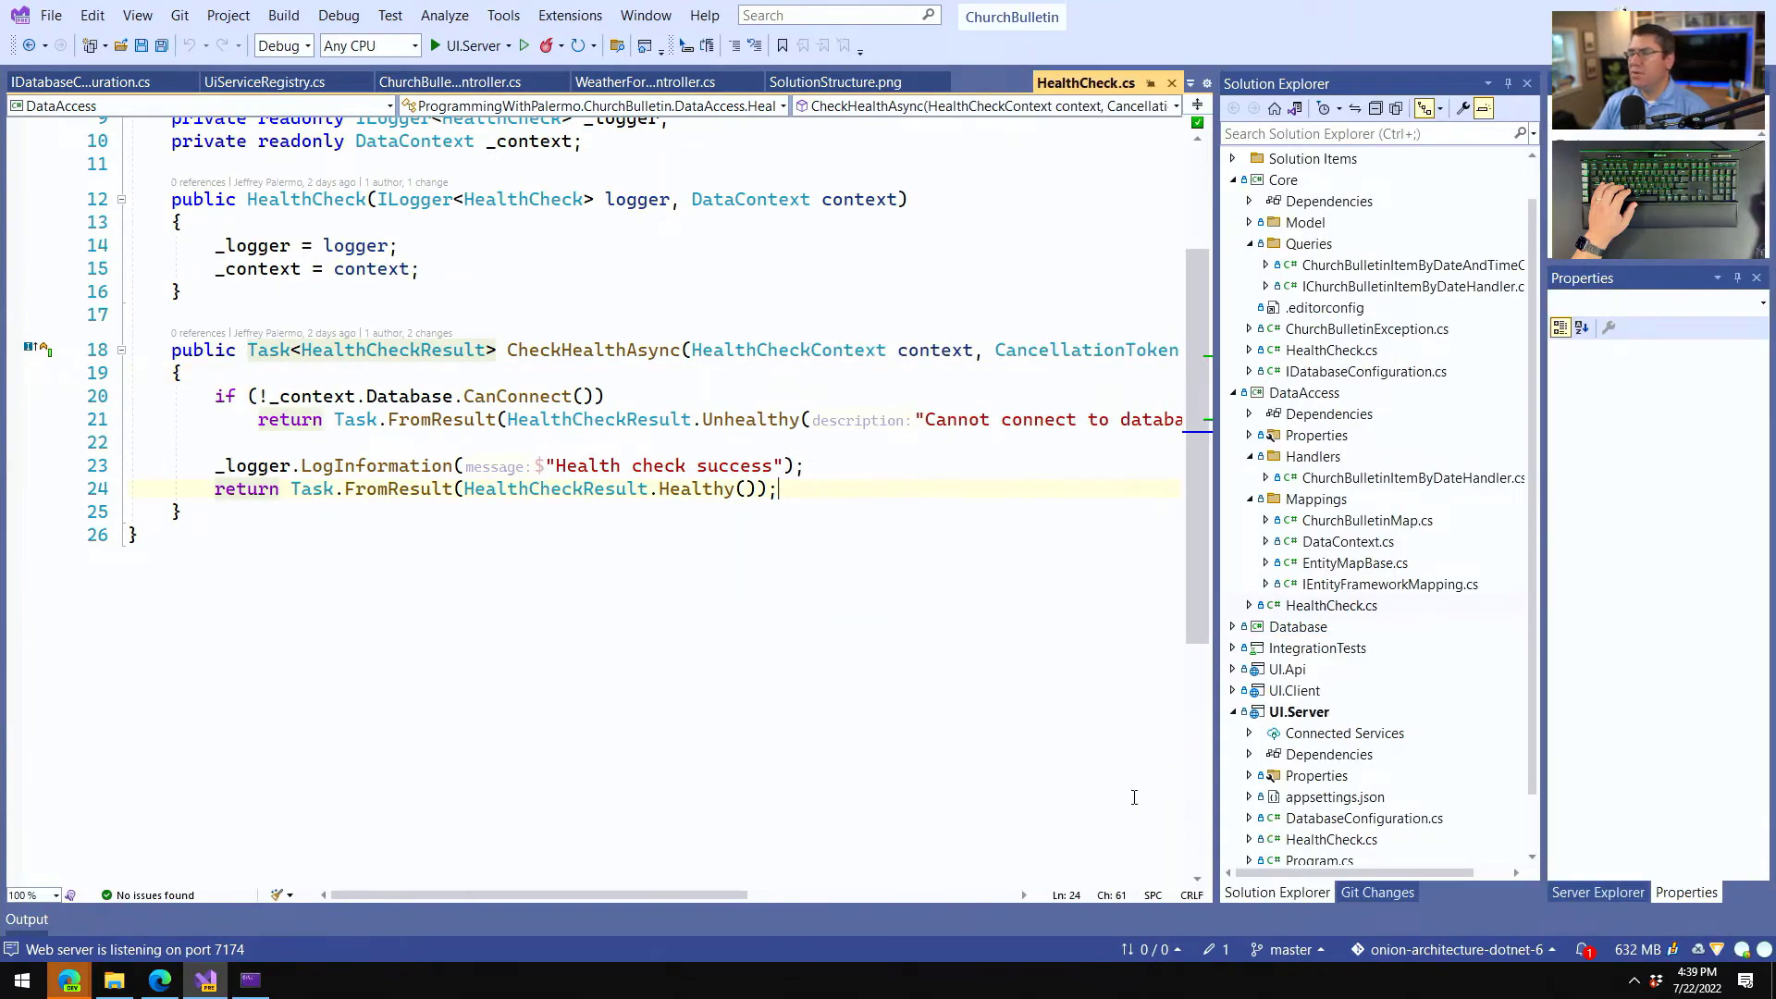
Expand UI.Server, UI.Client and UI.Api to check their project dependencies and contents.
{"action": "scroll", "scroll_direction": "down", "scroll_amount": 3}
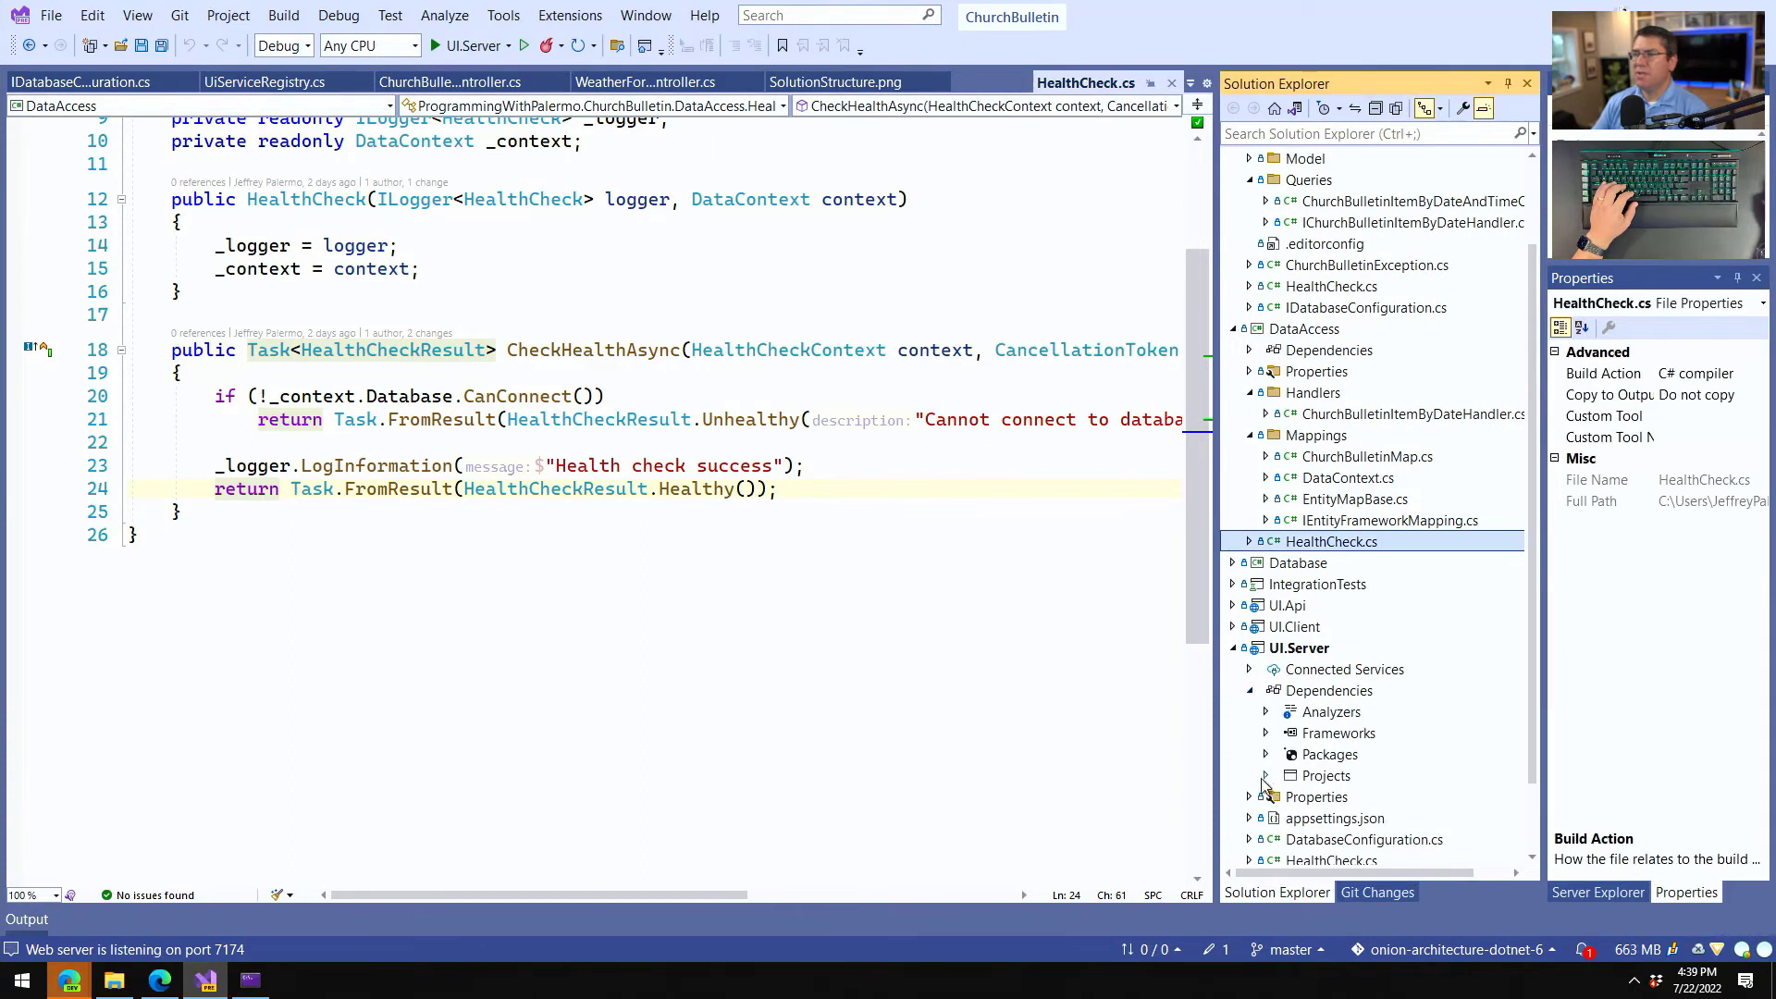
{"action": "left_click", "coordinate": [1265, 775]}
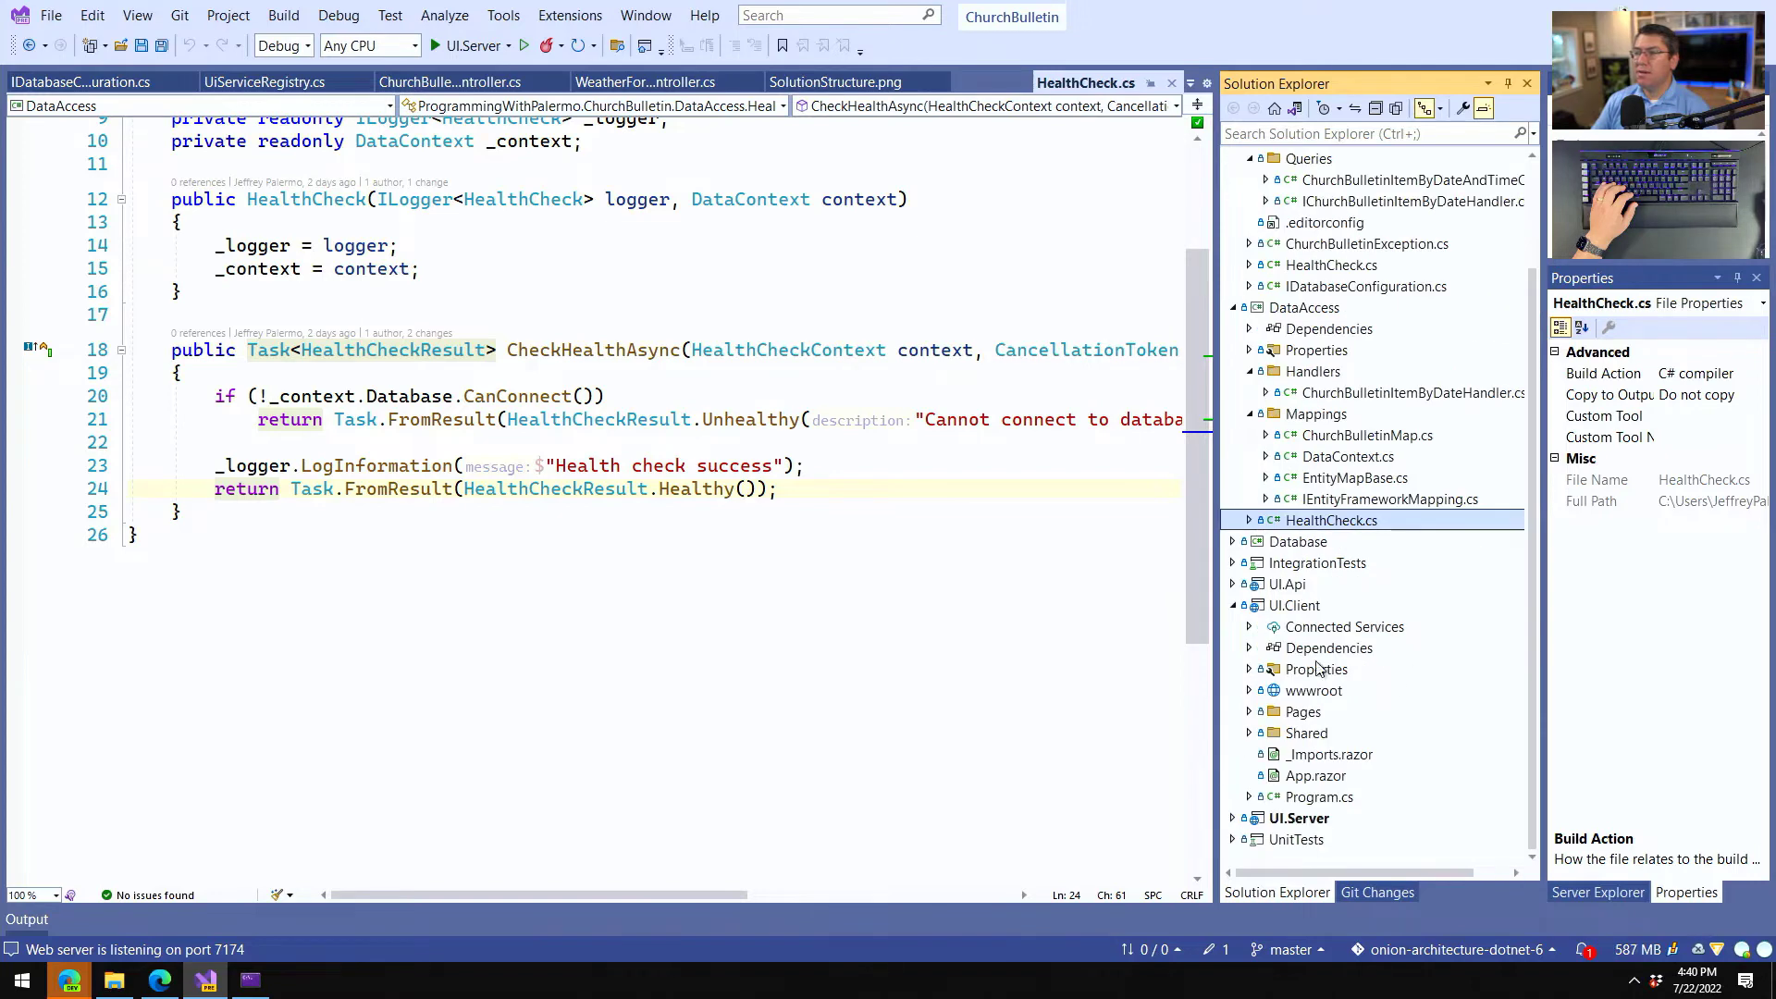
{"action": "mouse_move", "coordinate": [1347, 711]}
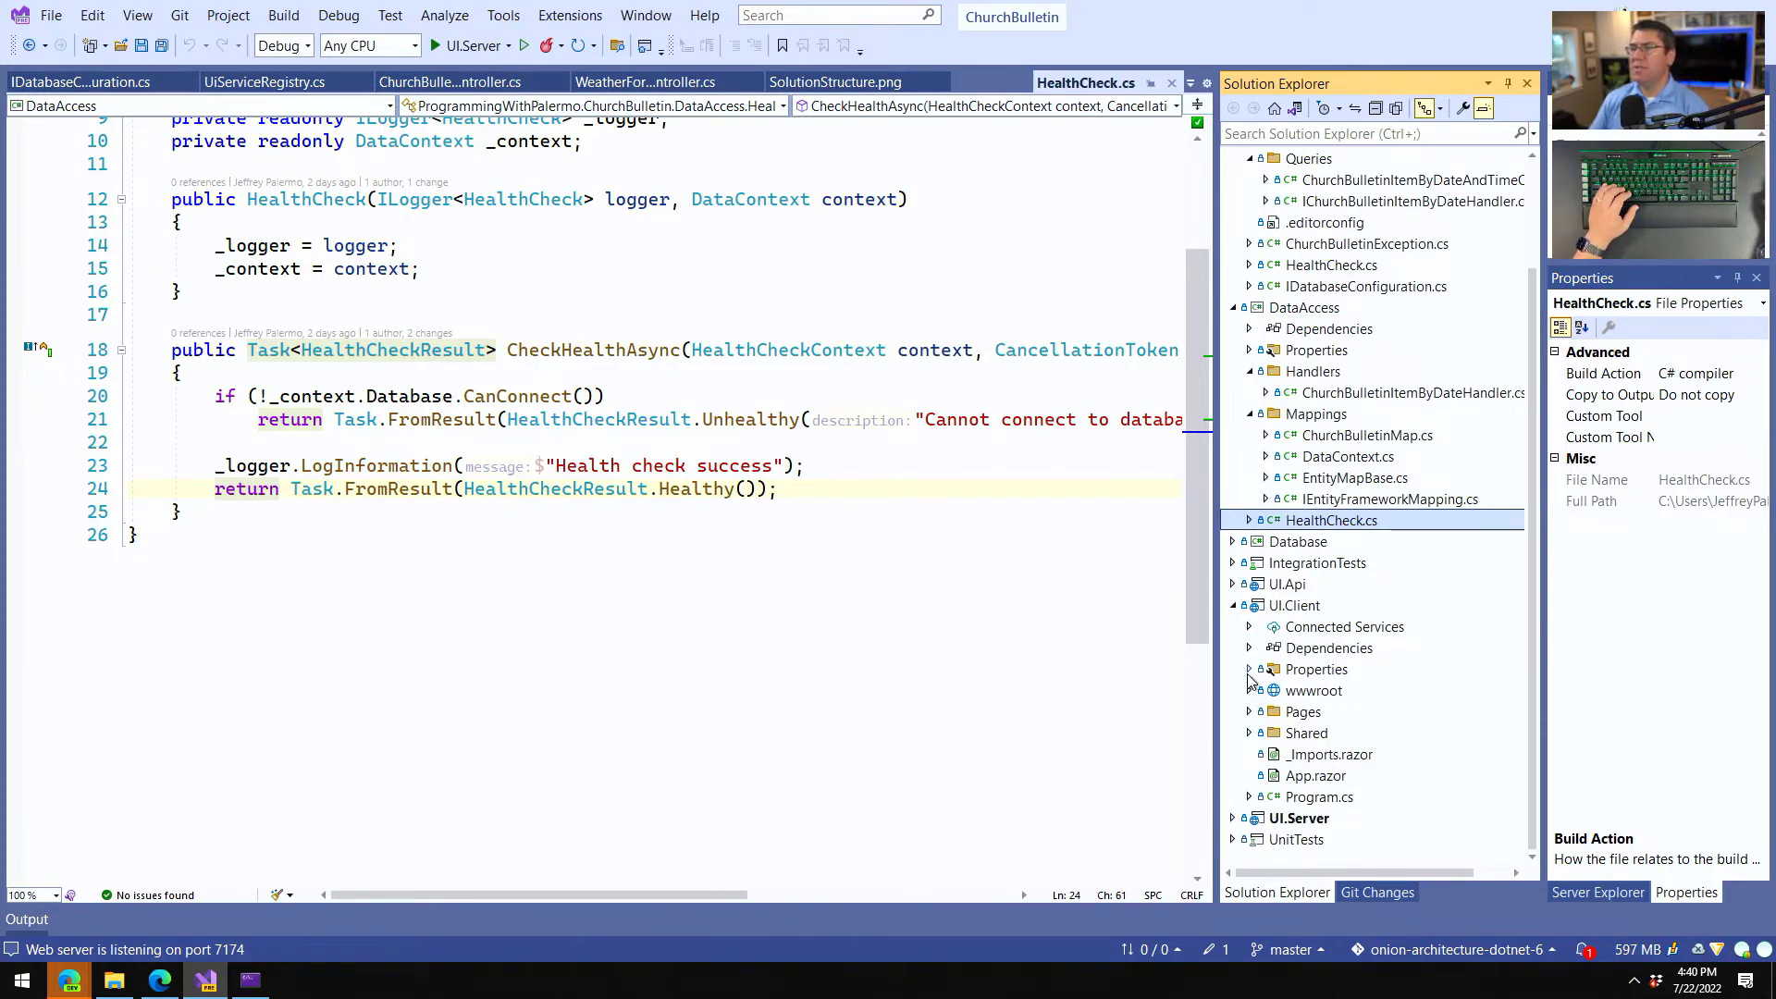
{"action": "left_click", "coordinate": [1250, 648]}
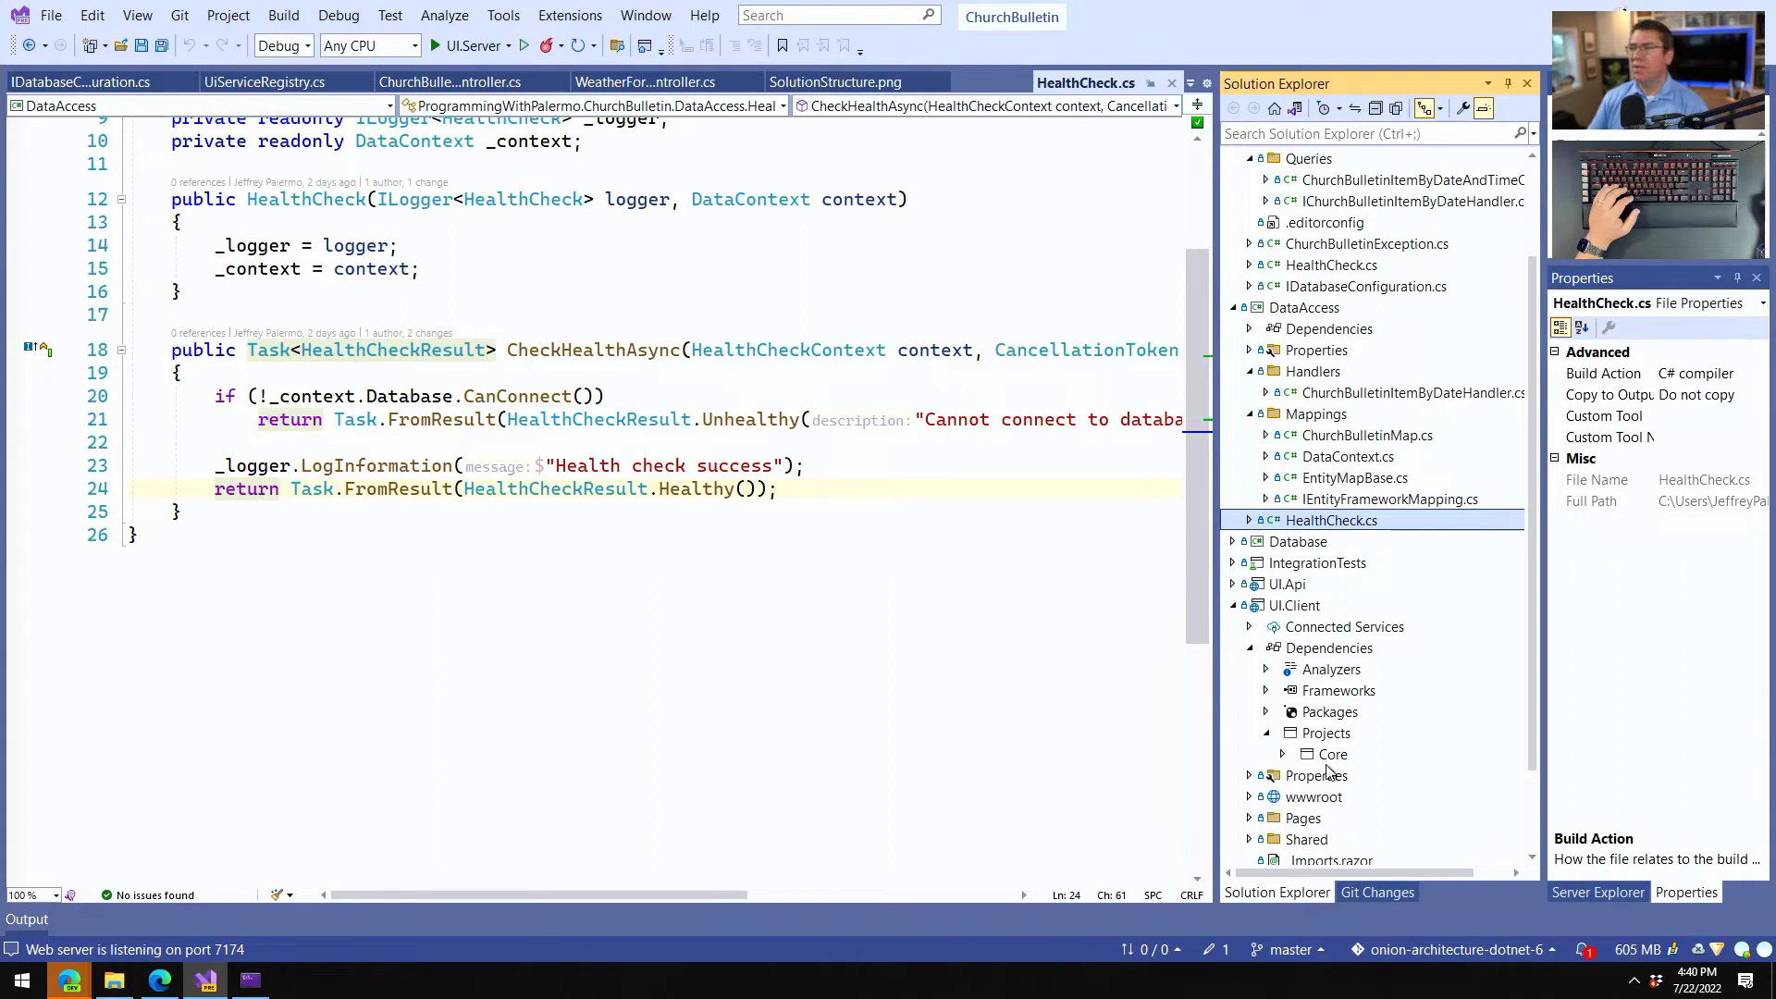
{"action": "mouse_move", "coordinate": [1290, 729]}
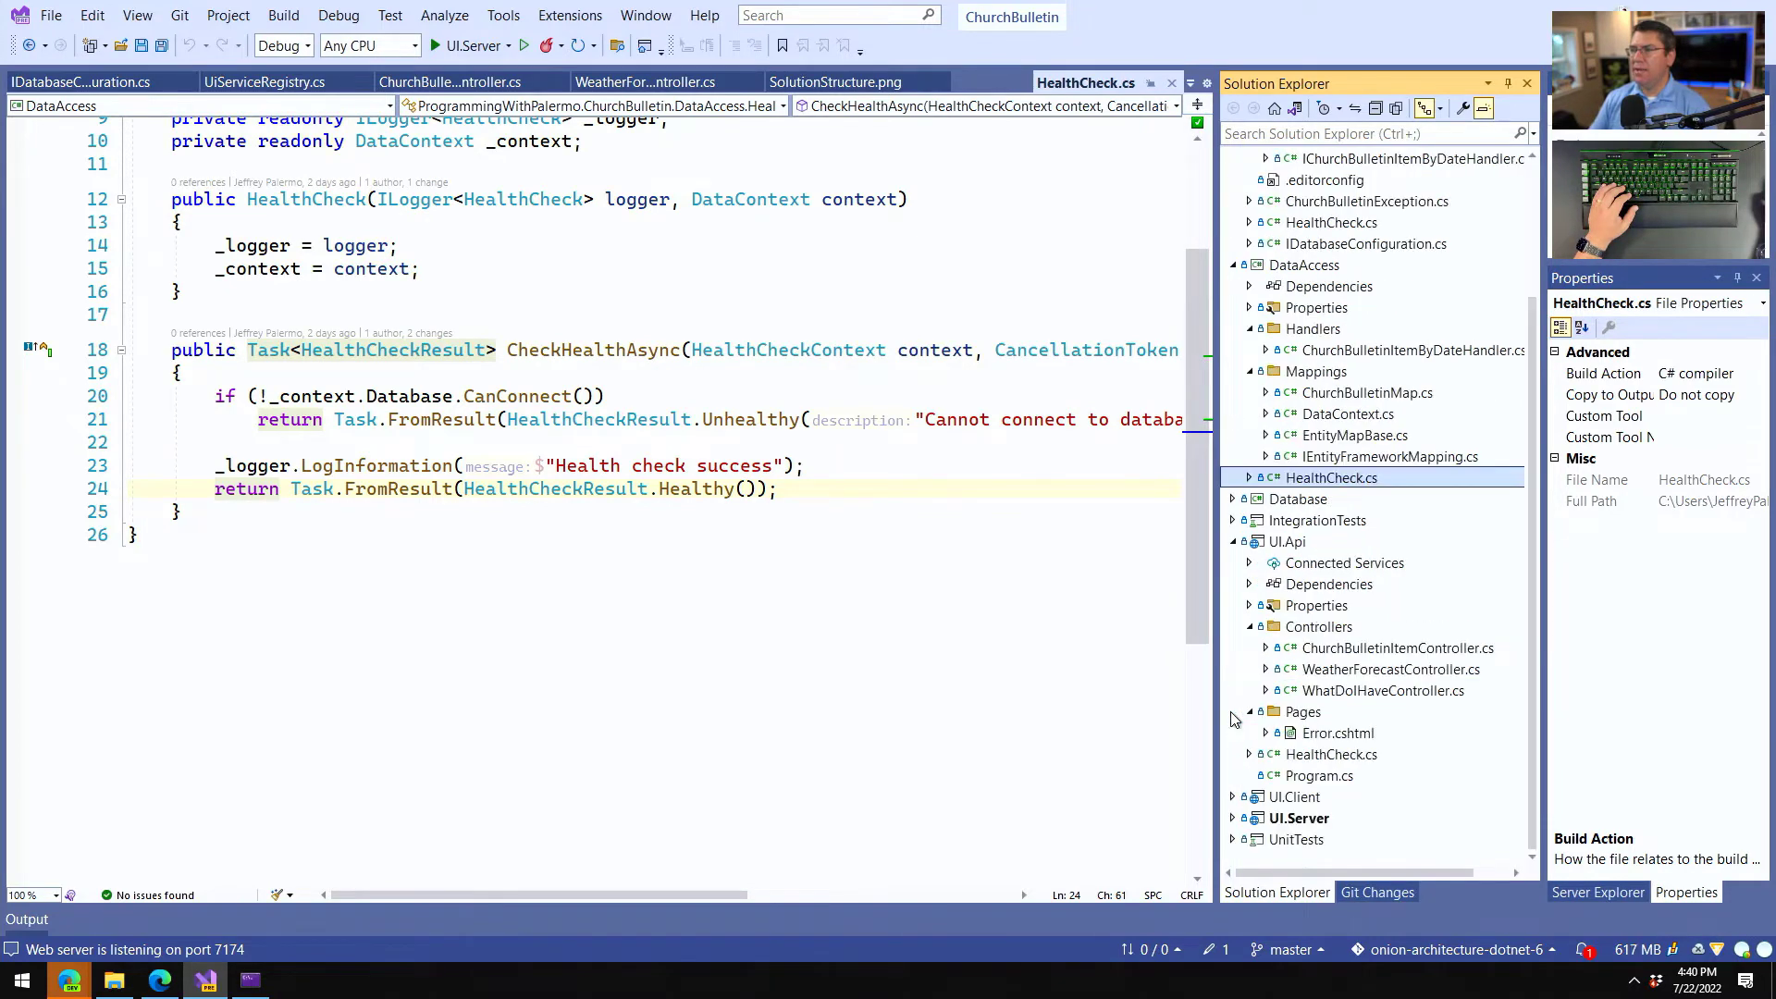
{"action": "left_click", "coordinate": [1250, 583]}
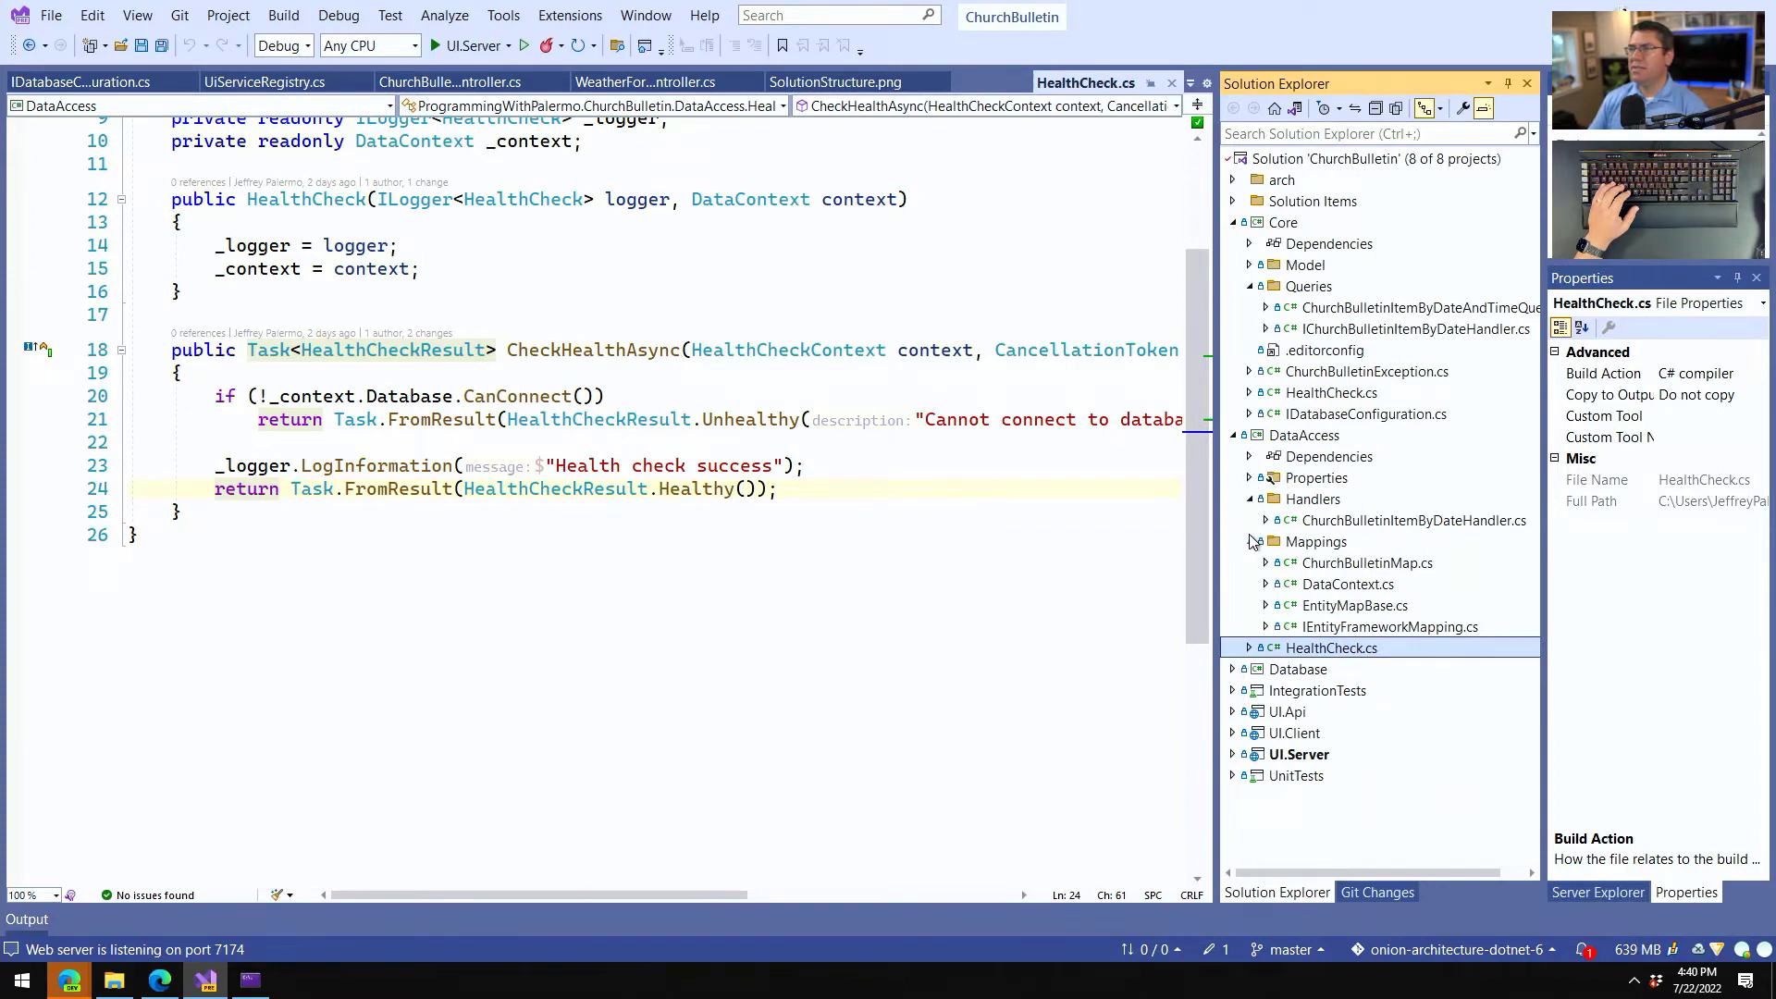
Collapse DataAccess and Core so only the eight top-level ChurchBulletin projects are listed.
{"action": "left_click", "coordinate": [1251, 457]}
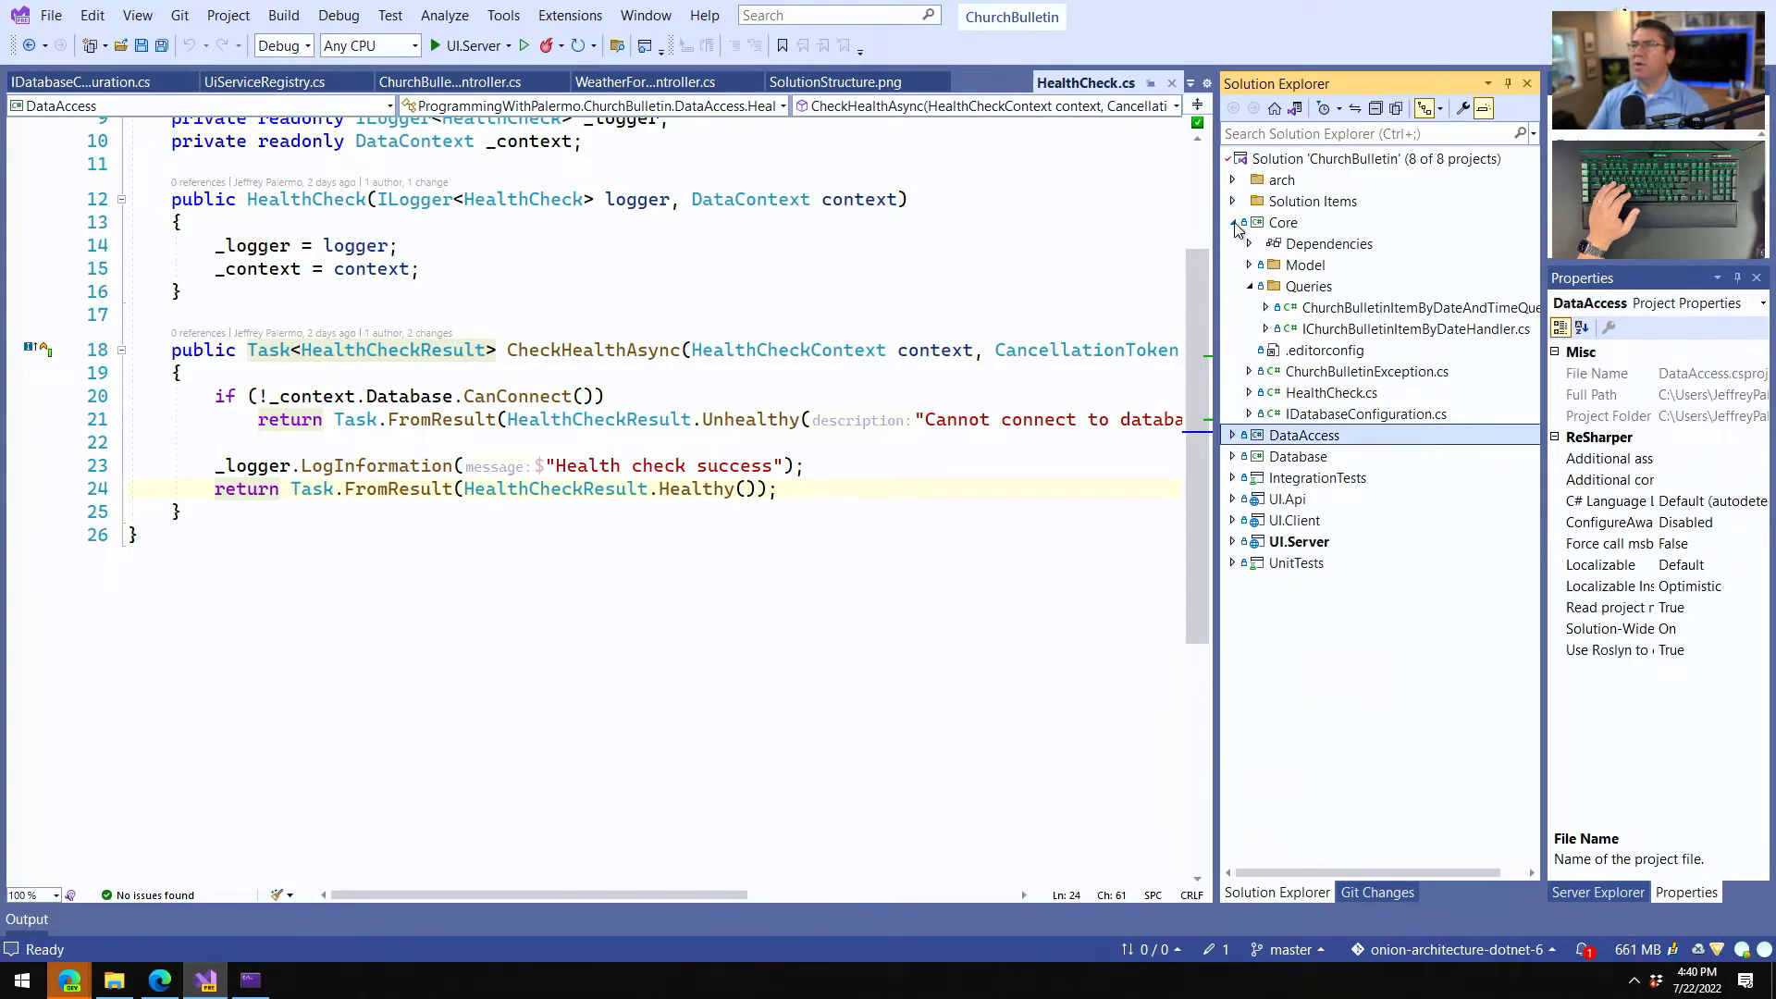
{"action": "left_click", "coordinate": [1232, 222]}
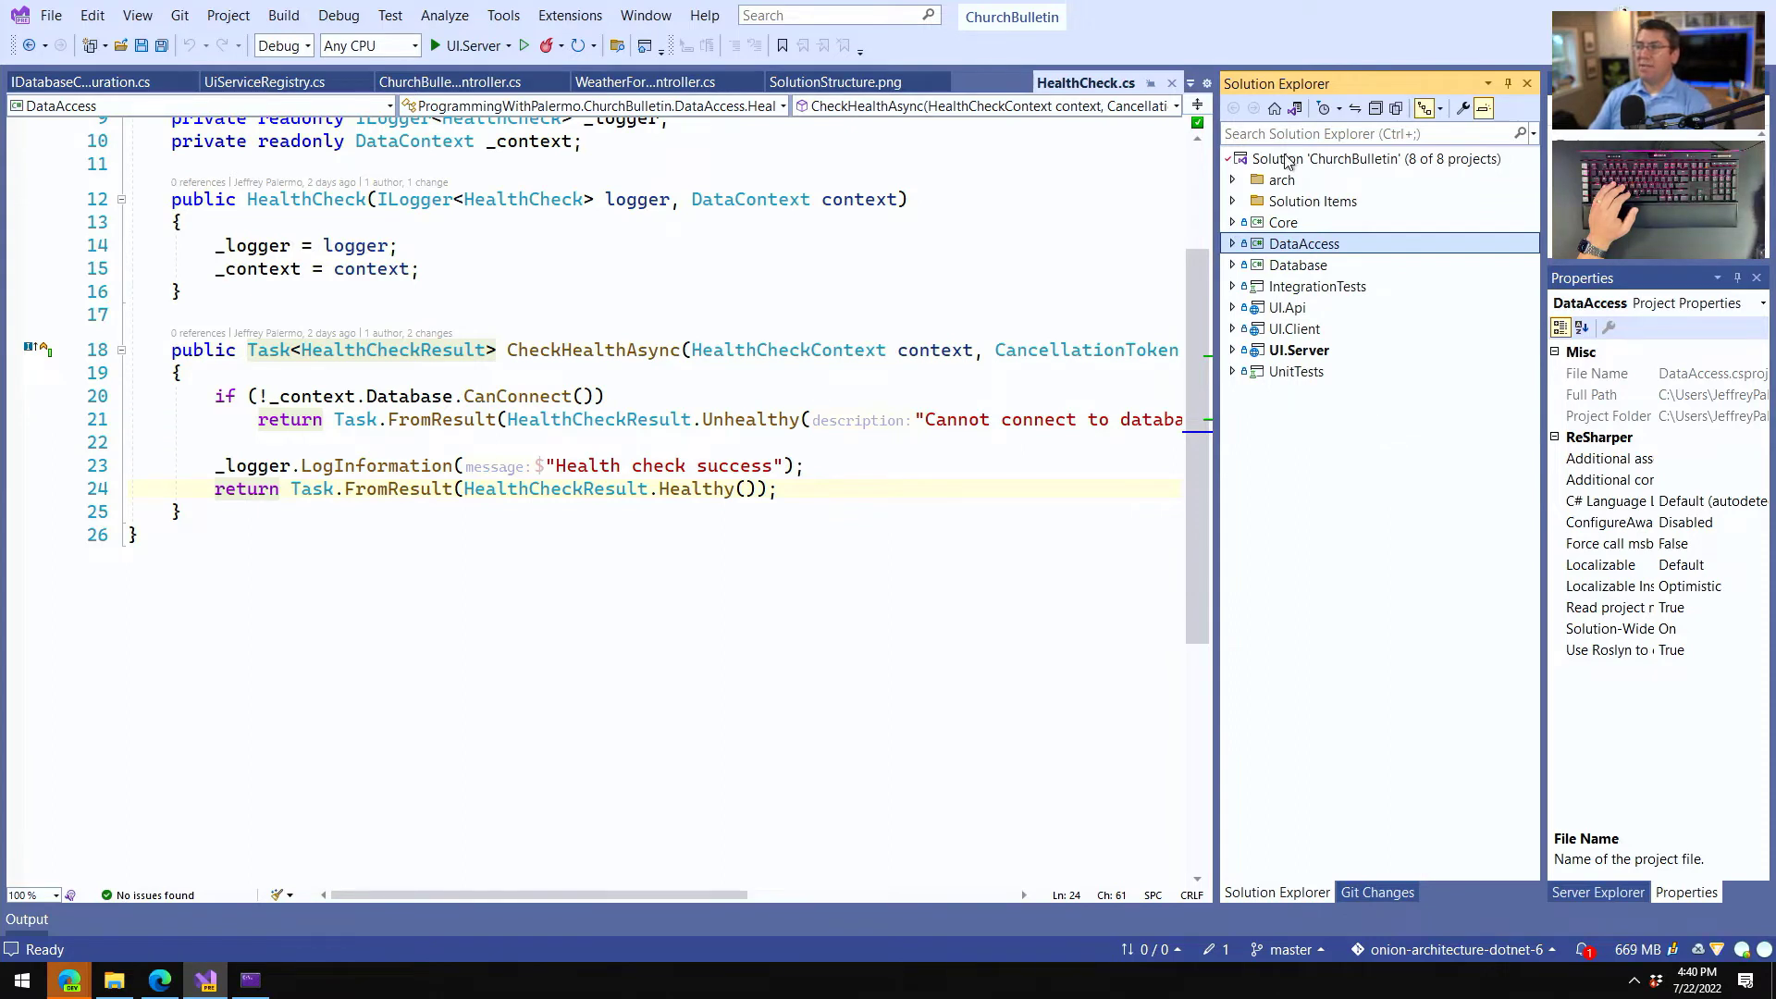
{"action": "left_click", "coordinate": [1330, 159]}
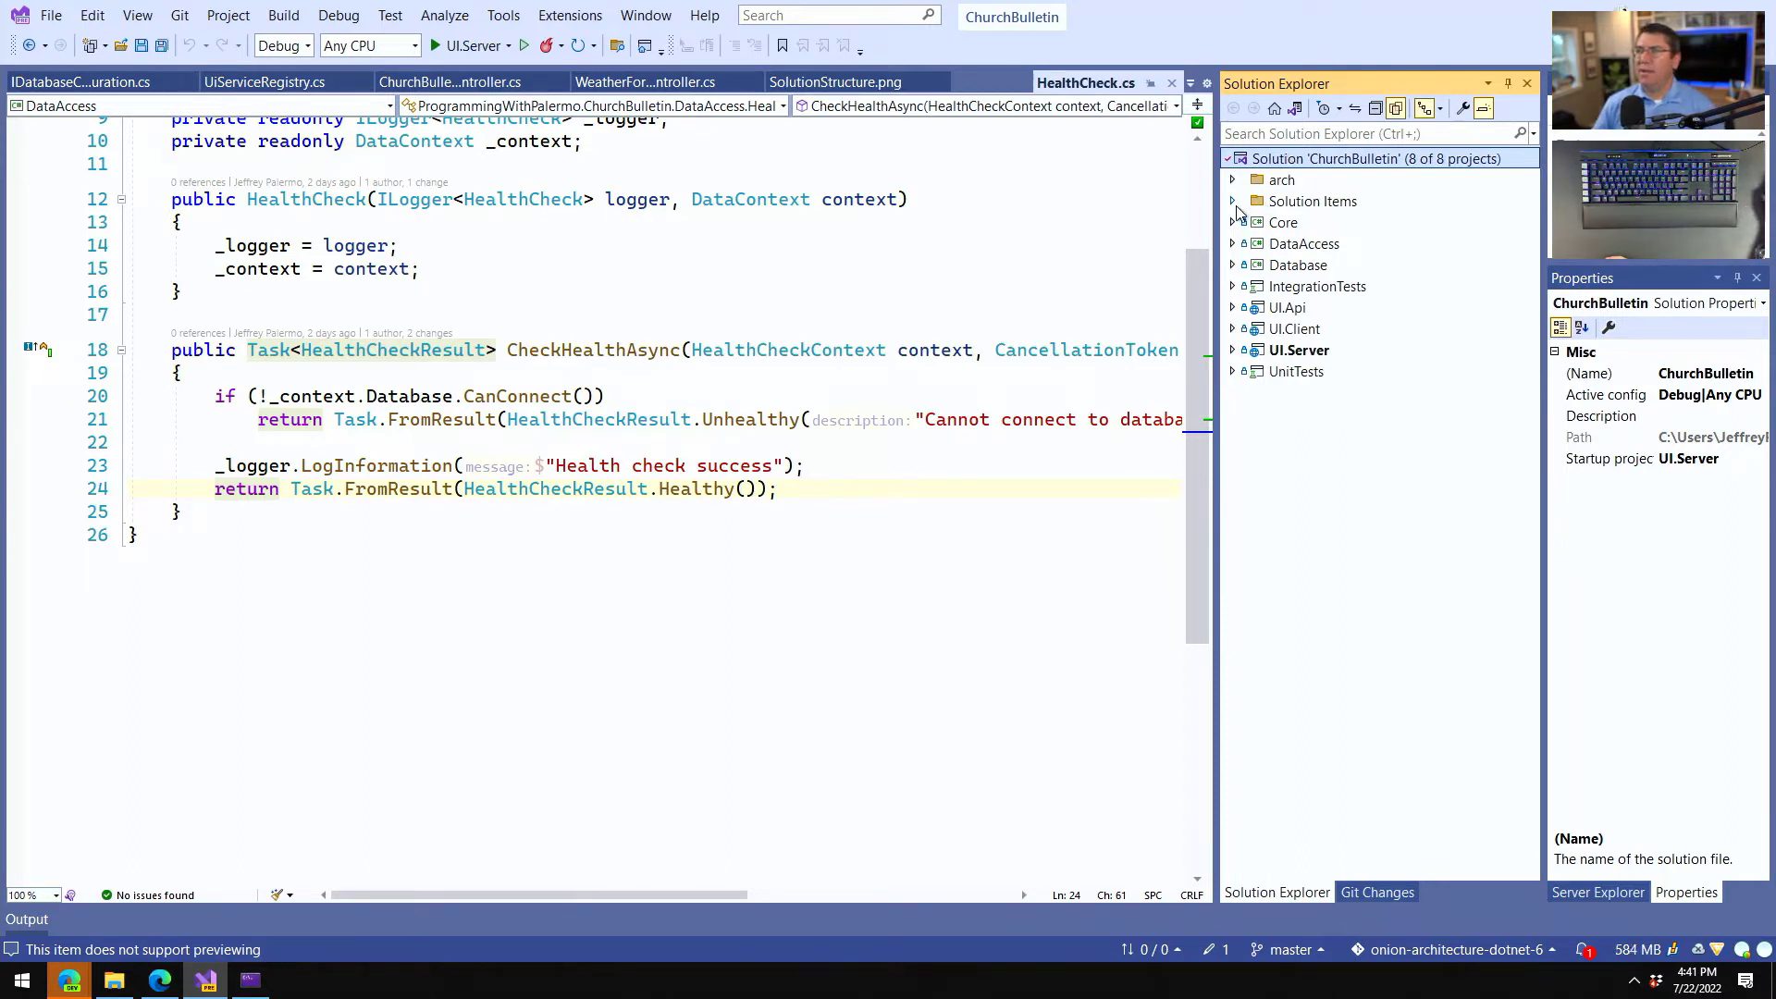
Open build.ps1 from Solution Items and mark the Debug configuration in the PrivateBuild function.
{"action": "left_click", "coordinate": [1232, 199]}
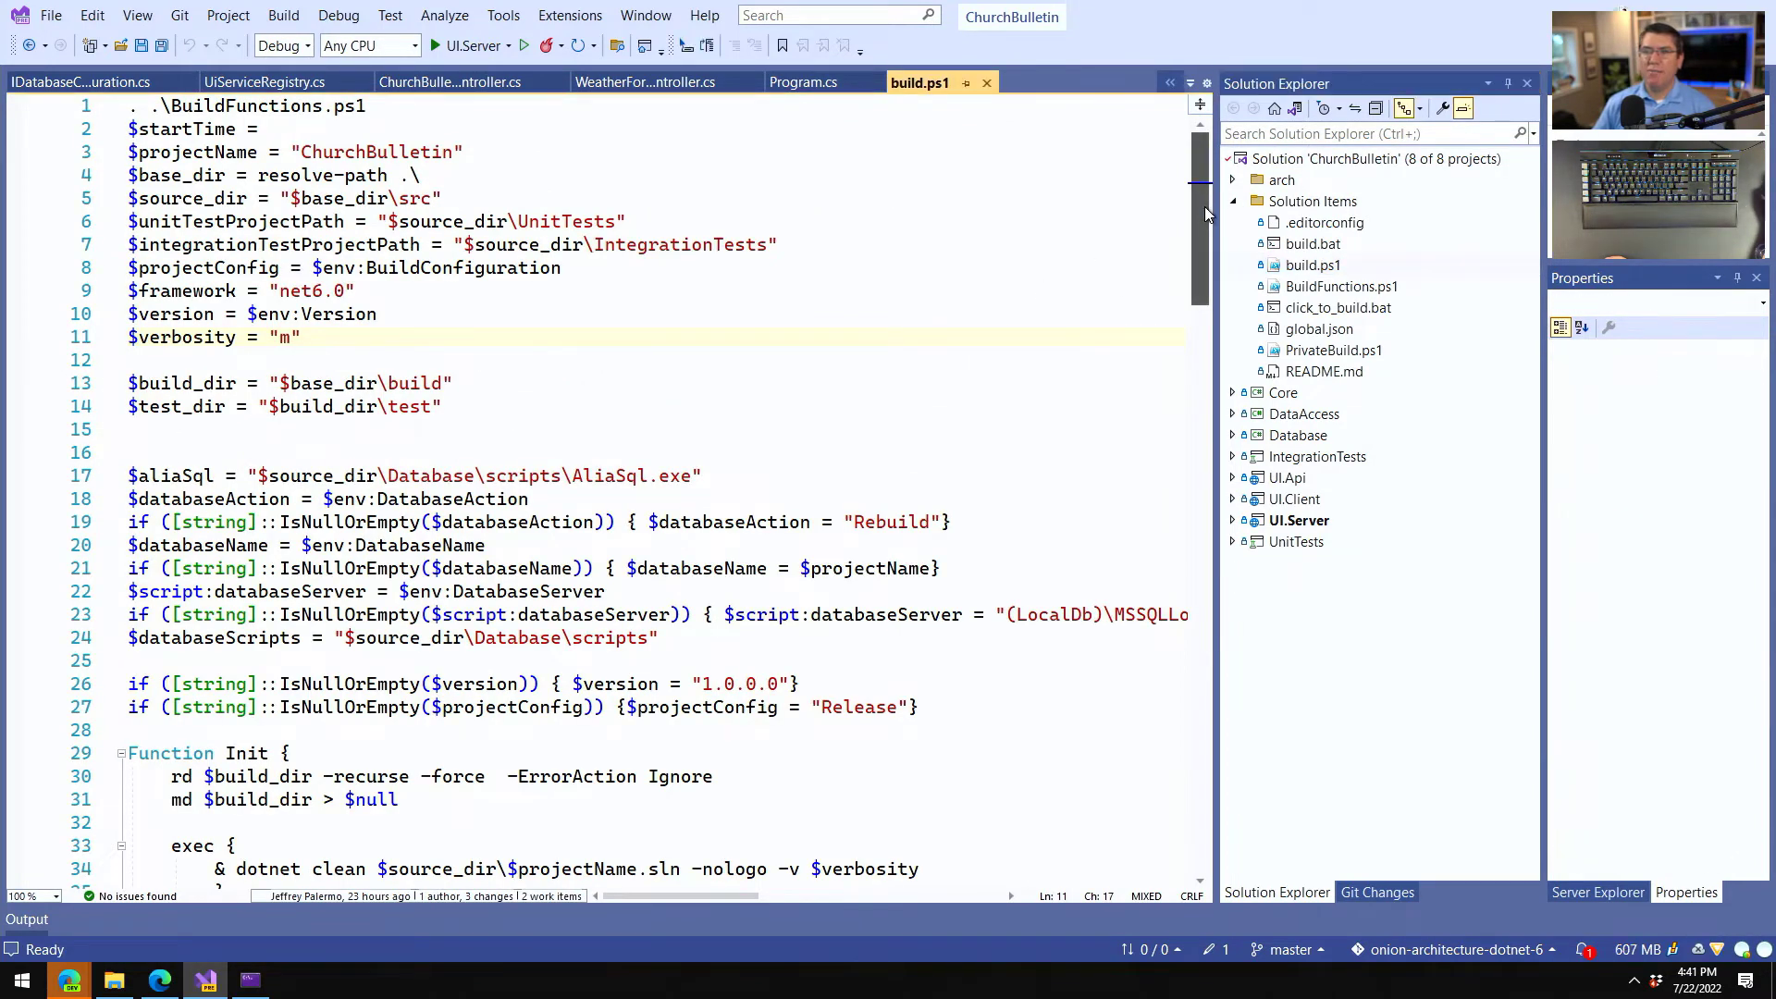
{"action": "scroll", "scroll_direction": "down", "scroll_amount": 3}
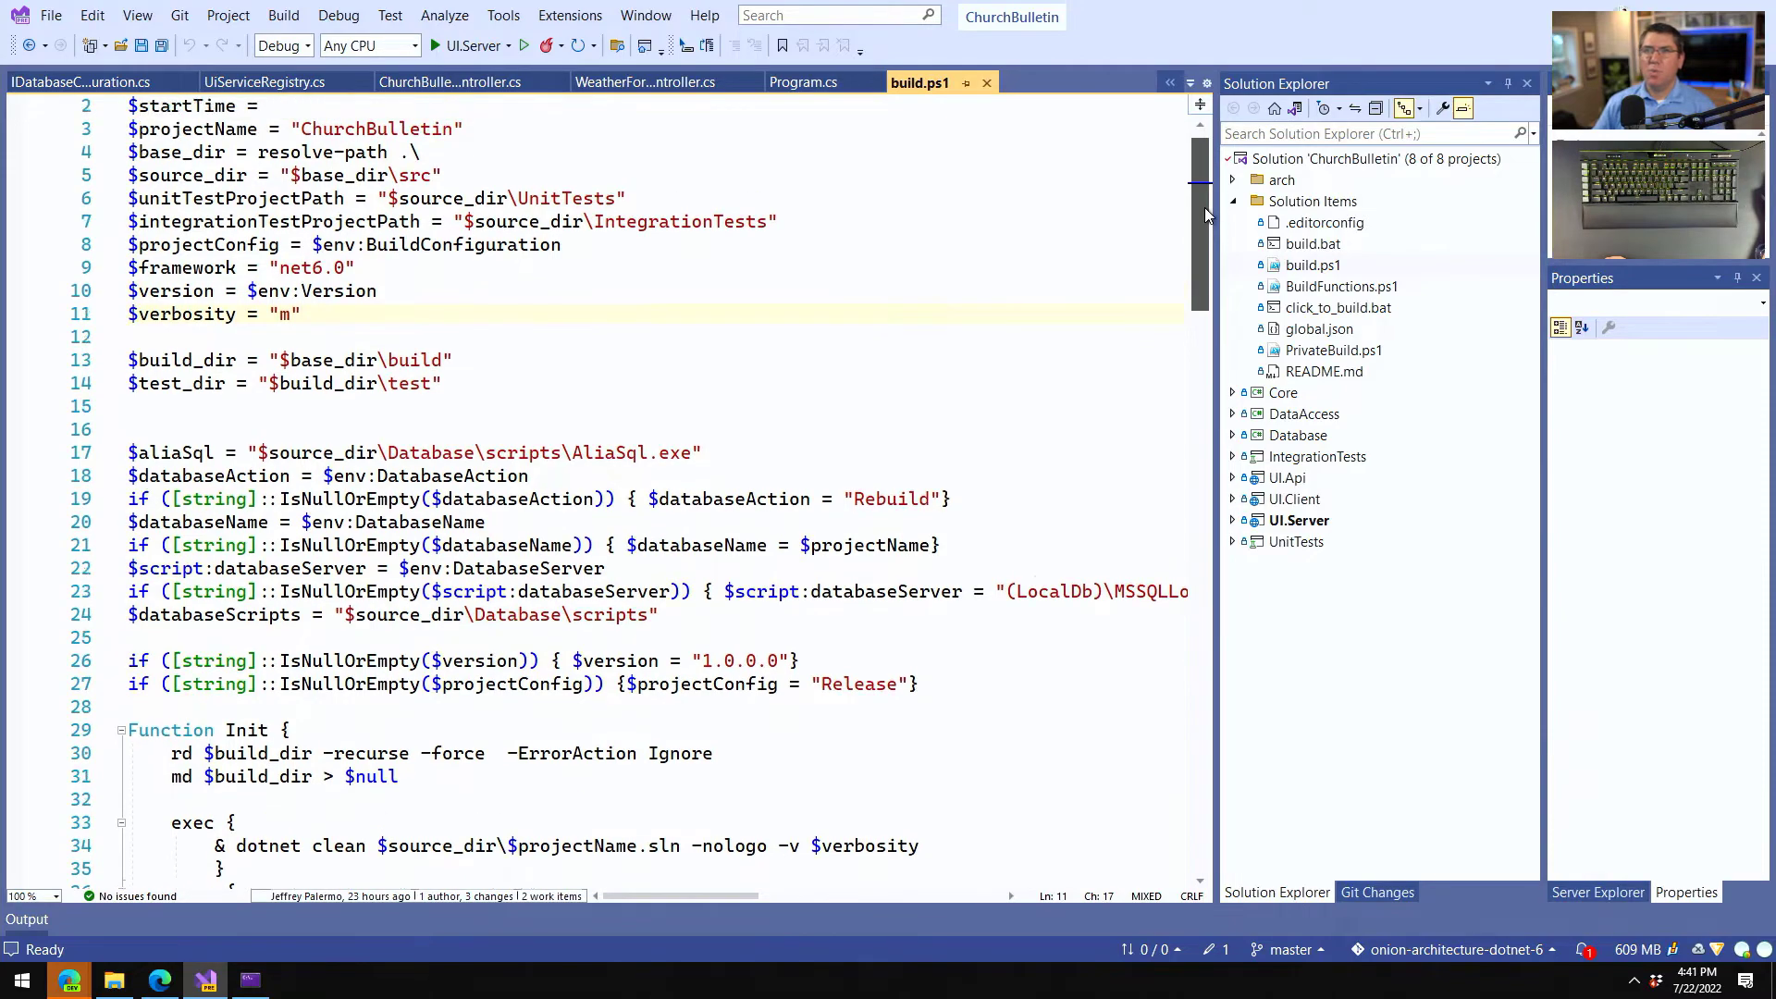
{"action": "scroll", "scroll_direction": "down", "scroll_amount": 3}
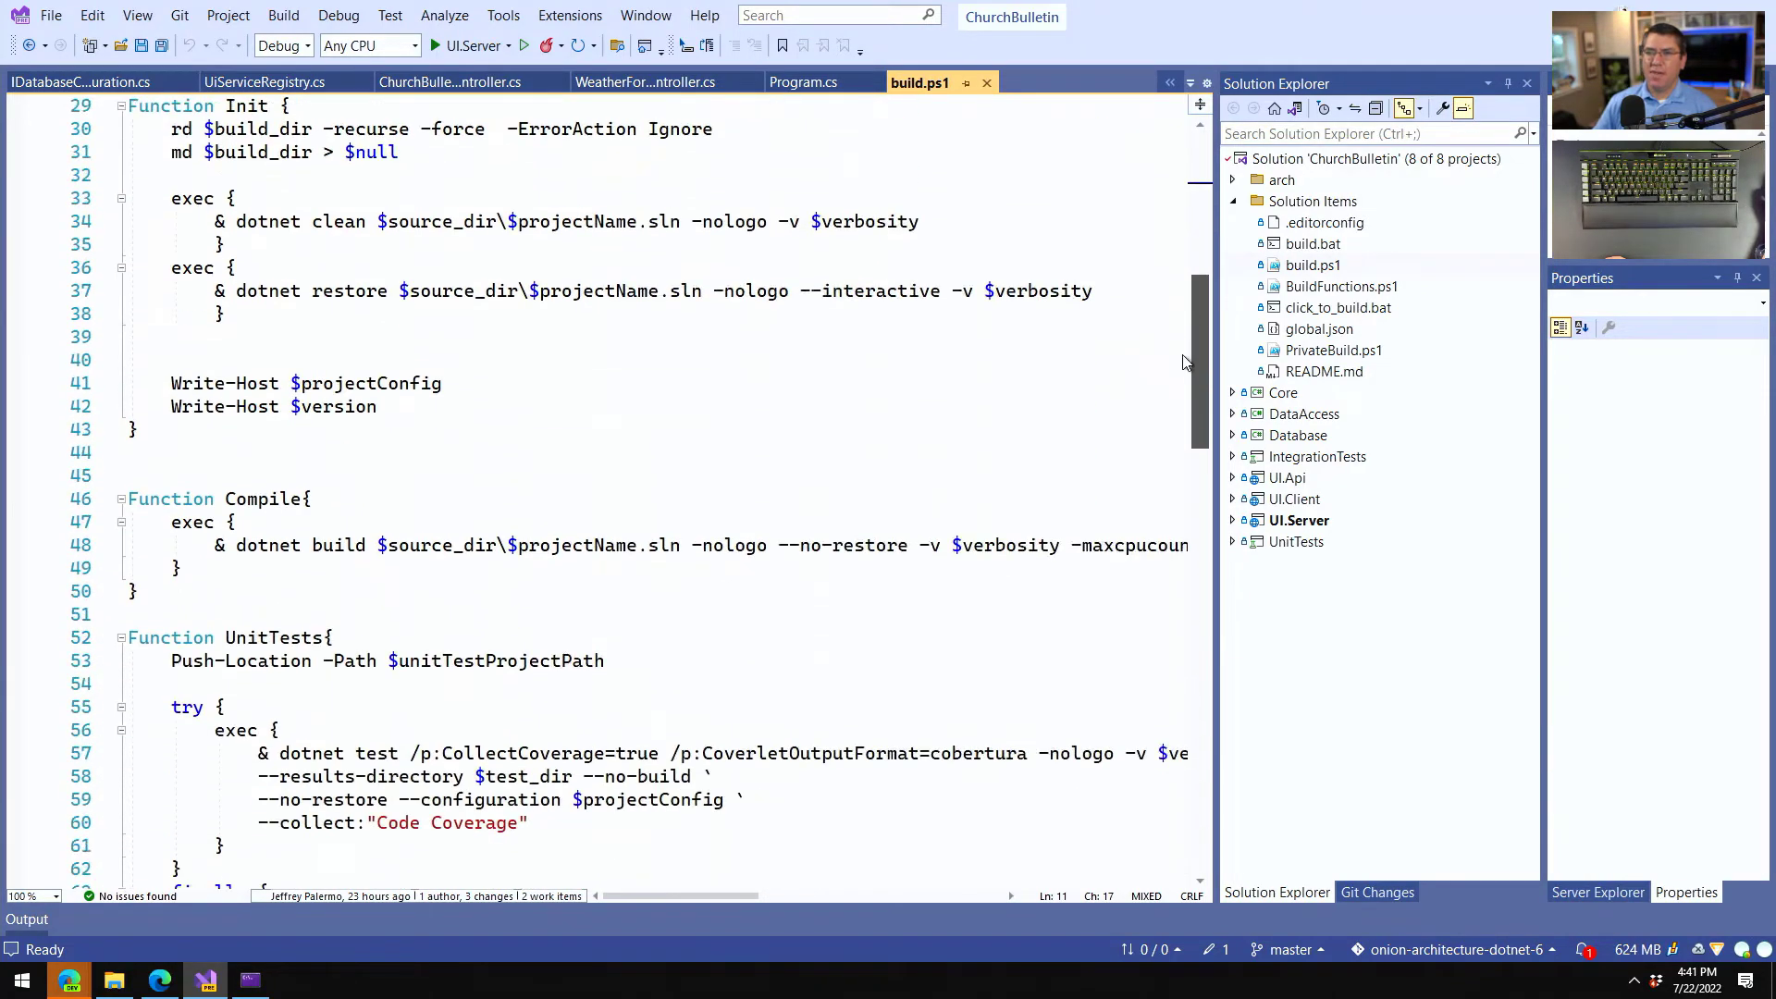
{"action": "scroll", "scroll_direction": "down", "scroll_amount": 3}
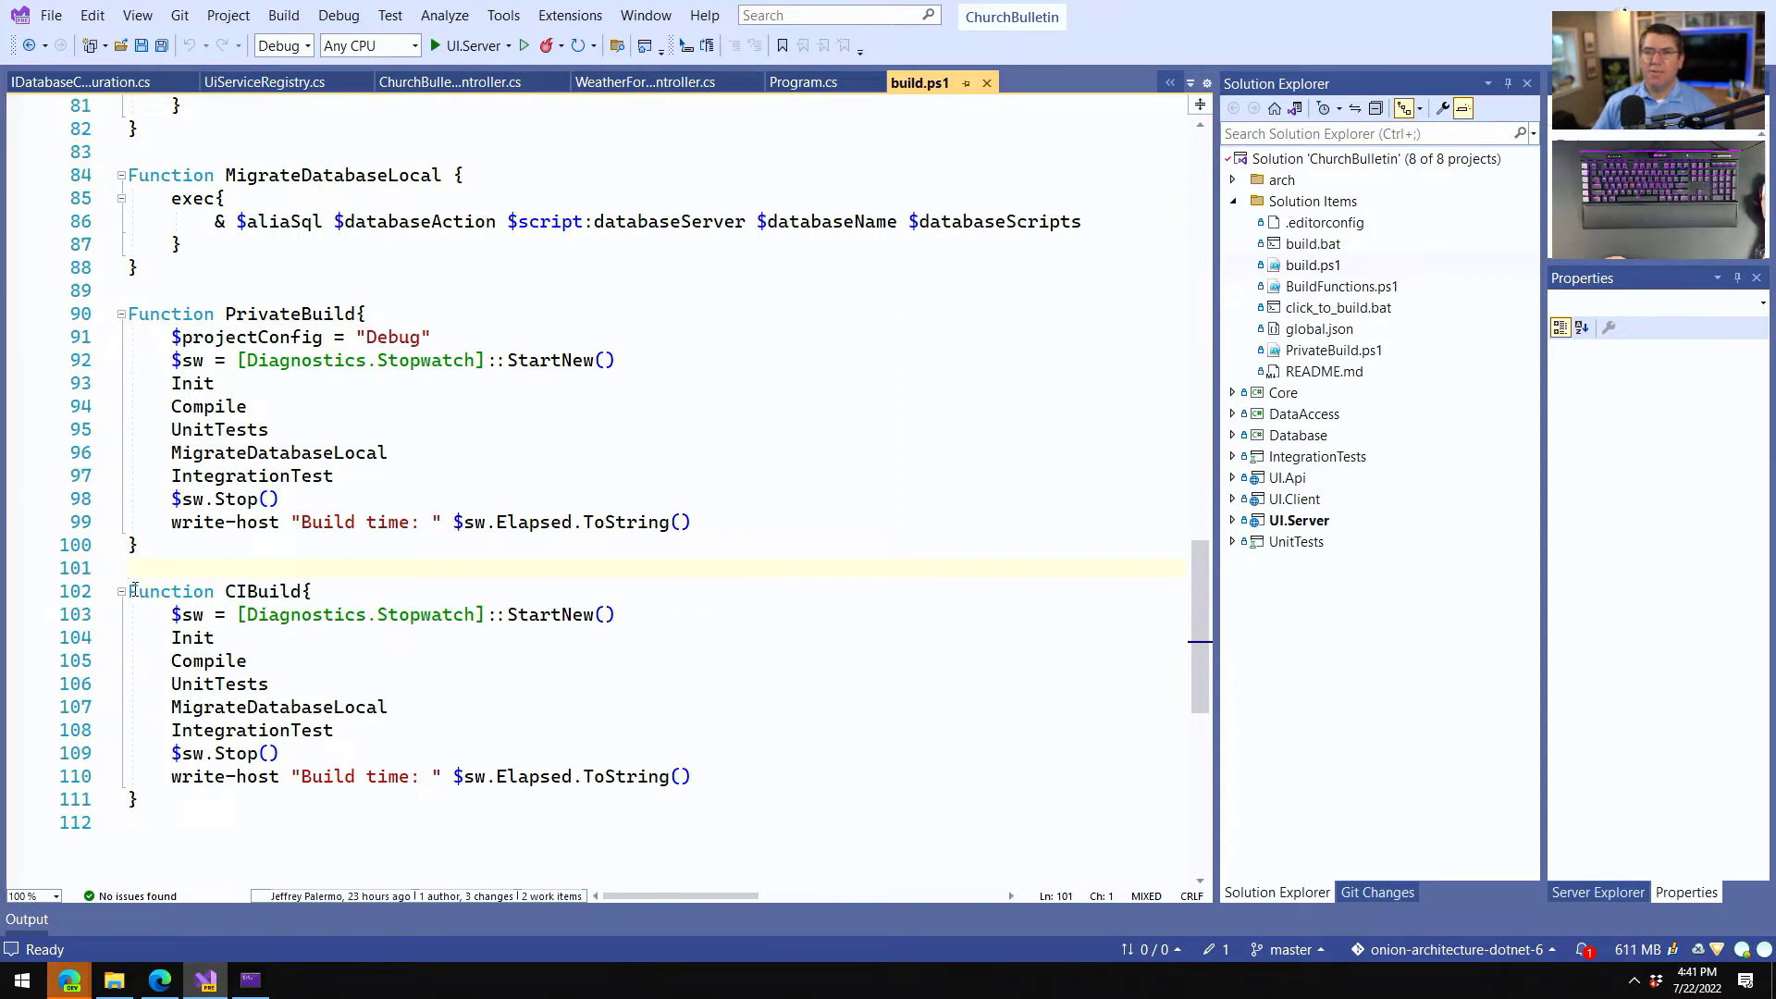
{"action": "left_click_drag", "start_coordinate": [129, 590], "coordinate": [690, 775]}
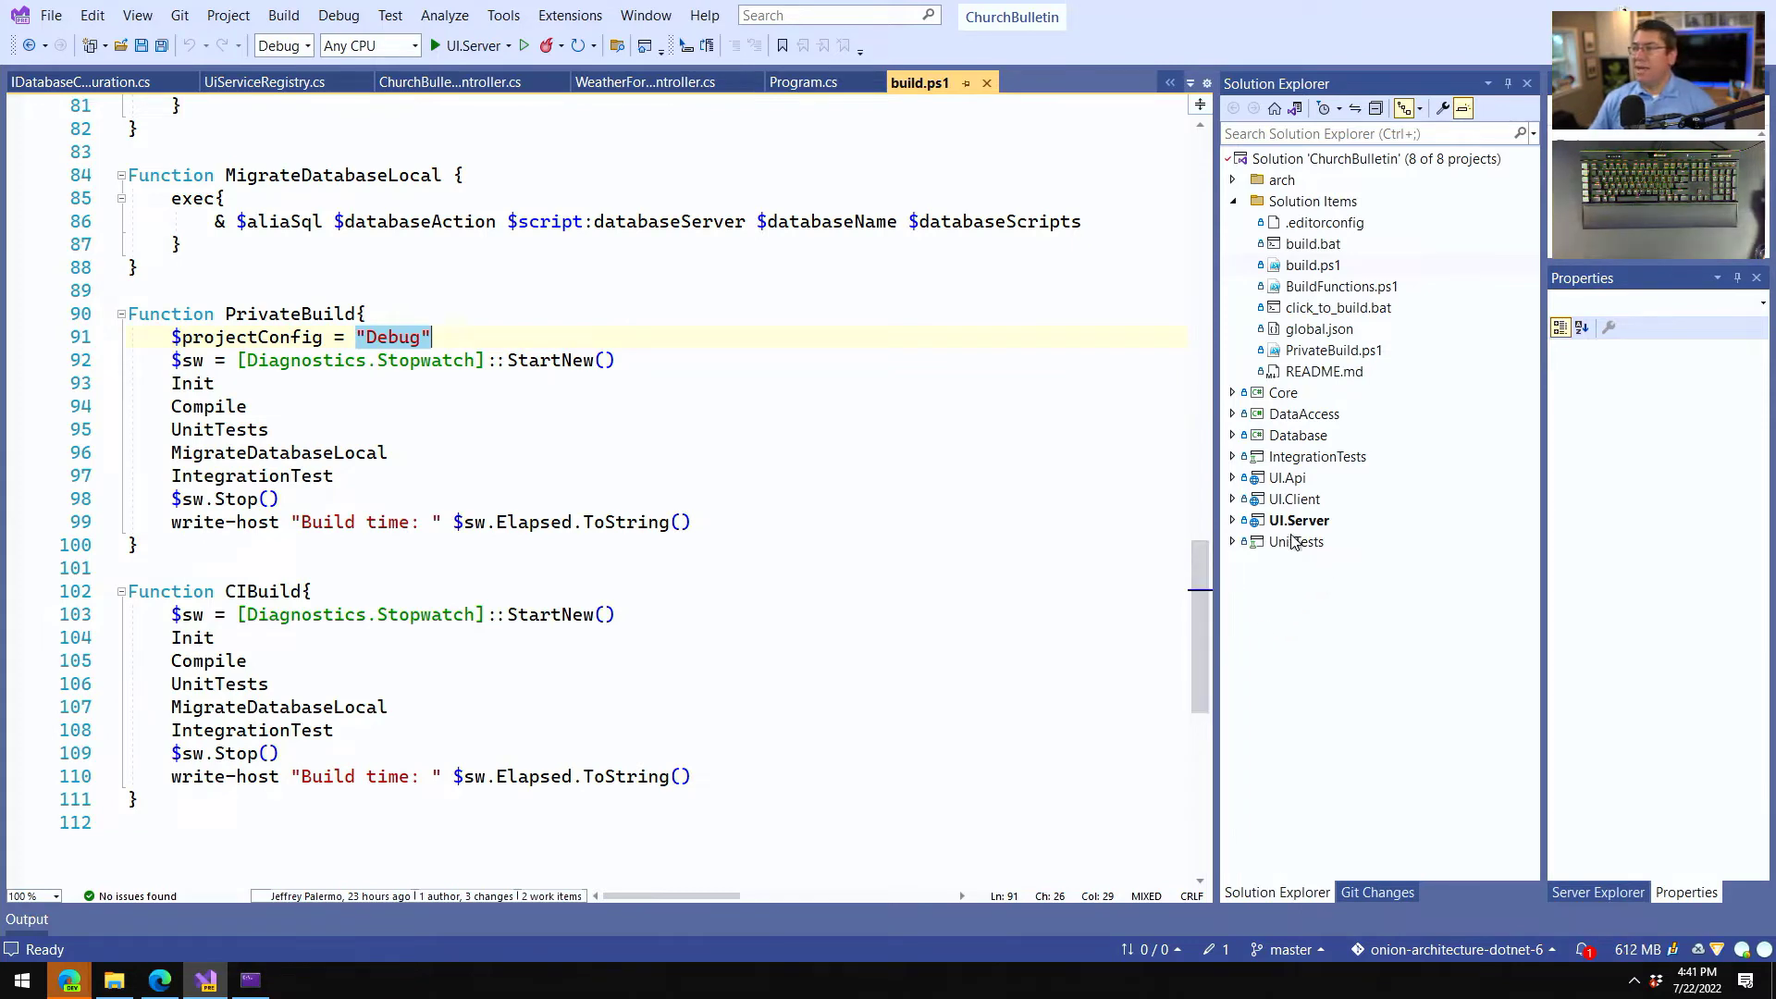
Bring up the UI.Server project file with its references.
{"action": "left_click", "coordinate": [1298, 520]}
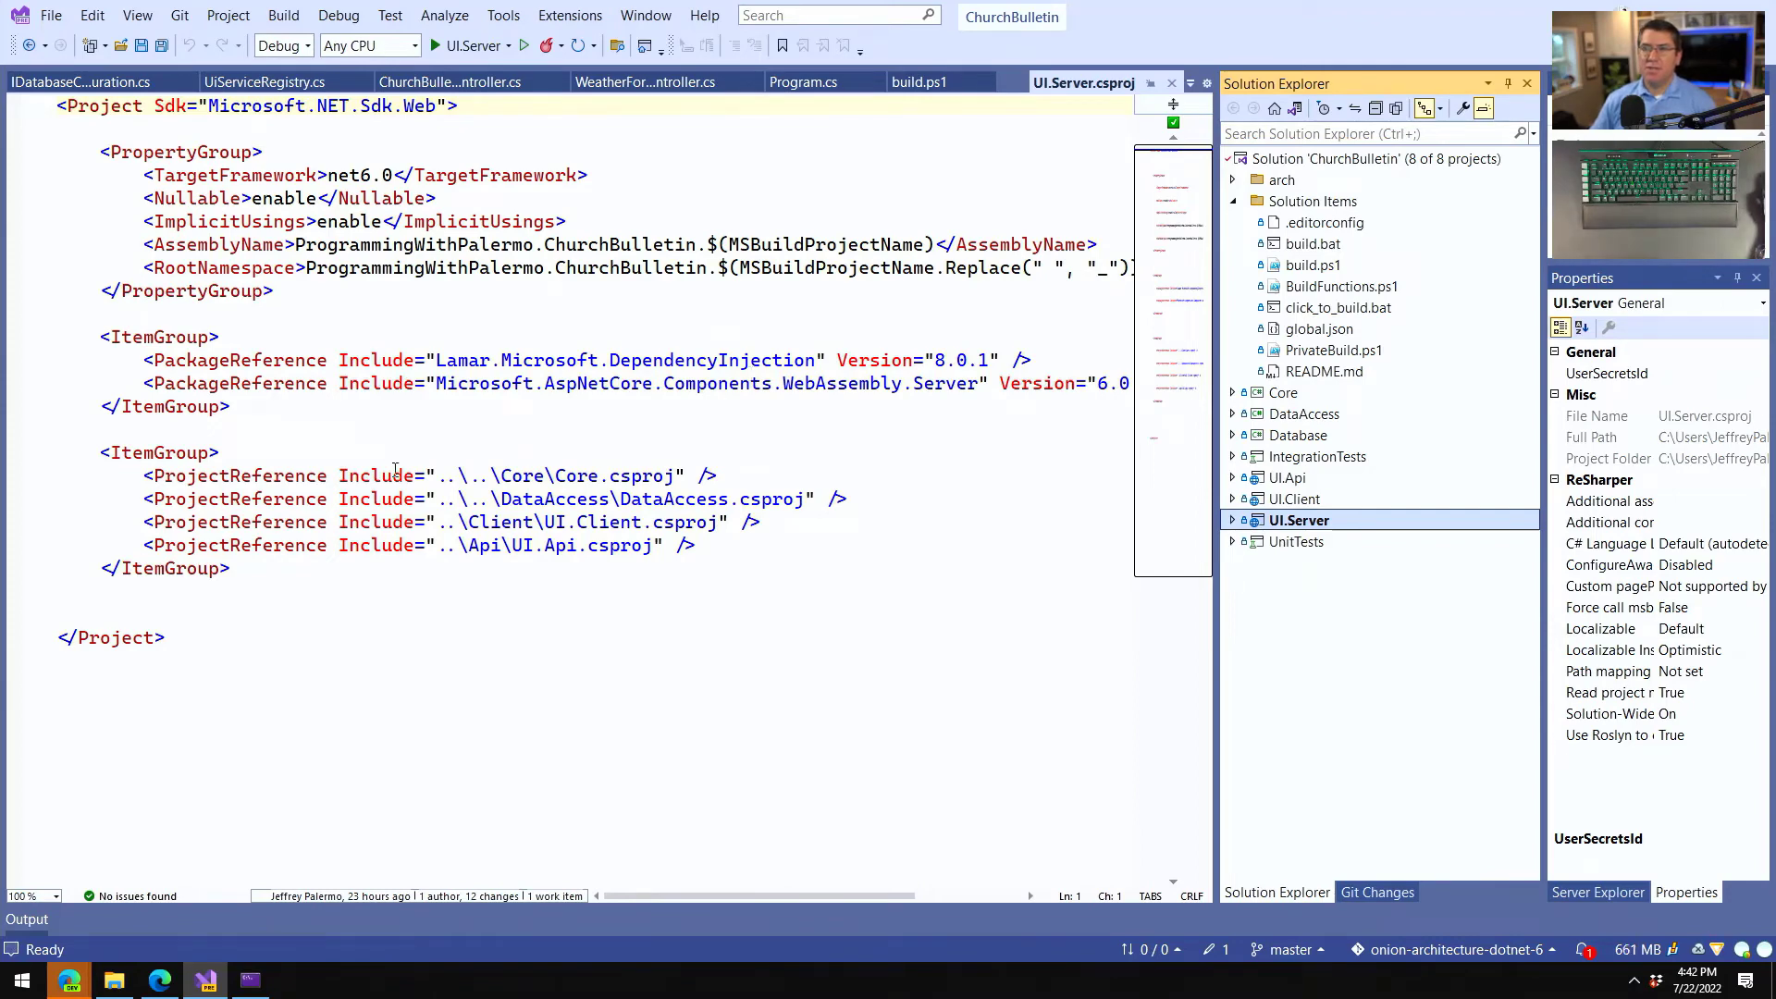
Preview the UI.Client, UI.Api and DataAccess project files, picking out the HealthChecks package.
{"action": "left_click", "coordinate": [1295, 498]}
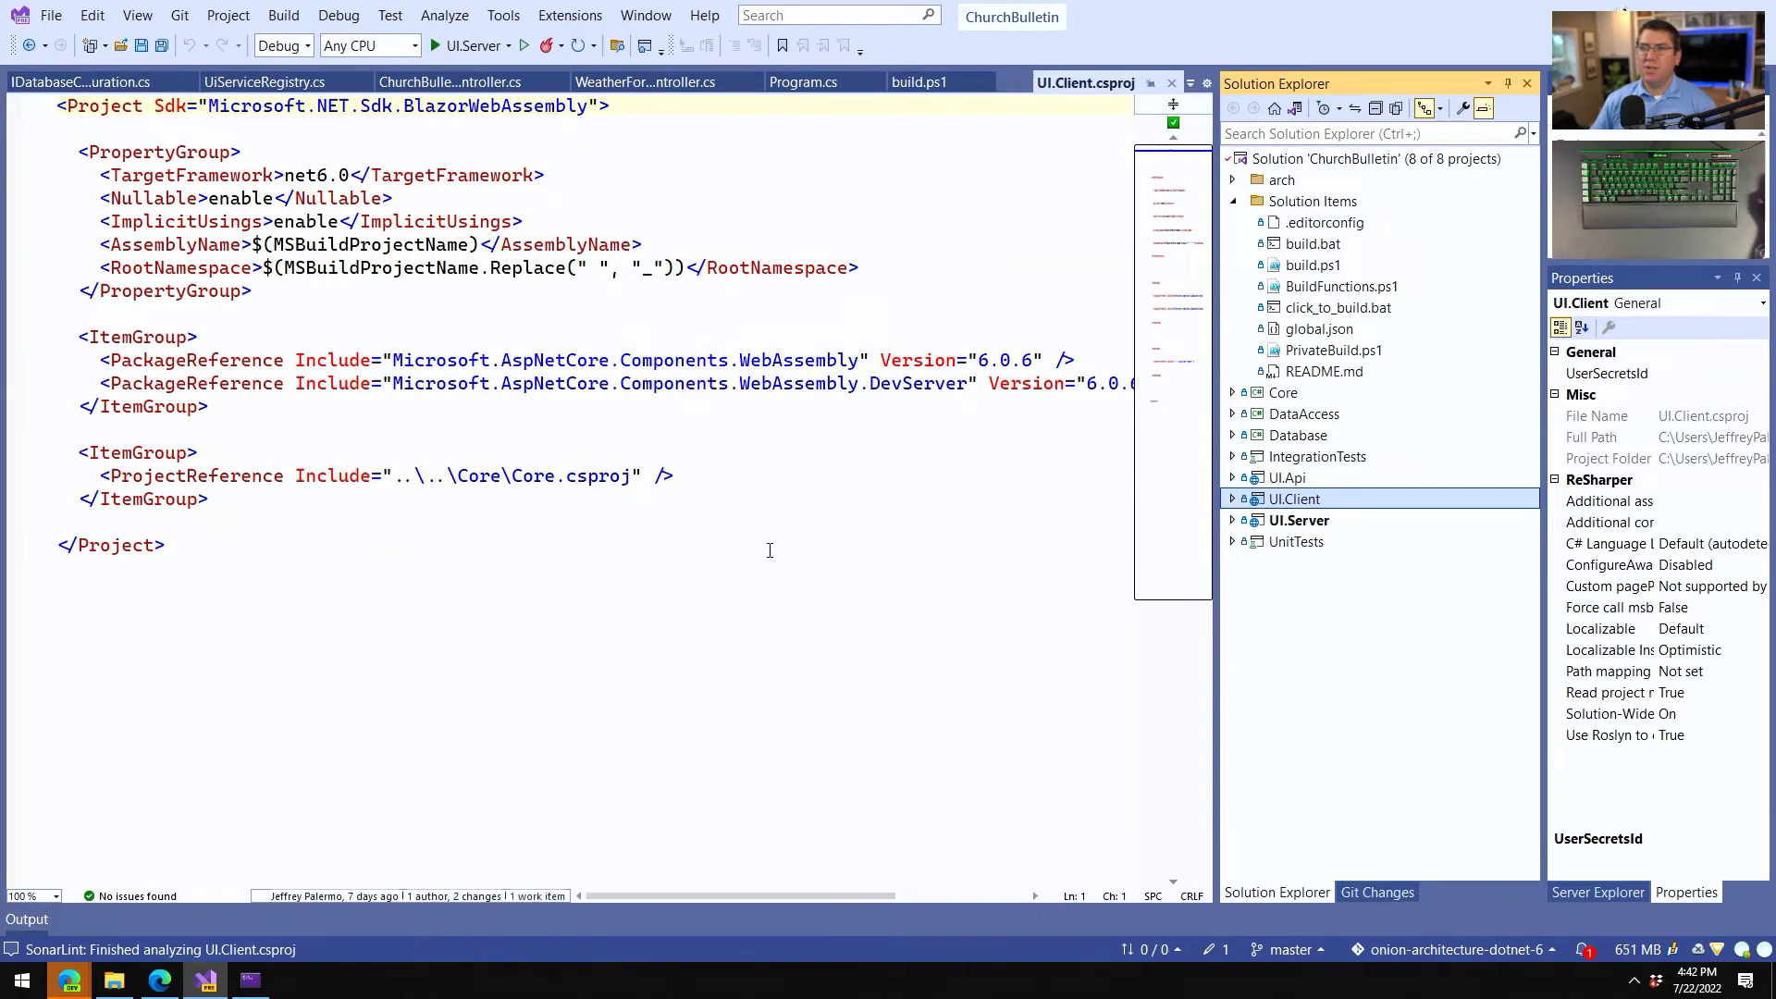
{"action": "left_click", "coordinate": [1288, 477]}
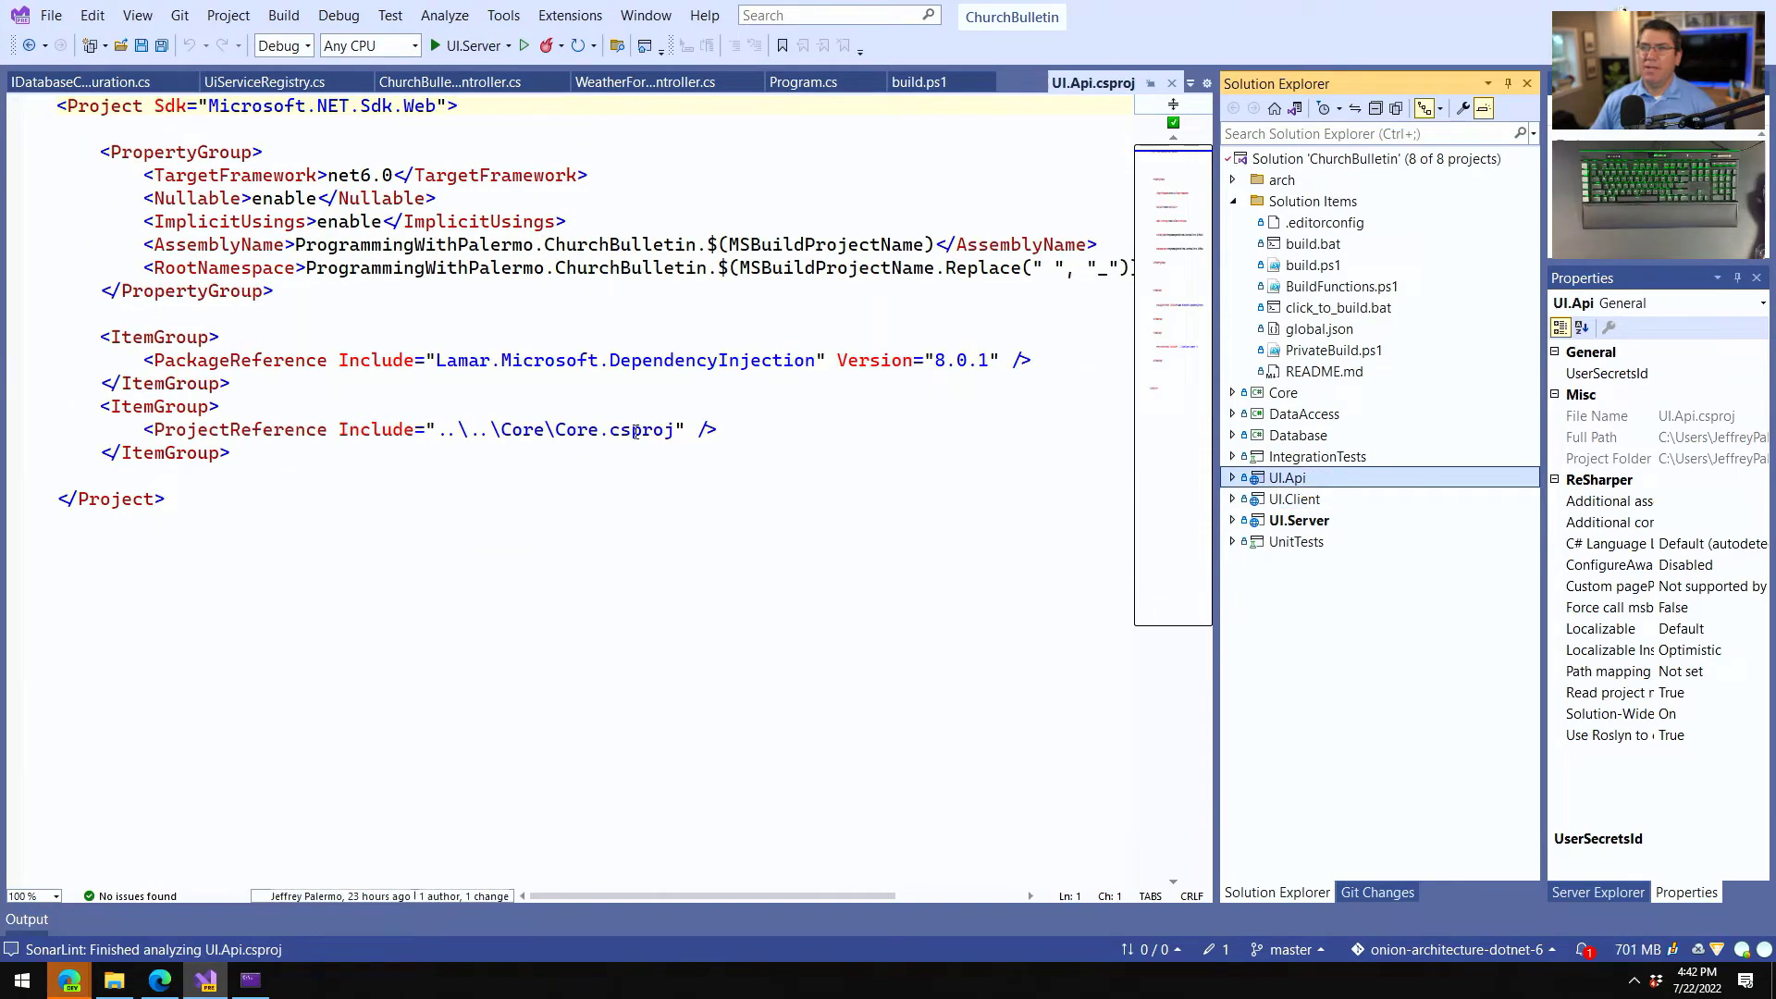
{"action": "left_click", "coordinate": [1304, 412]}
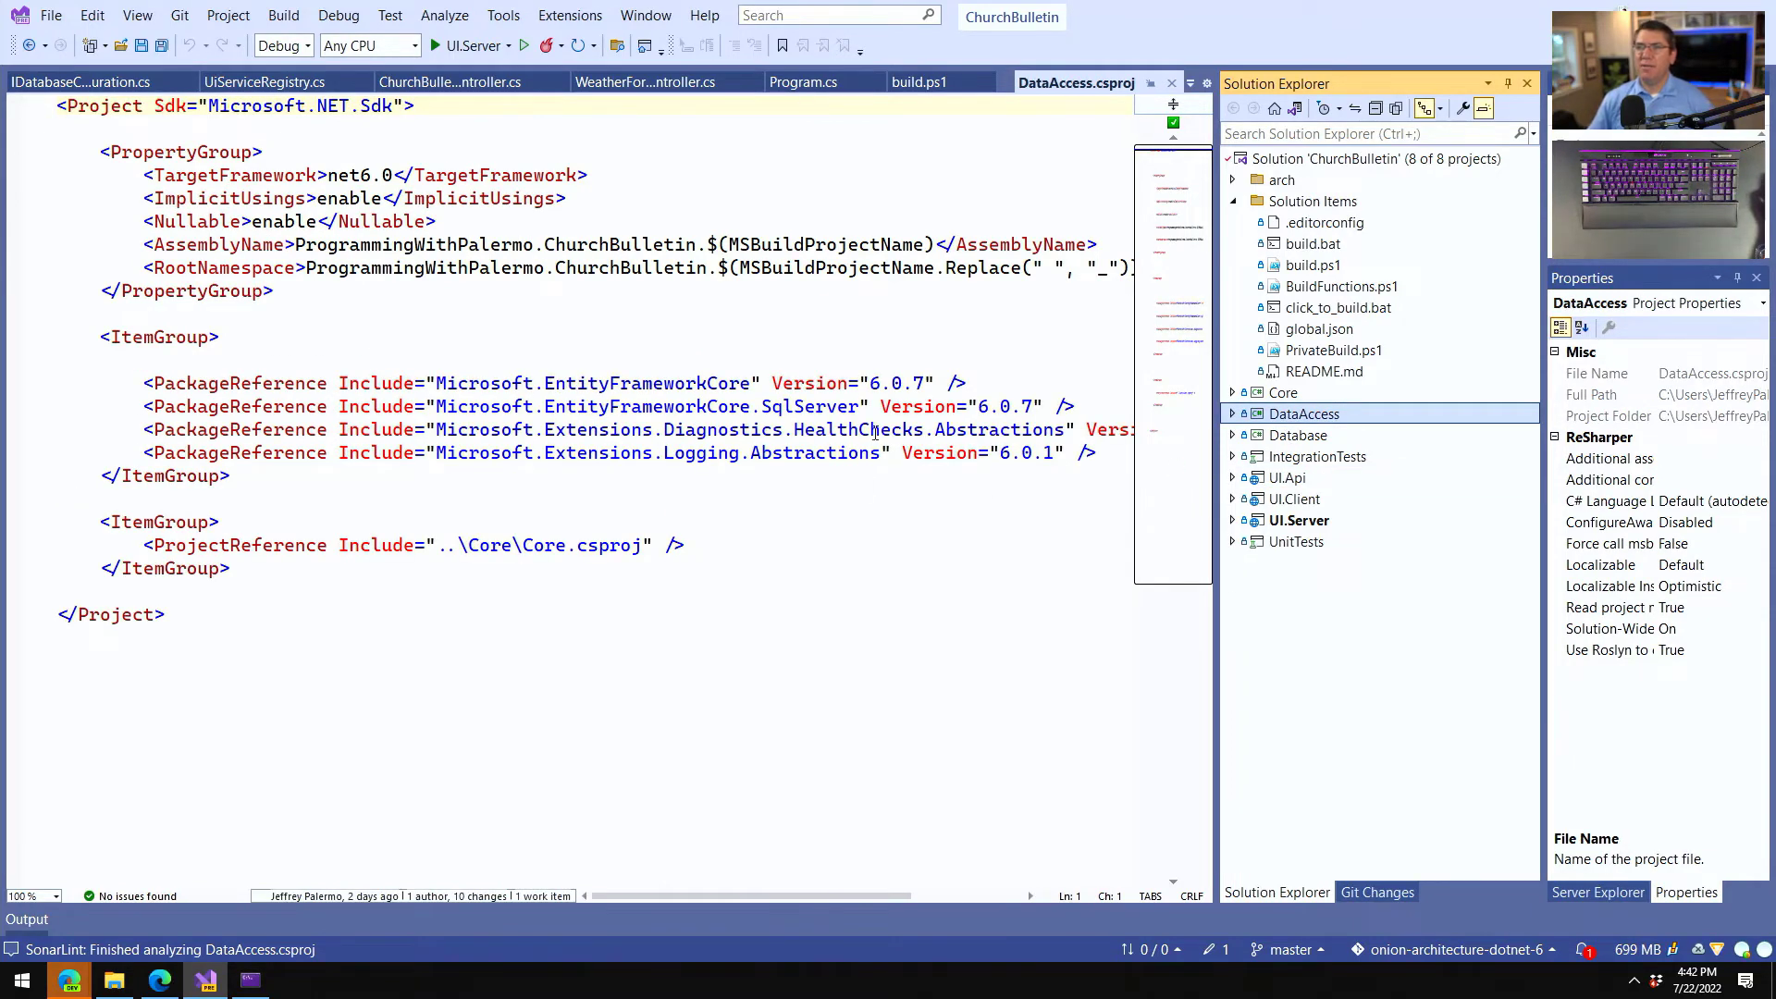
{"action": "double_click", "coordinate": [857, 429]}
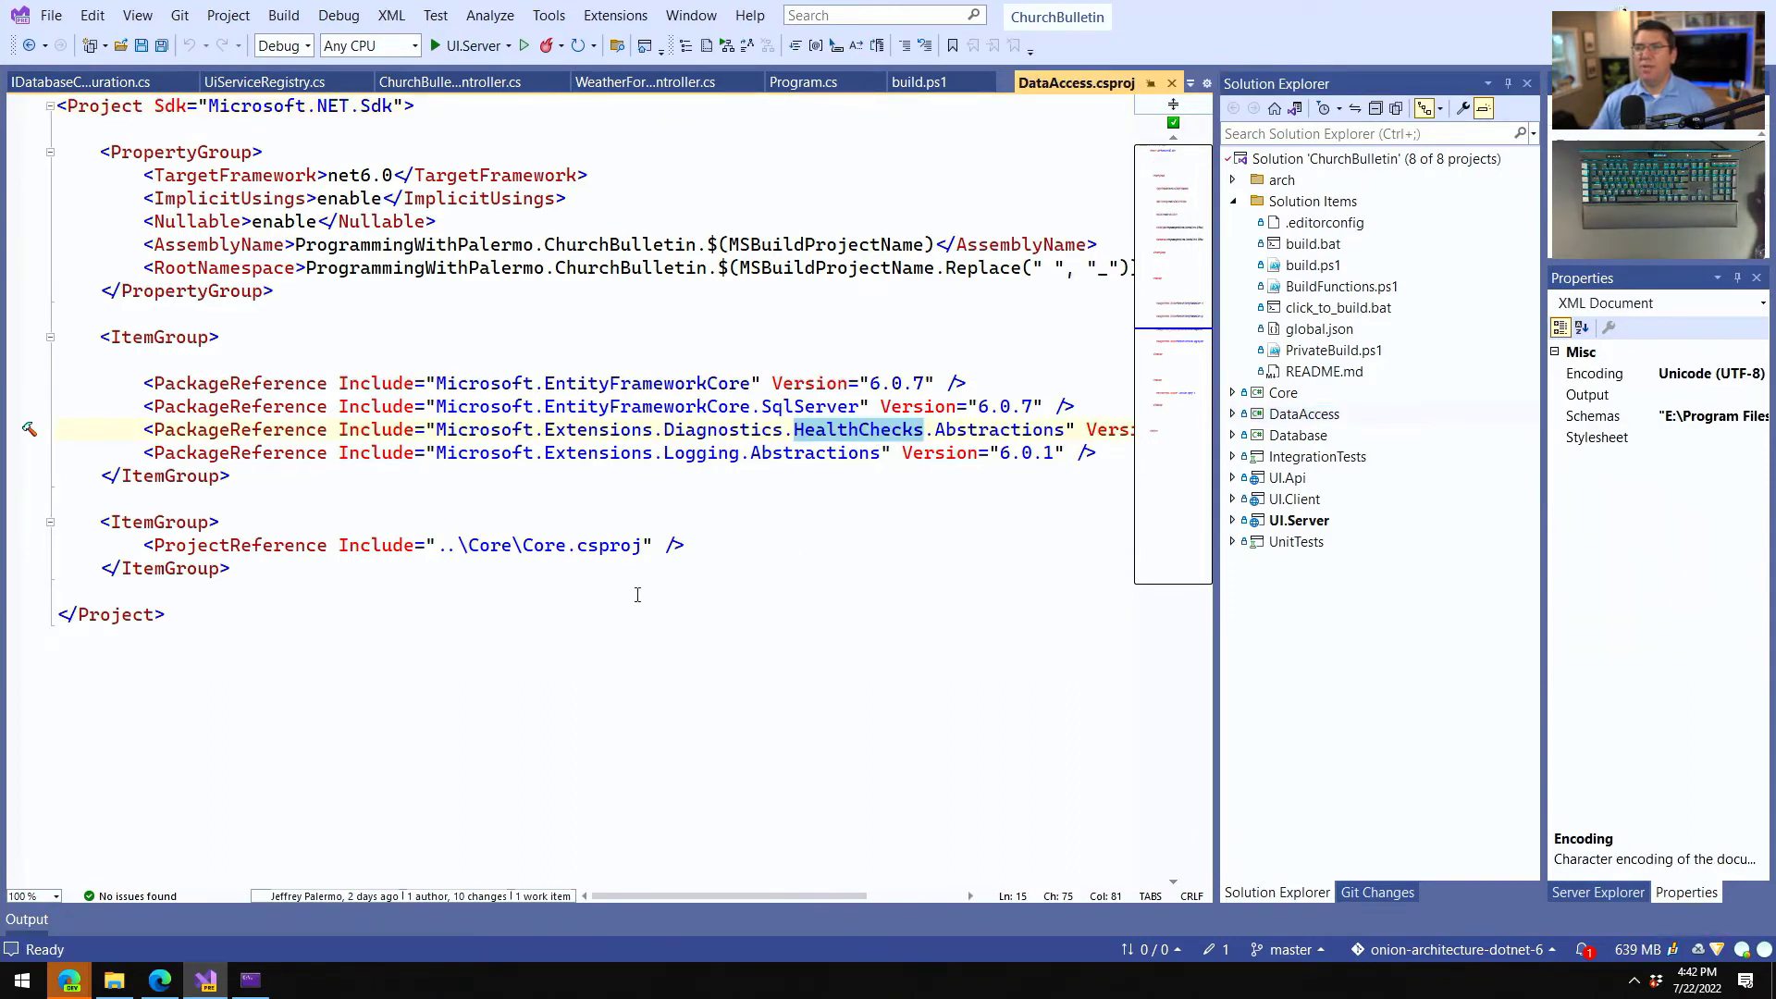
Review the UnitTests and IntegrationTests project files, ending on IntegrationTests' UI.Server reference.
{"action": "left_click", "coordinate": [1283, 392]}
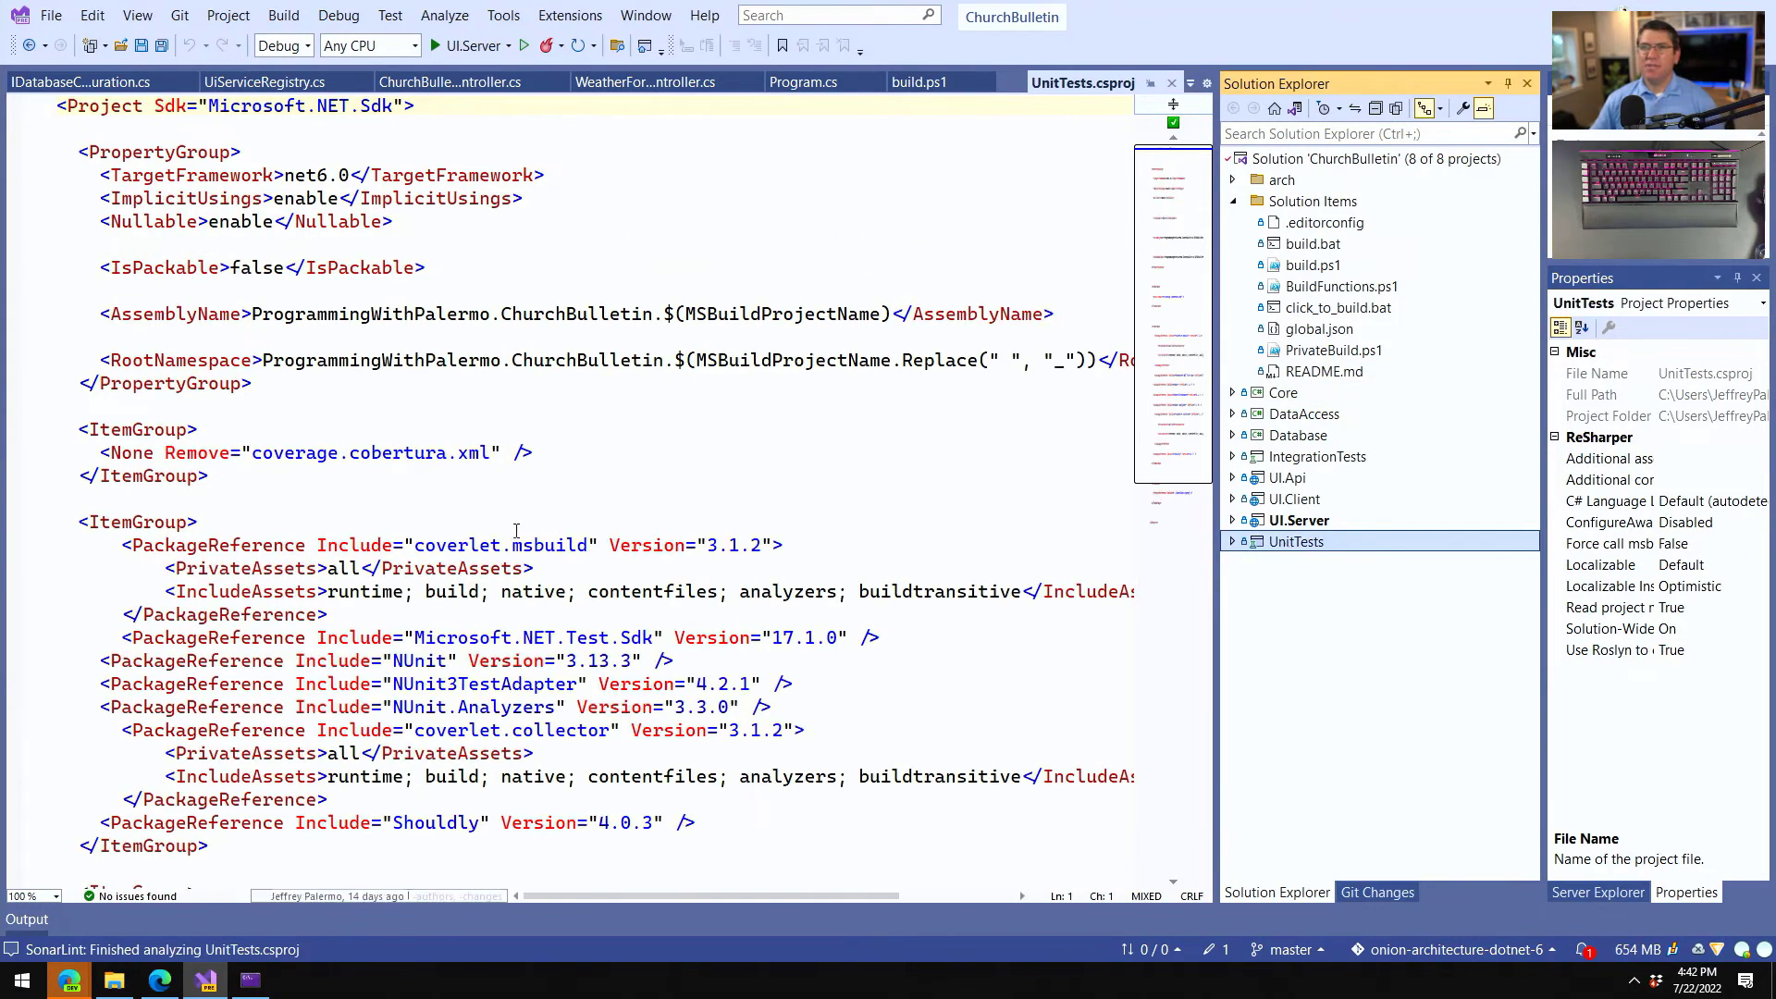
{"action": "scroll", "scroll_direction": "down", "scroll_amount": 3}
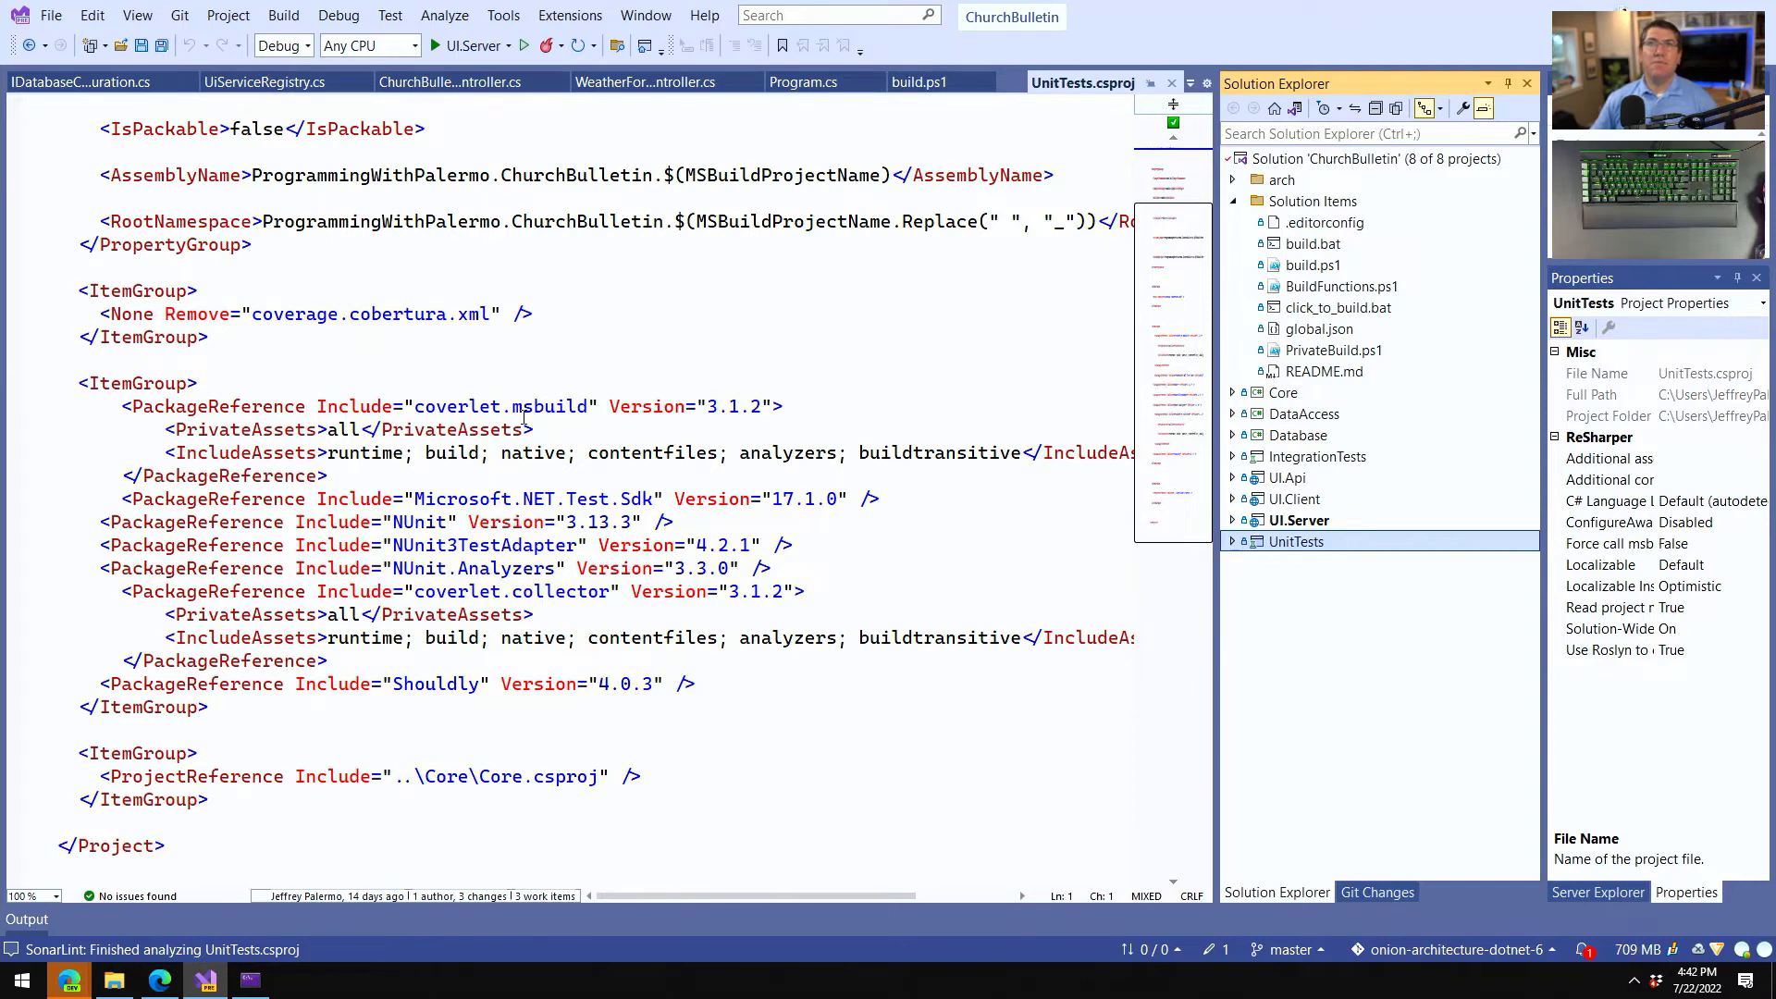
{"action": "mouse_move", "coordinate": [1282, 475]}
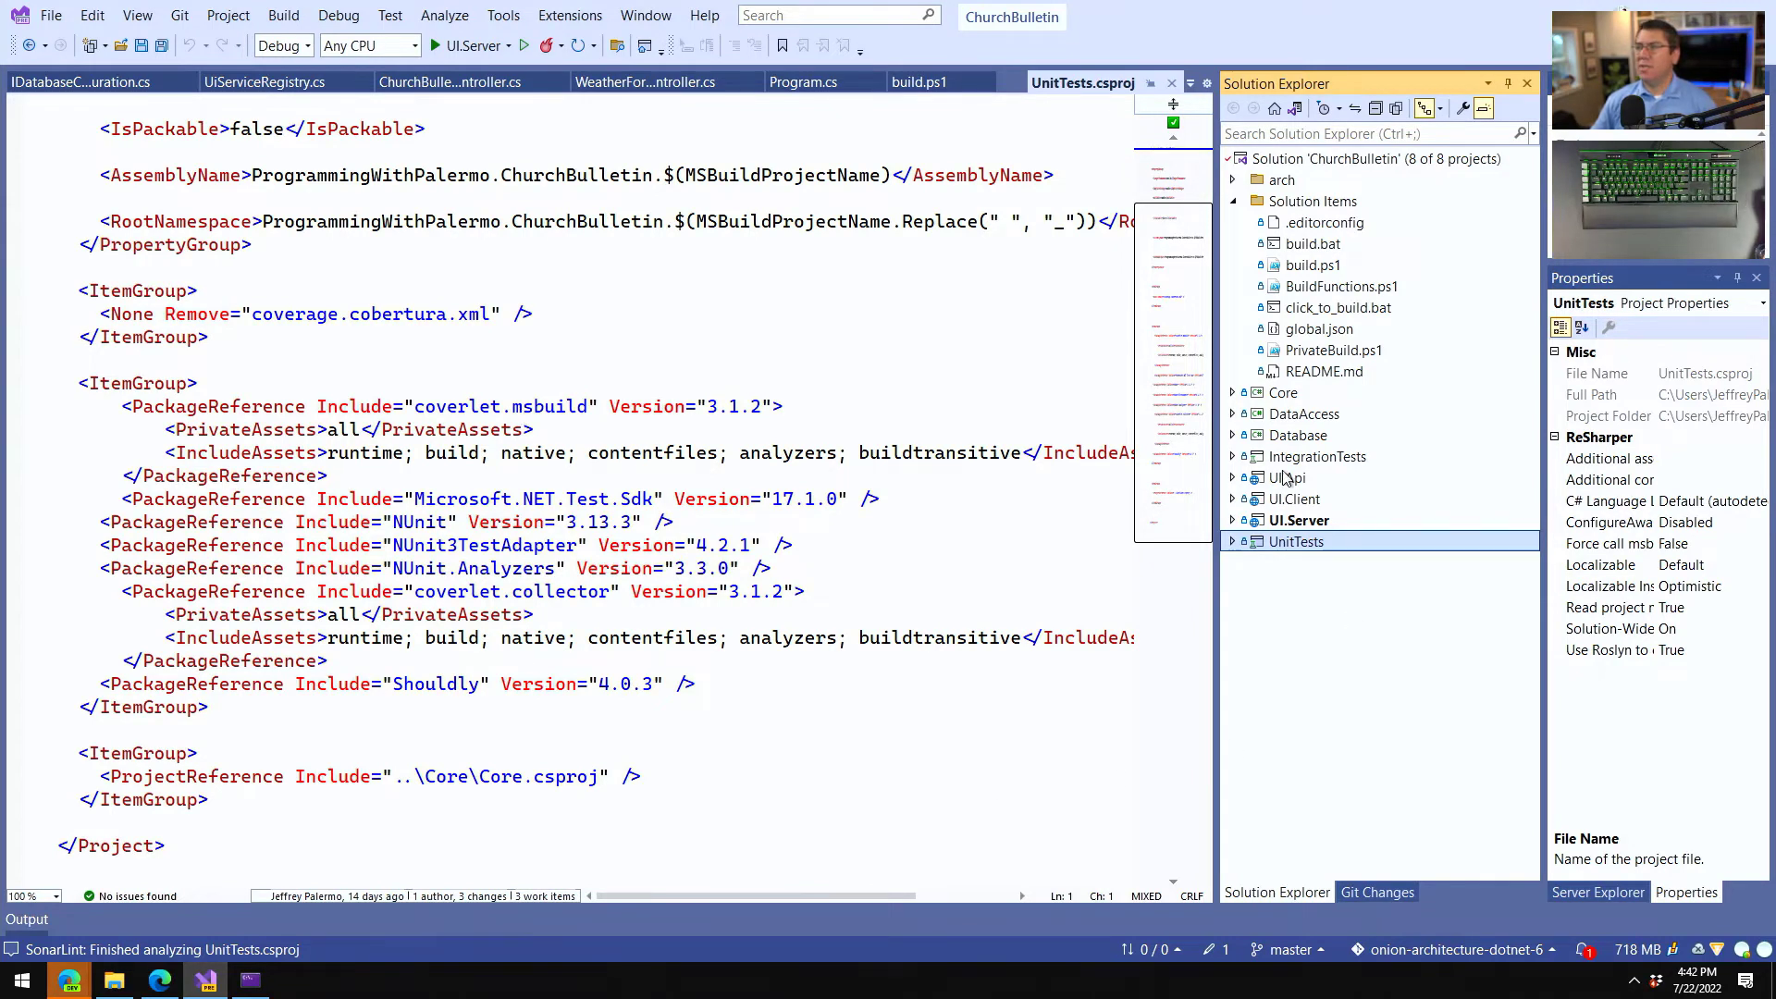
{"action": "left_click", "coordinate": [1317, 455]}
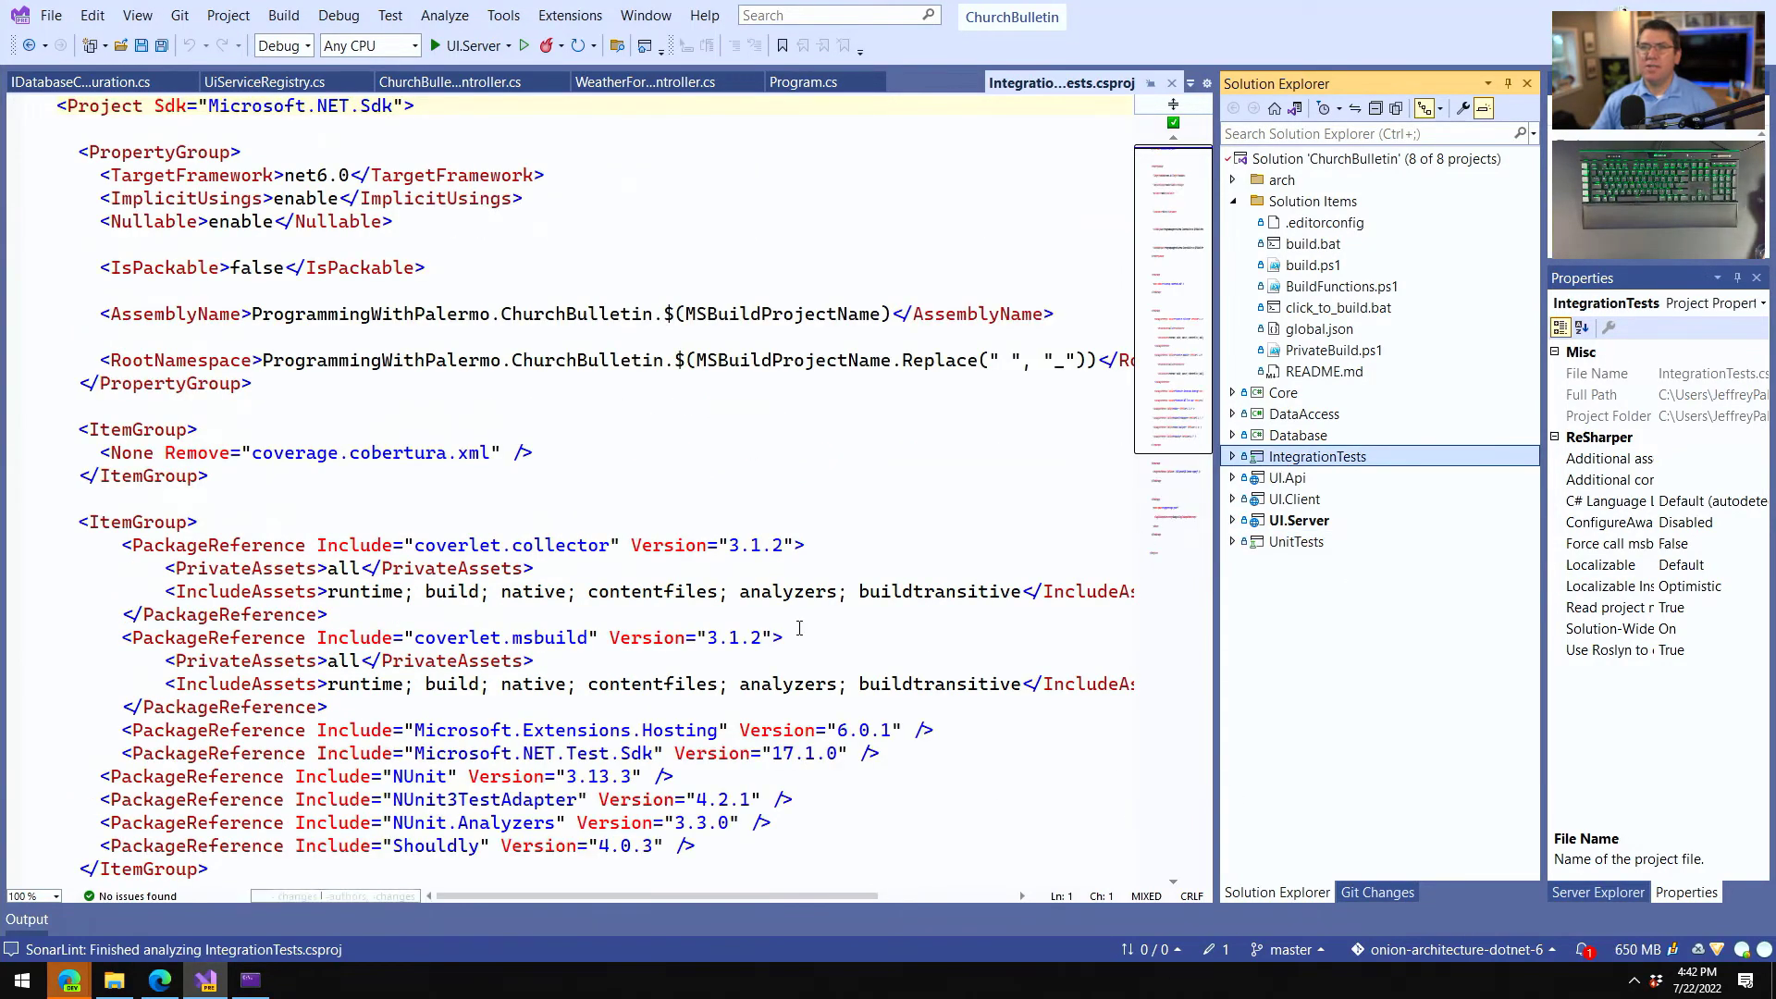
{"action": "scroll", "scroll_direction": "down", "scroll_amount": 3}
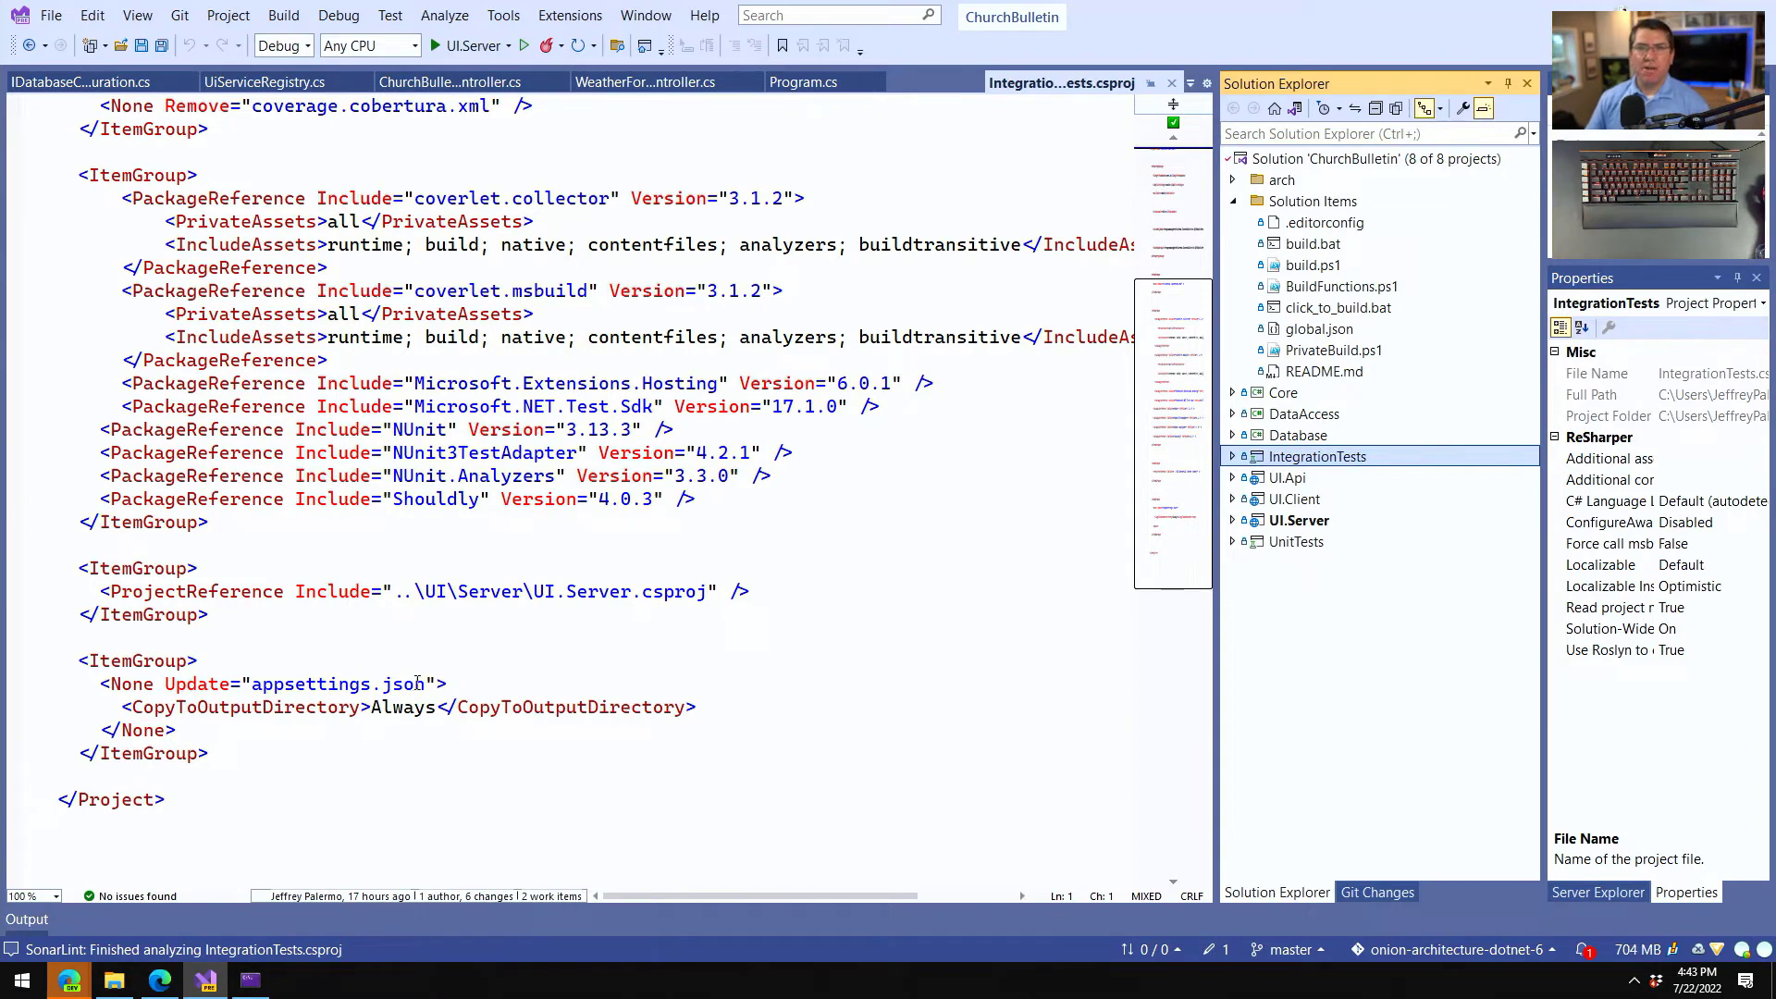
{"action": "mouse_move", "coordinate": [593, 420]}
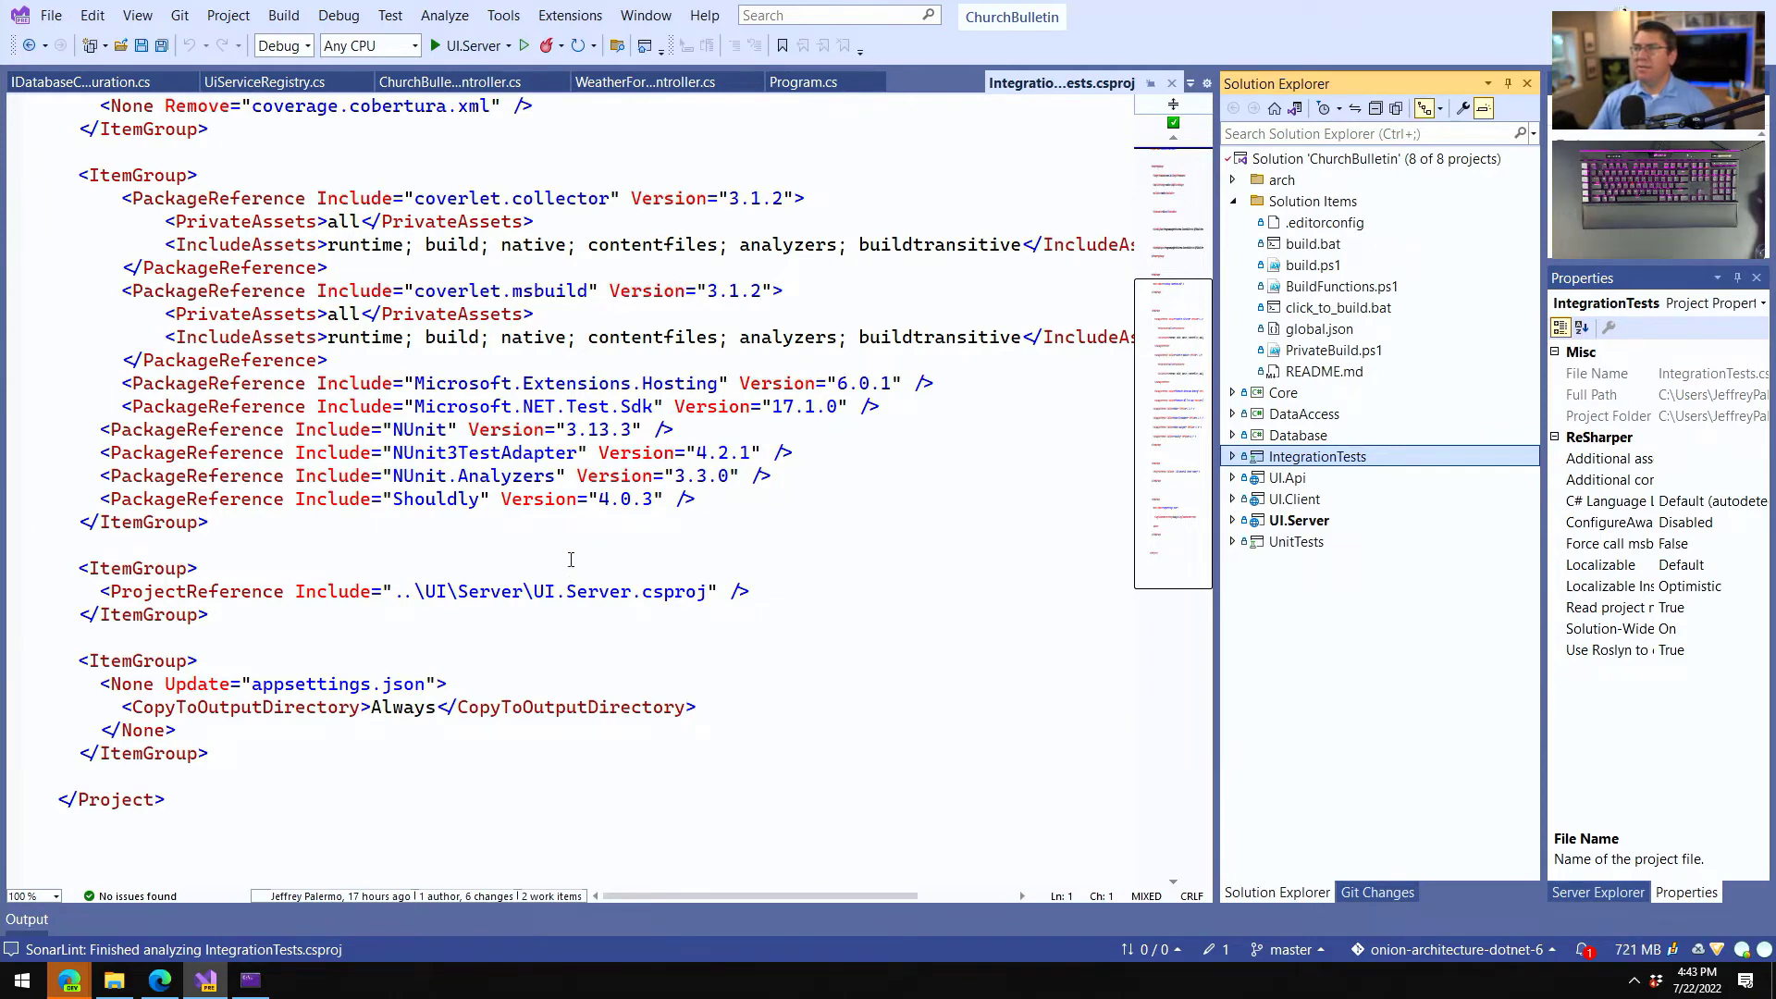
{"action": "mouse_move", "coordinate": [276, 976]}
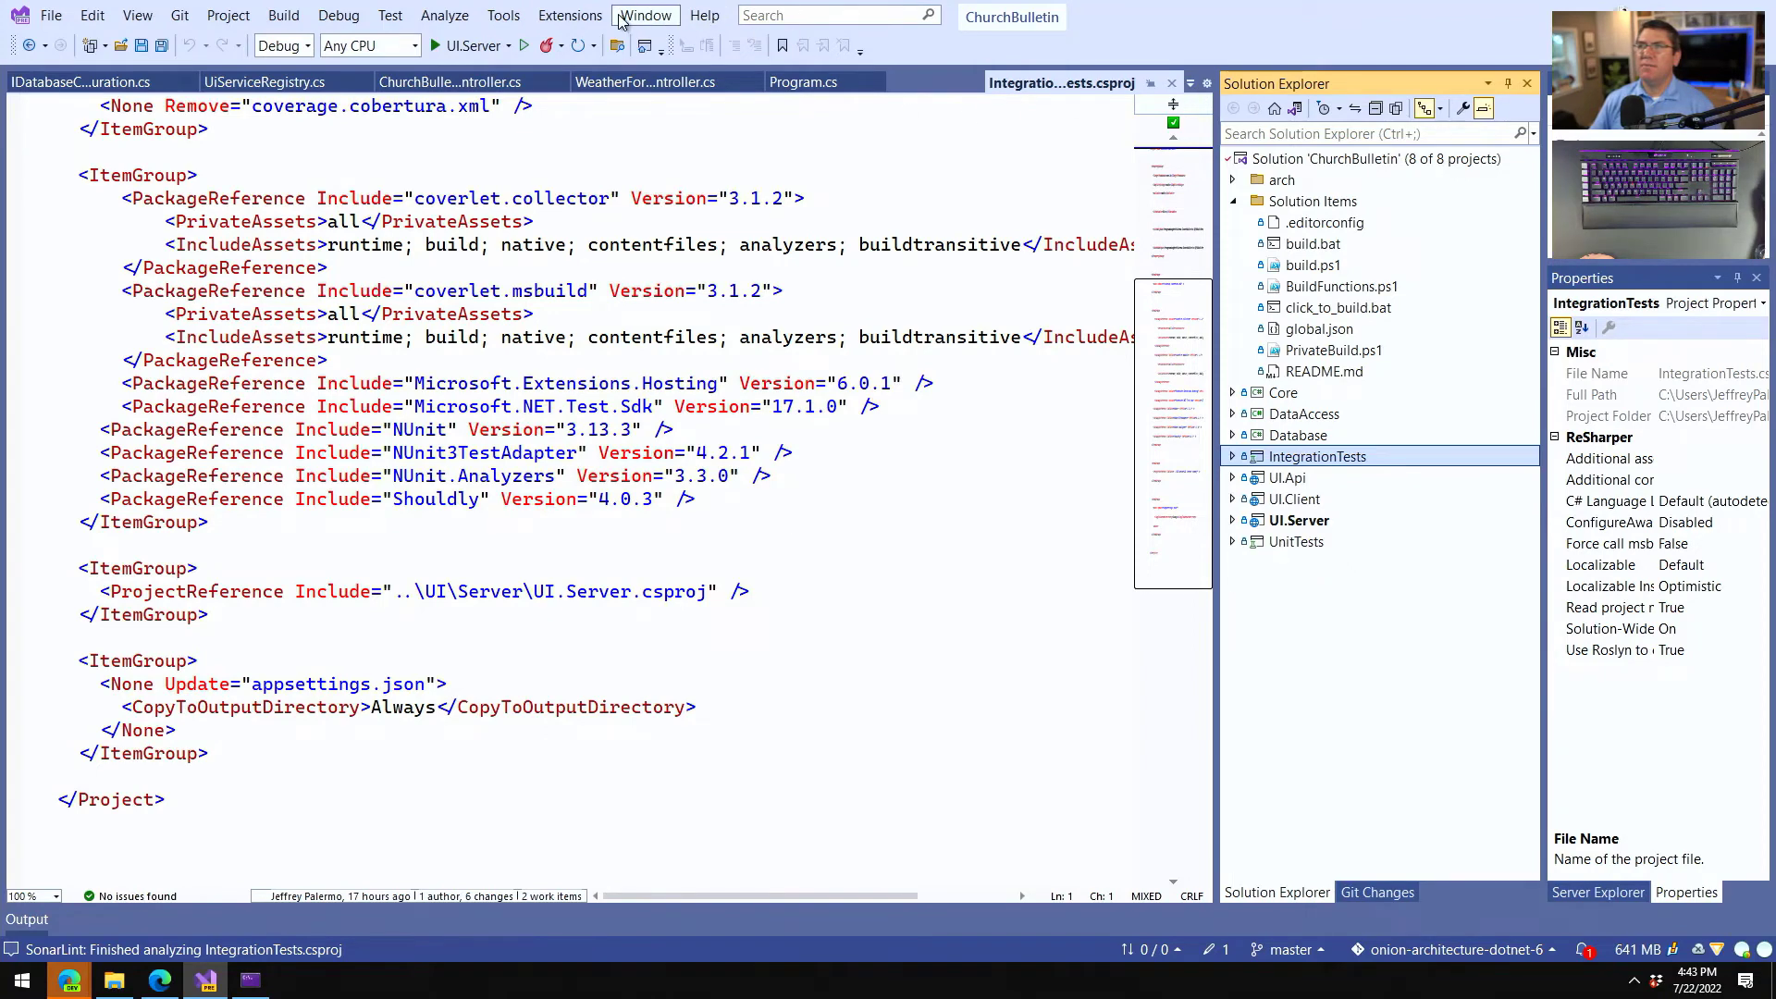
Run .\PrivateBuild.ps1 in Developer PowerShell, passing all 3 integration tests with a coverage report.
{"action": "left_click", "coordinate": [644, 15]}
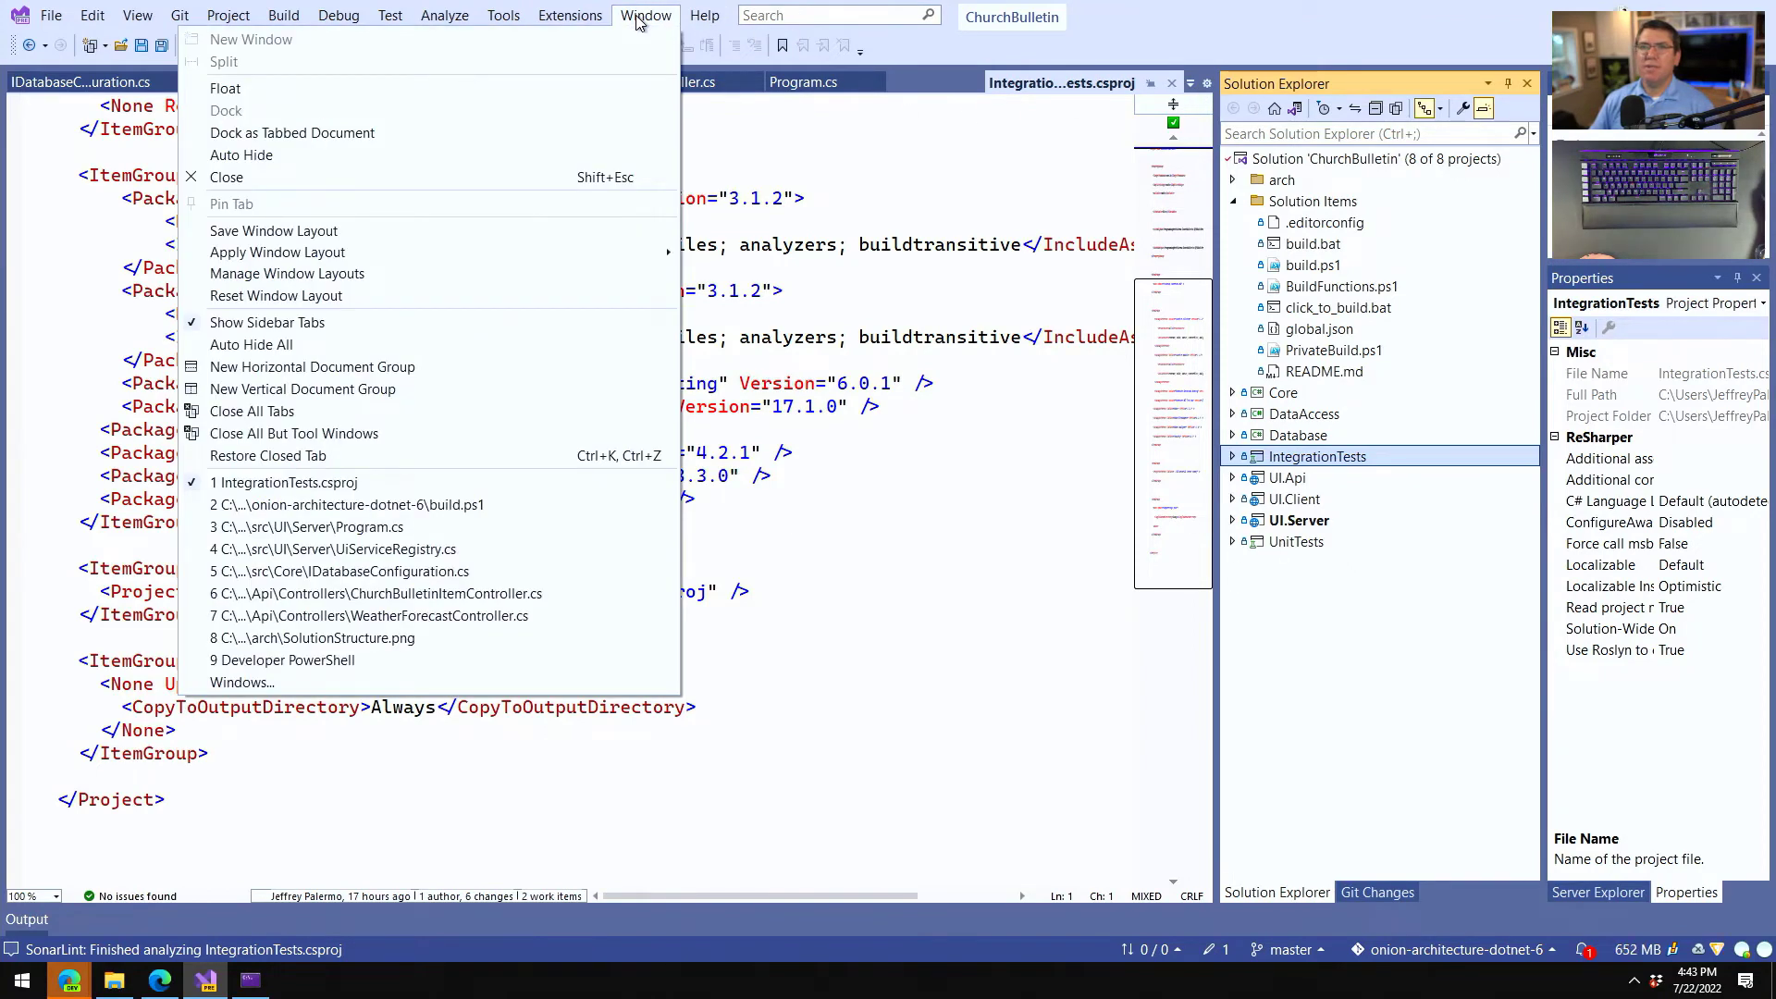
{"action": "left_click", "coordinate": [291, 659]}
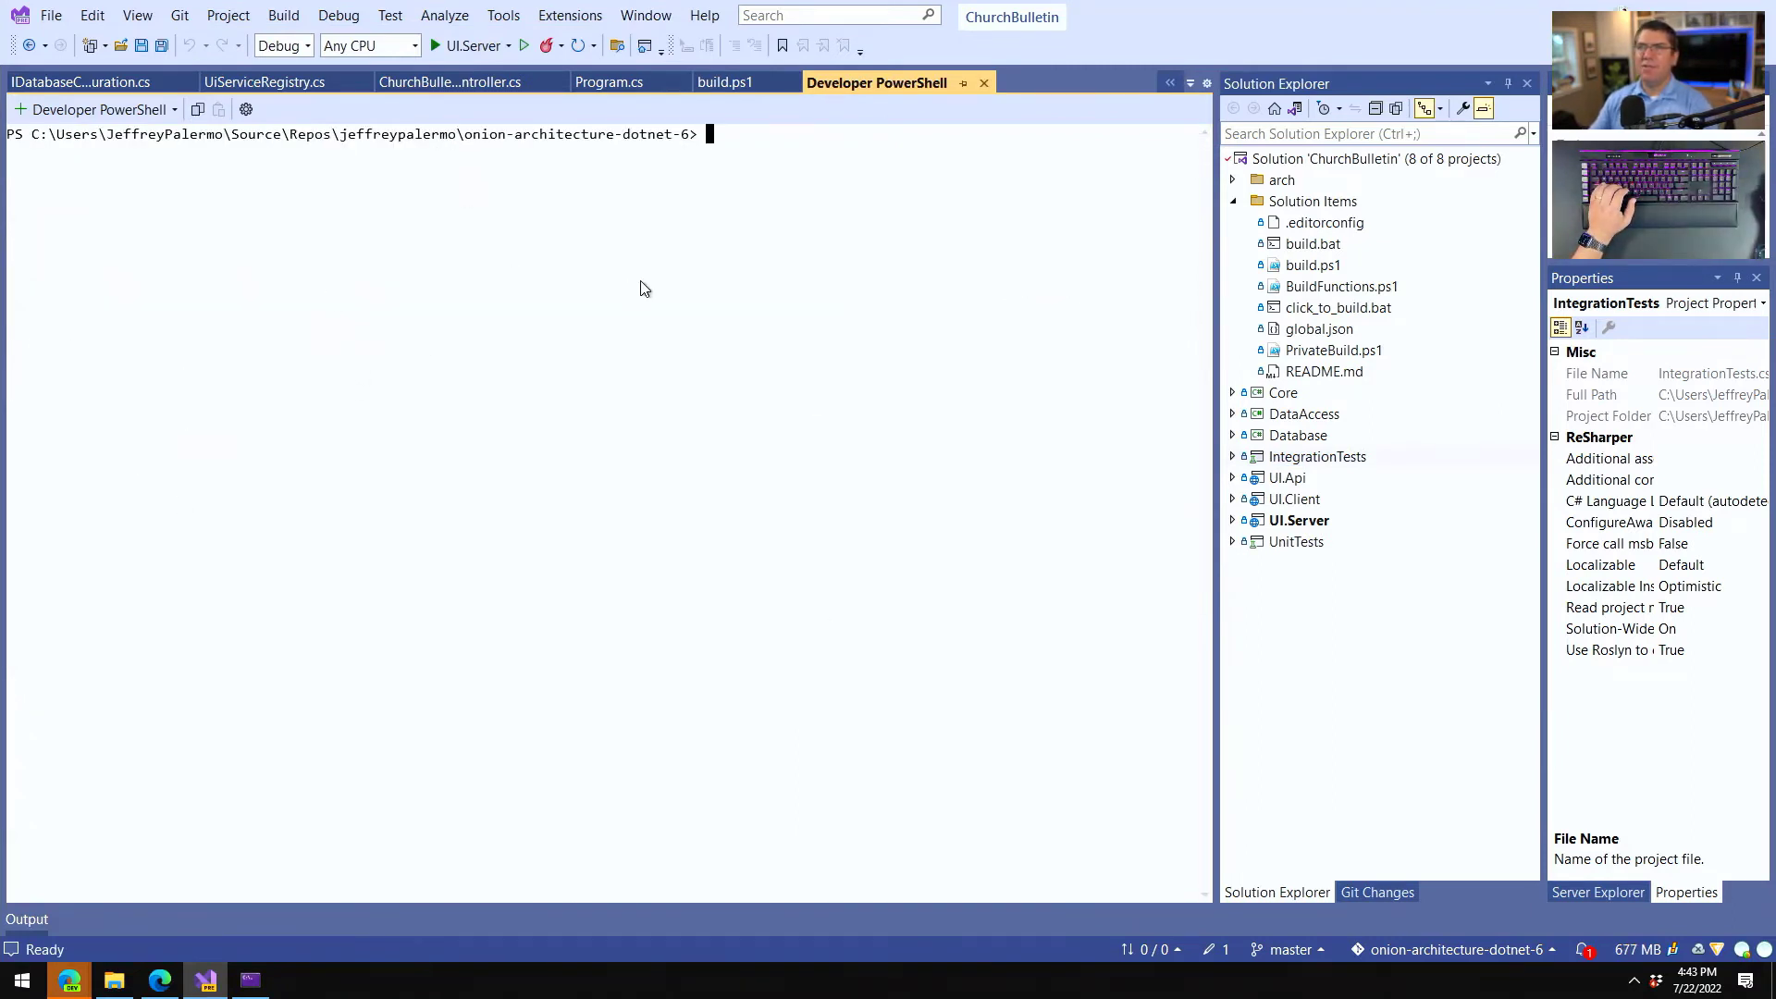
{"action": "mouse_move", "coordinate": [135, 15]}
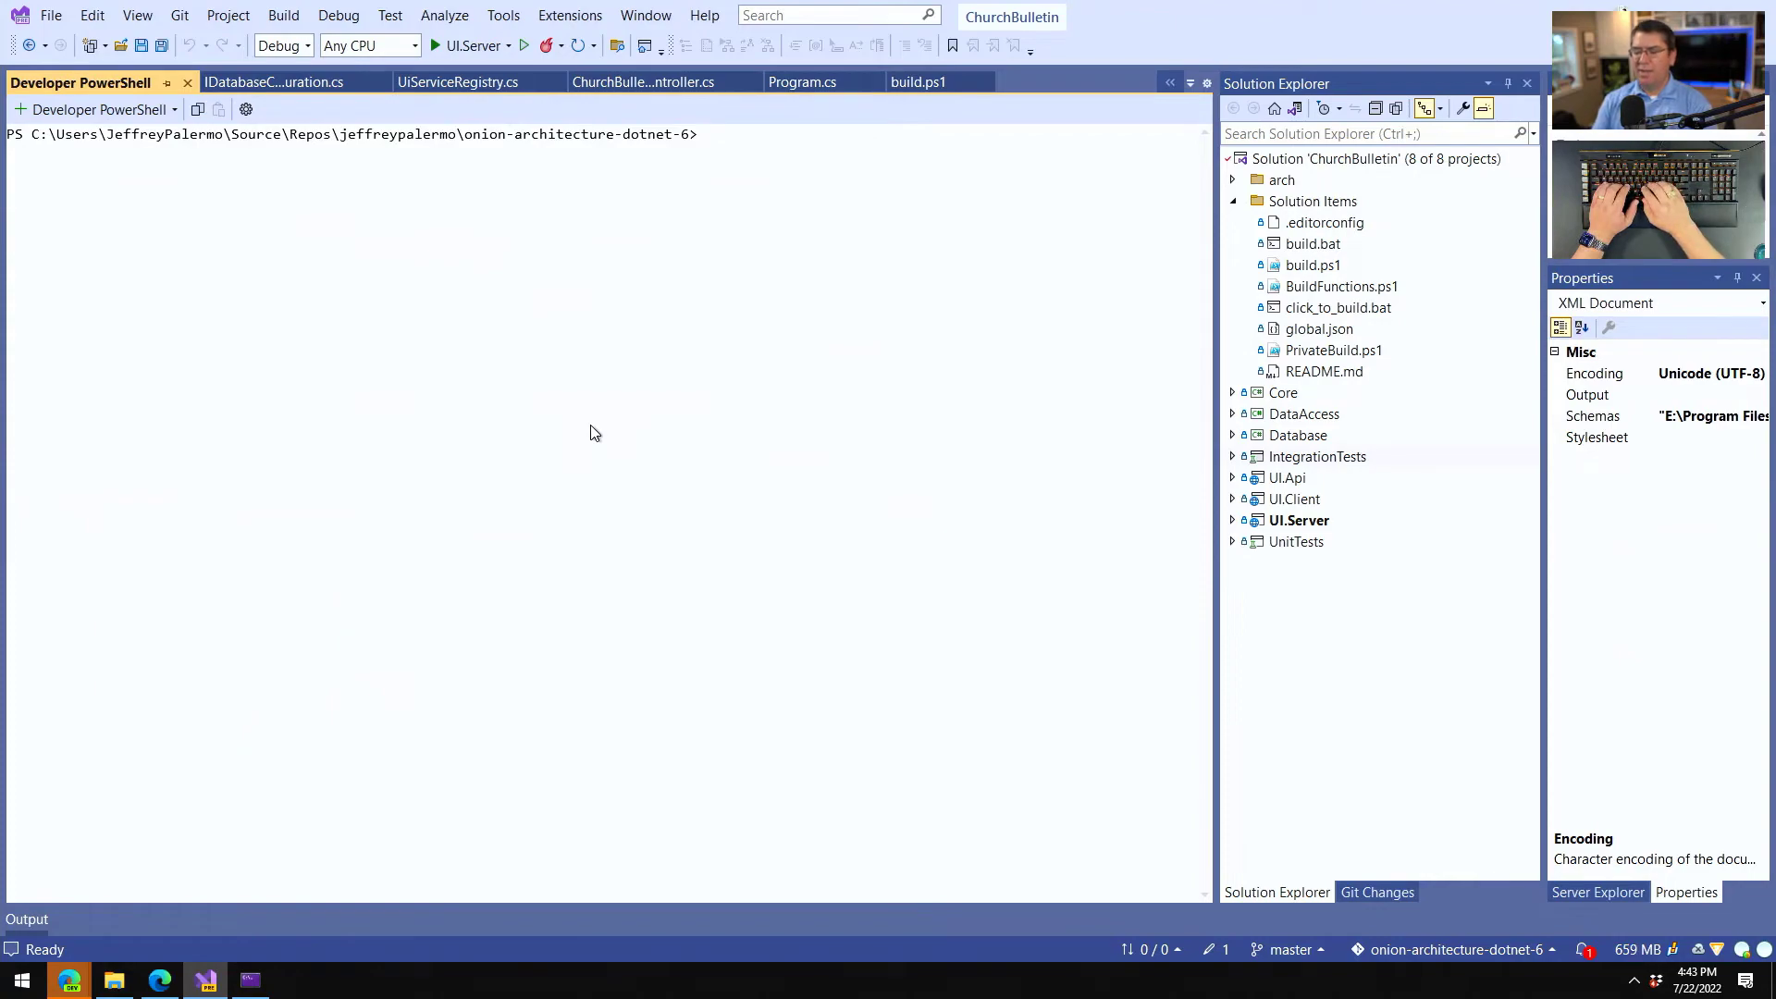
{"action": "type", "text": ".\\PrivateBuild.ps1"}
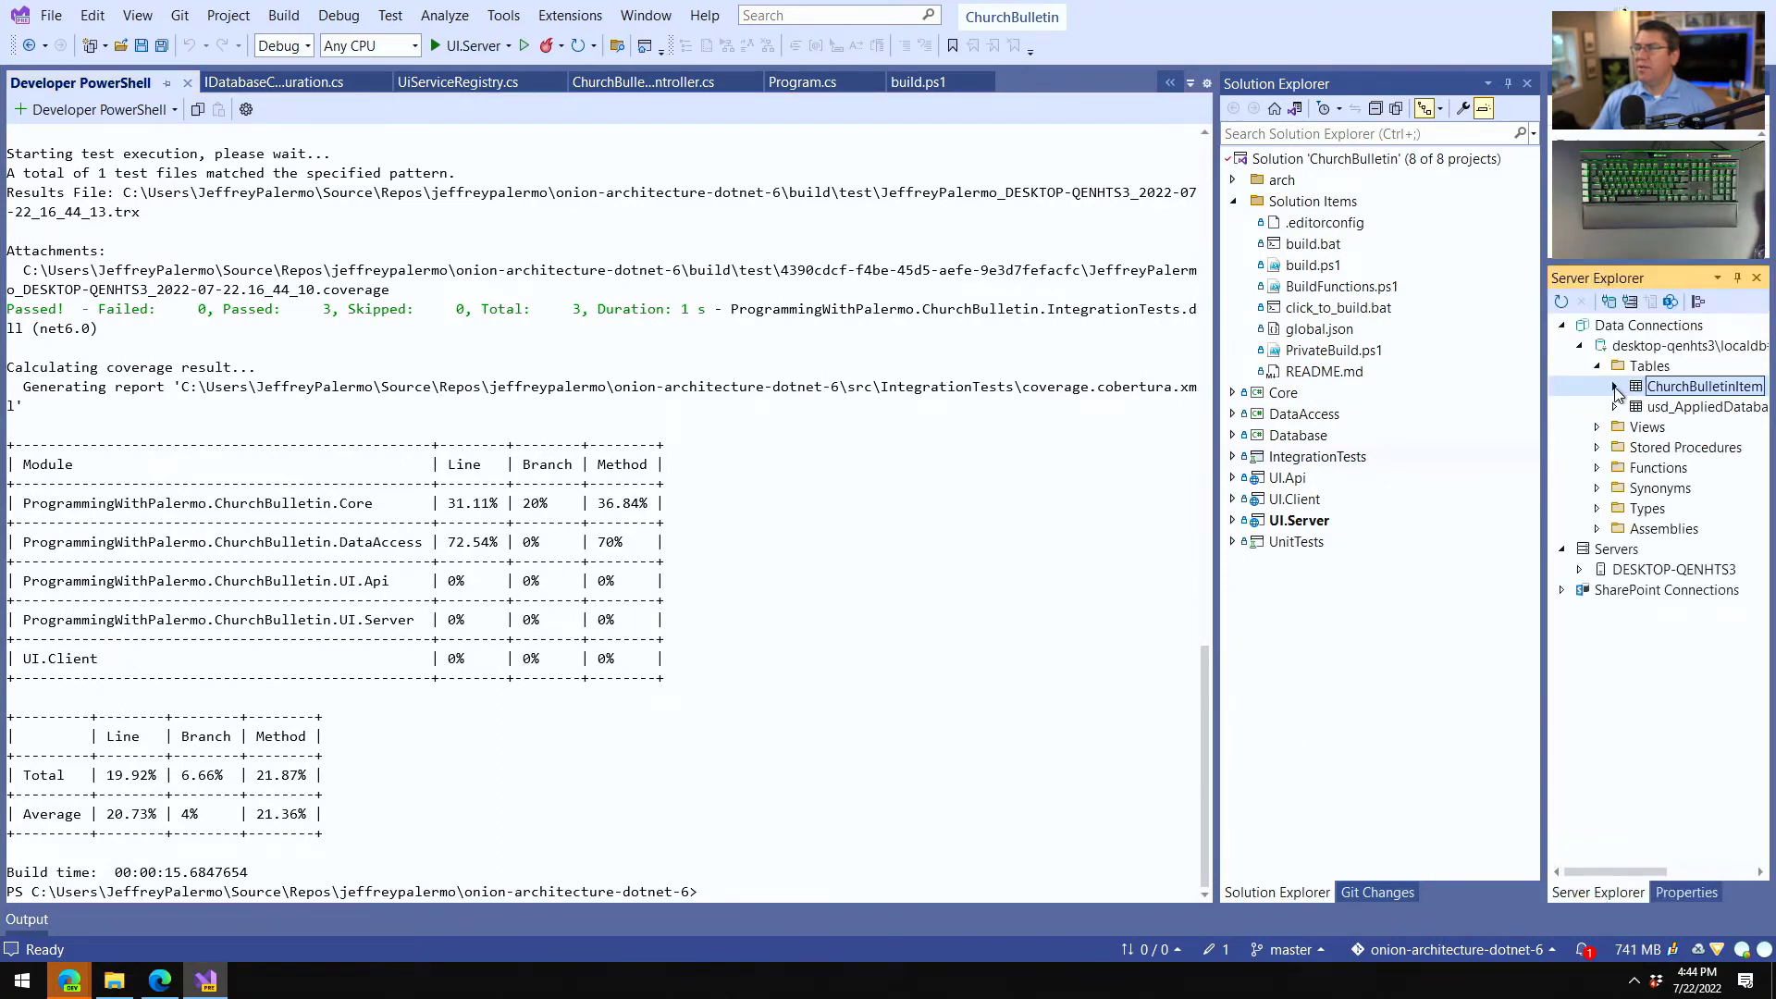
Show the ChurchBulletinItem table data with its four seeded test rows.
{"action": "right_click", "coordinate": [1702, 386]}
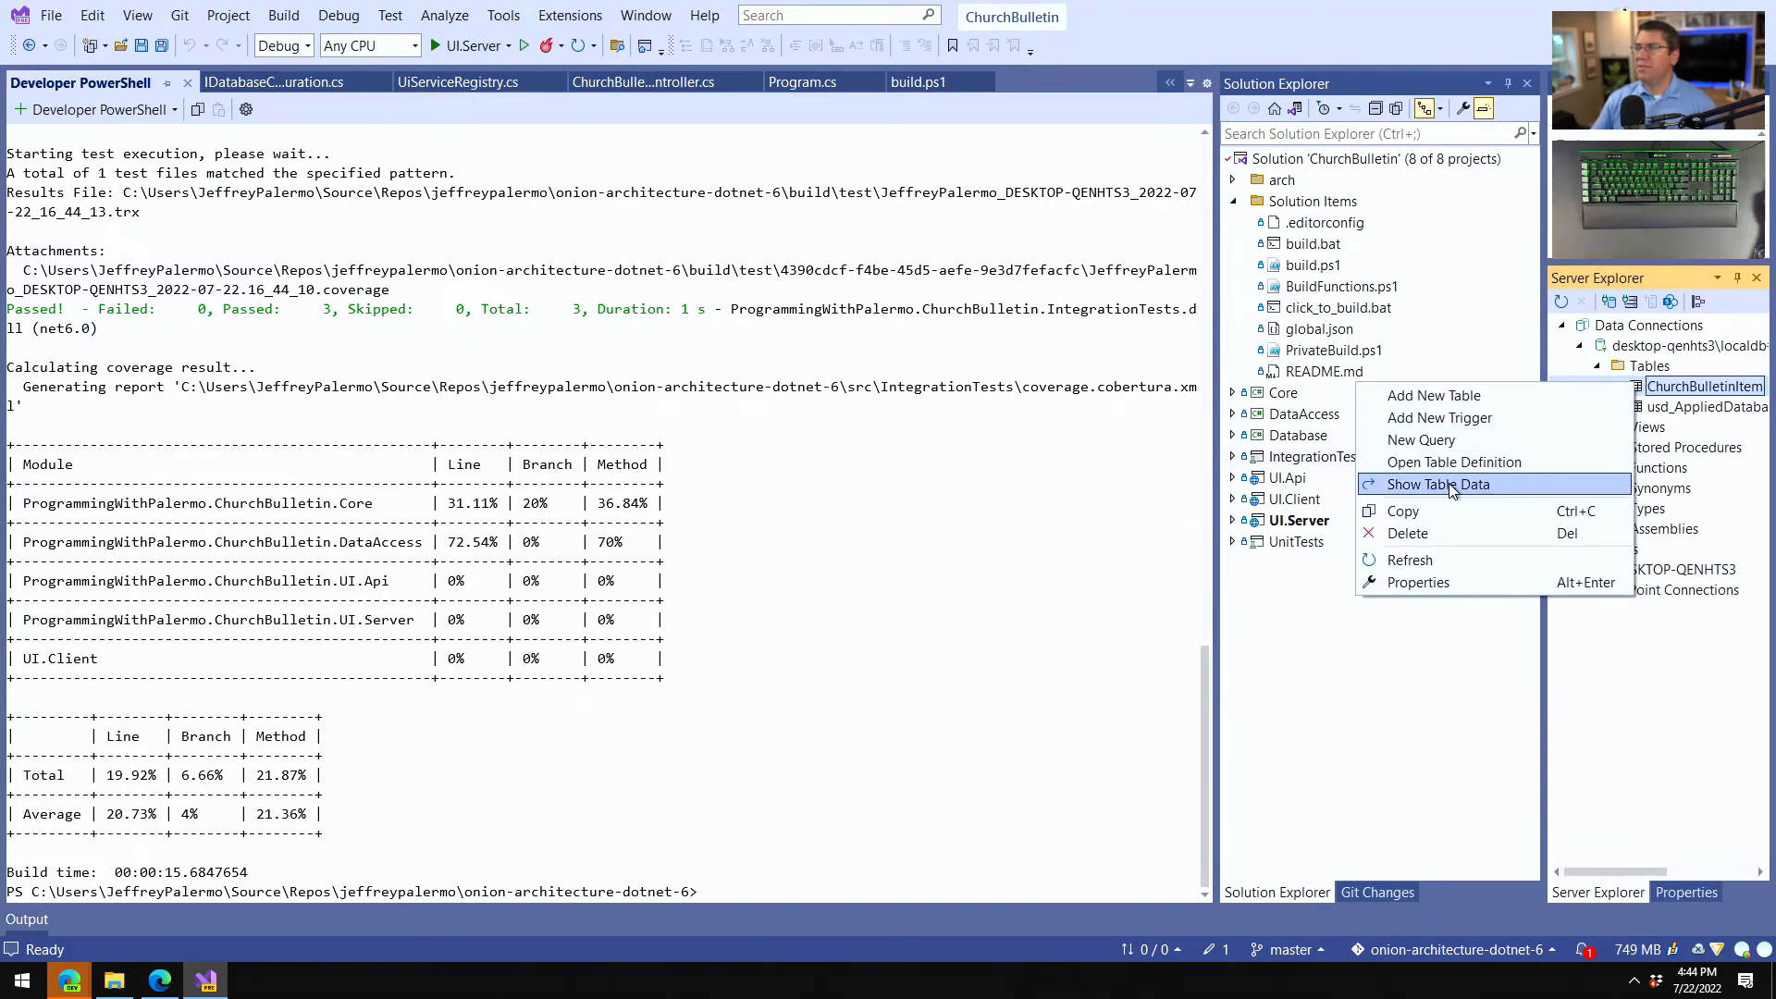
{"action": "left_click", "coordinate": [1440, 483]}
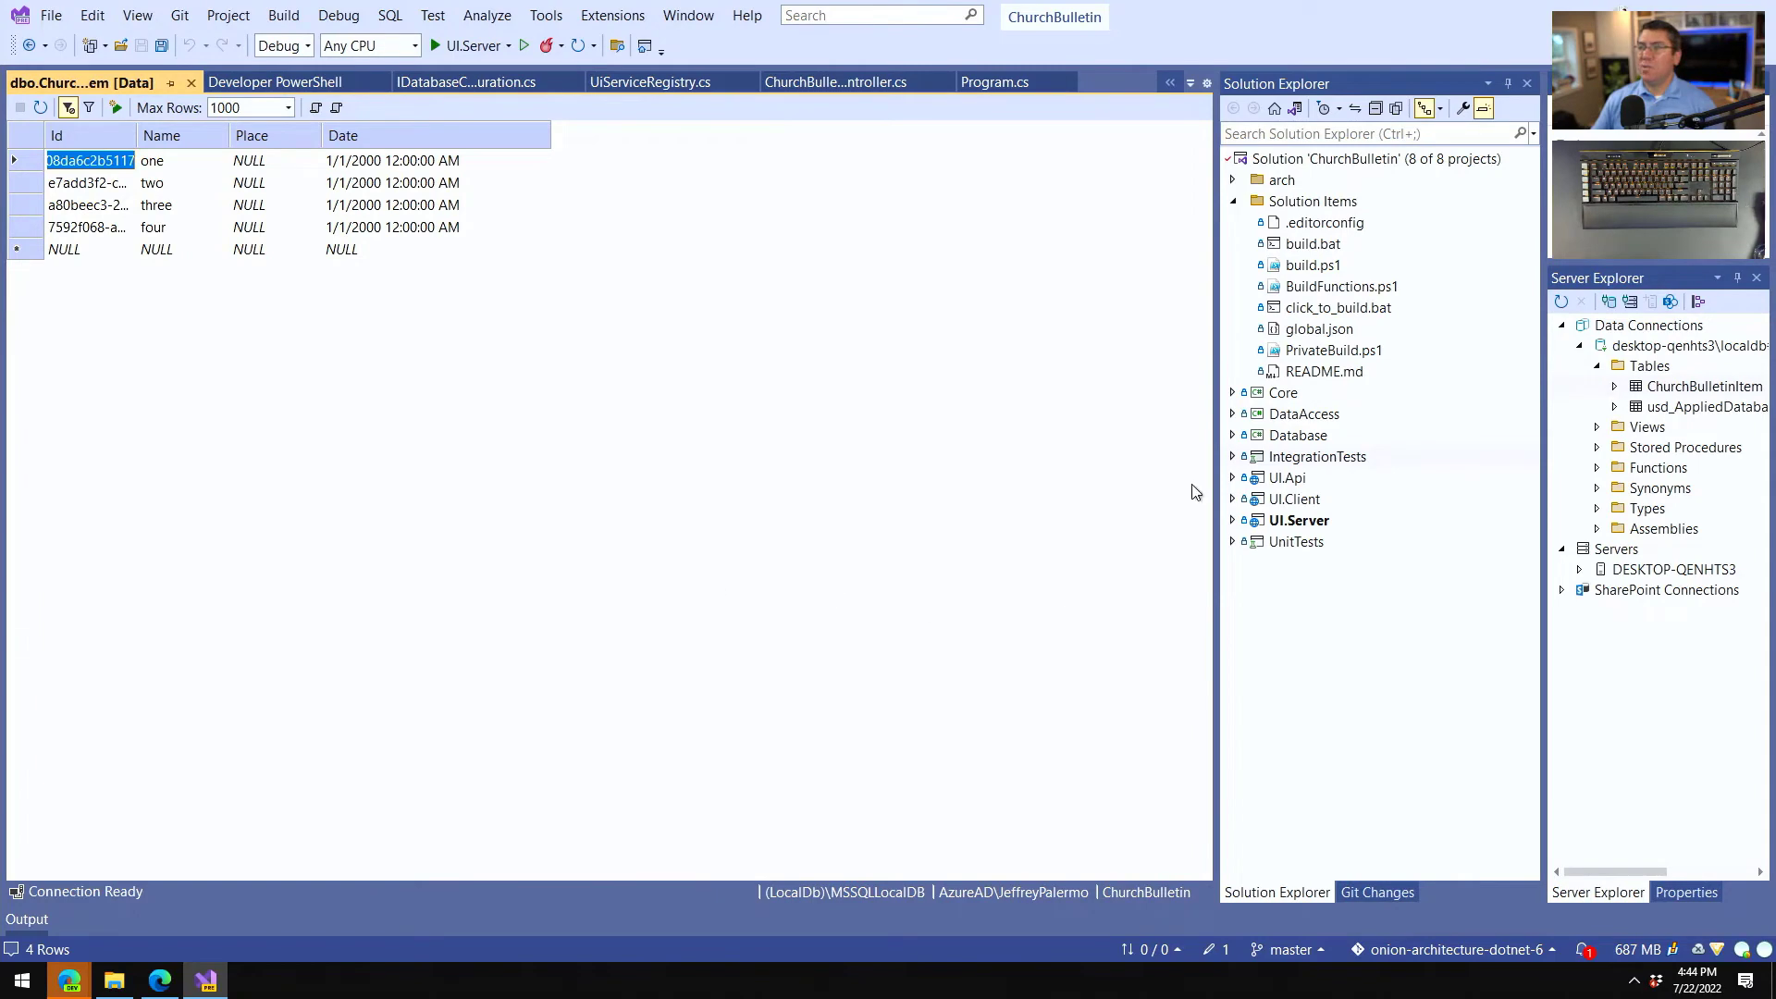
{"action": "left_click", "coordinate": [1315, 457]}
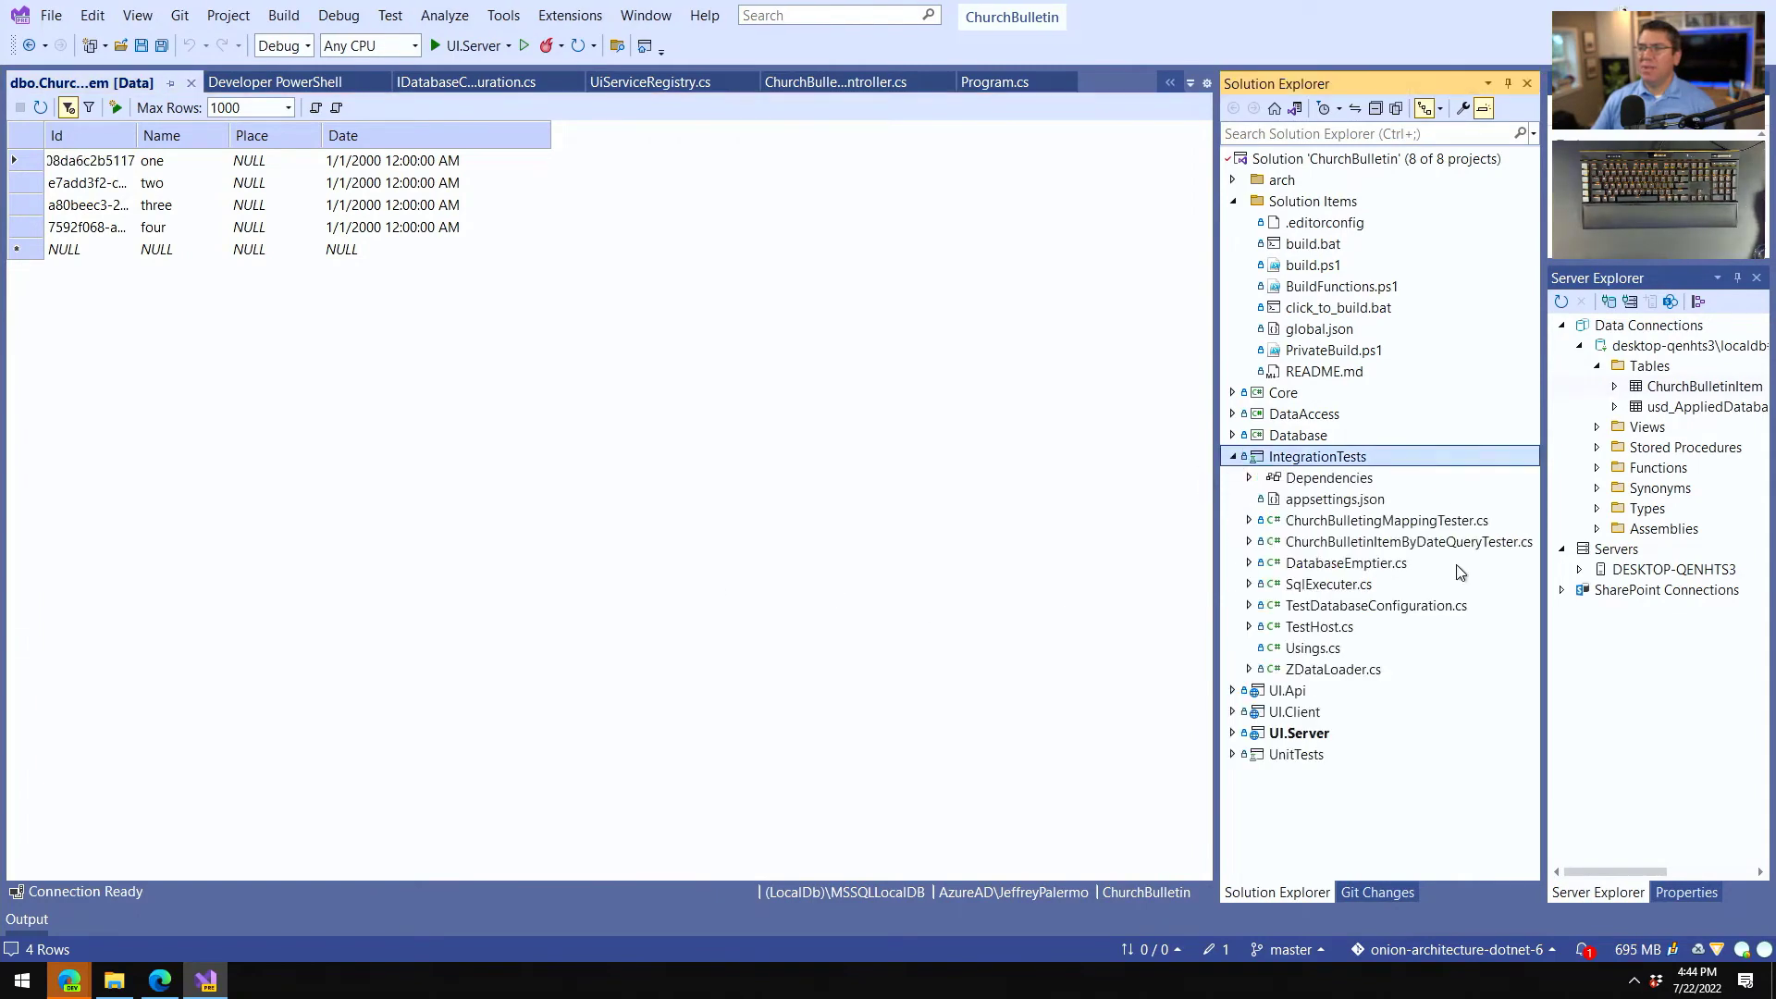
Open ZDataLoader.cs in IntegrationTests and pick out the class that seeds the rows.
{"action": "double_click", "coordinate": [1334, 670]}
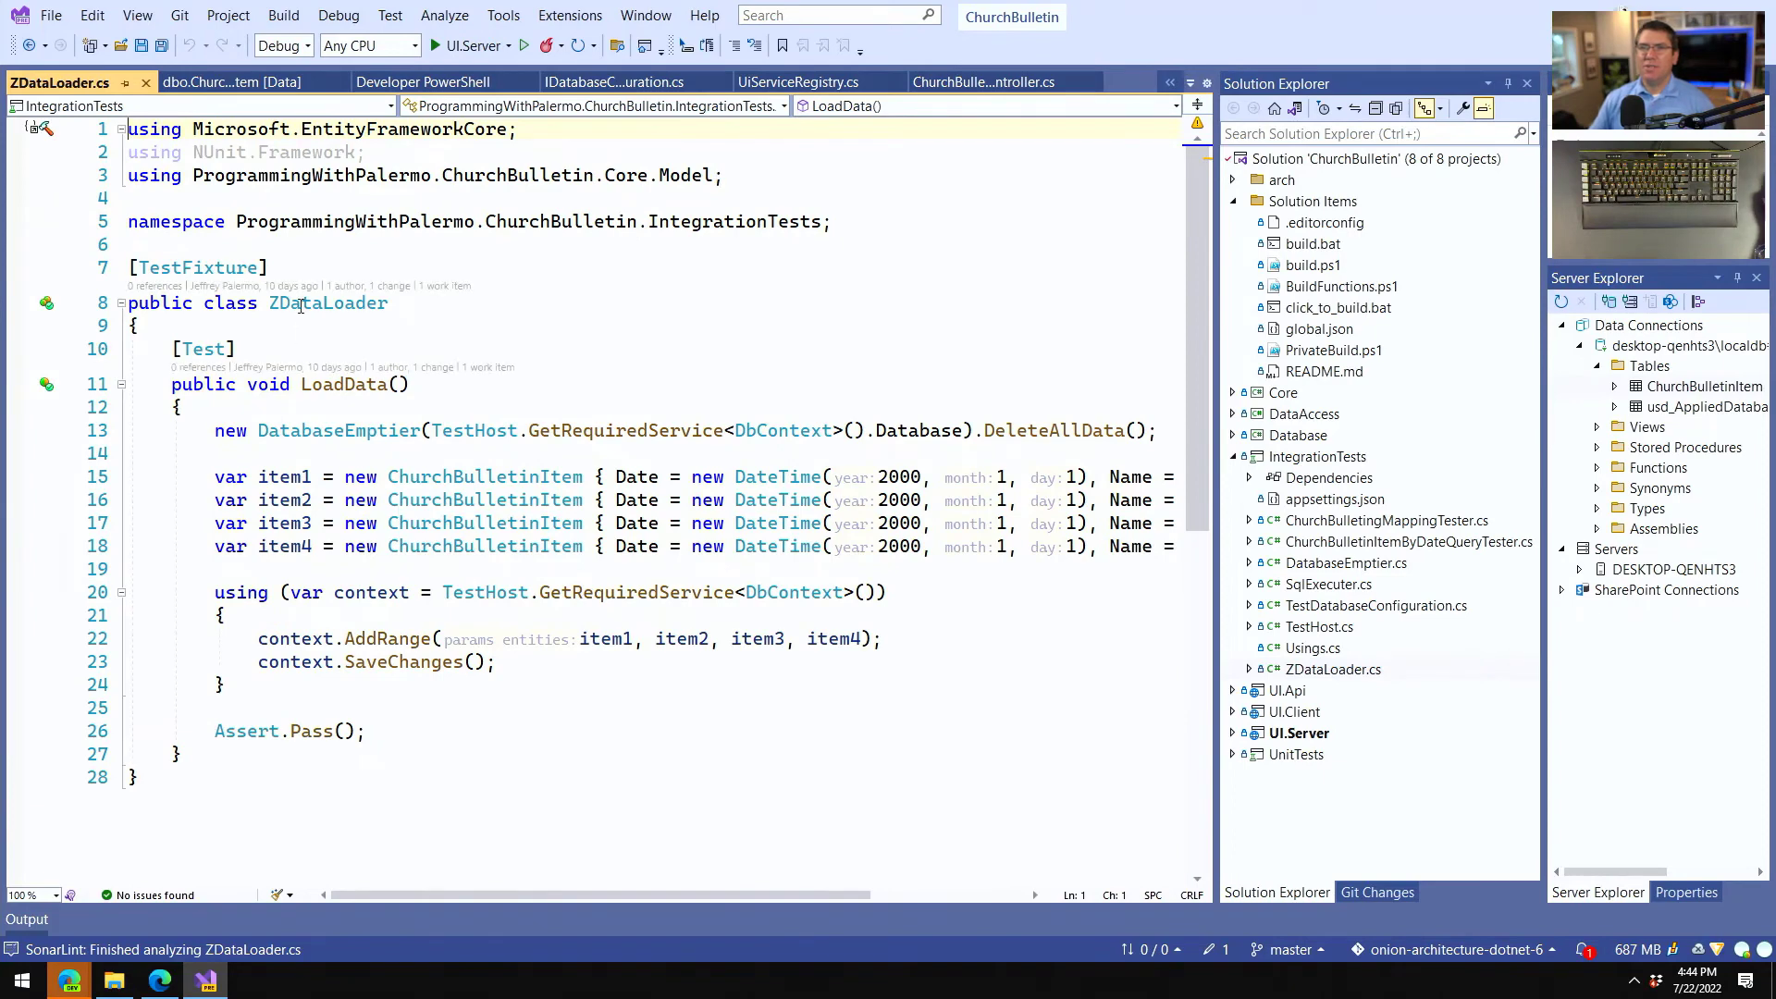
{"action": "double_click", "coordinate": [330, 301]}
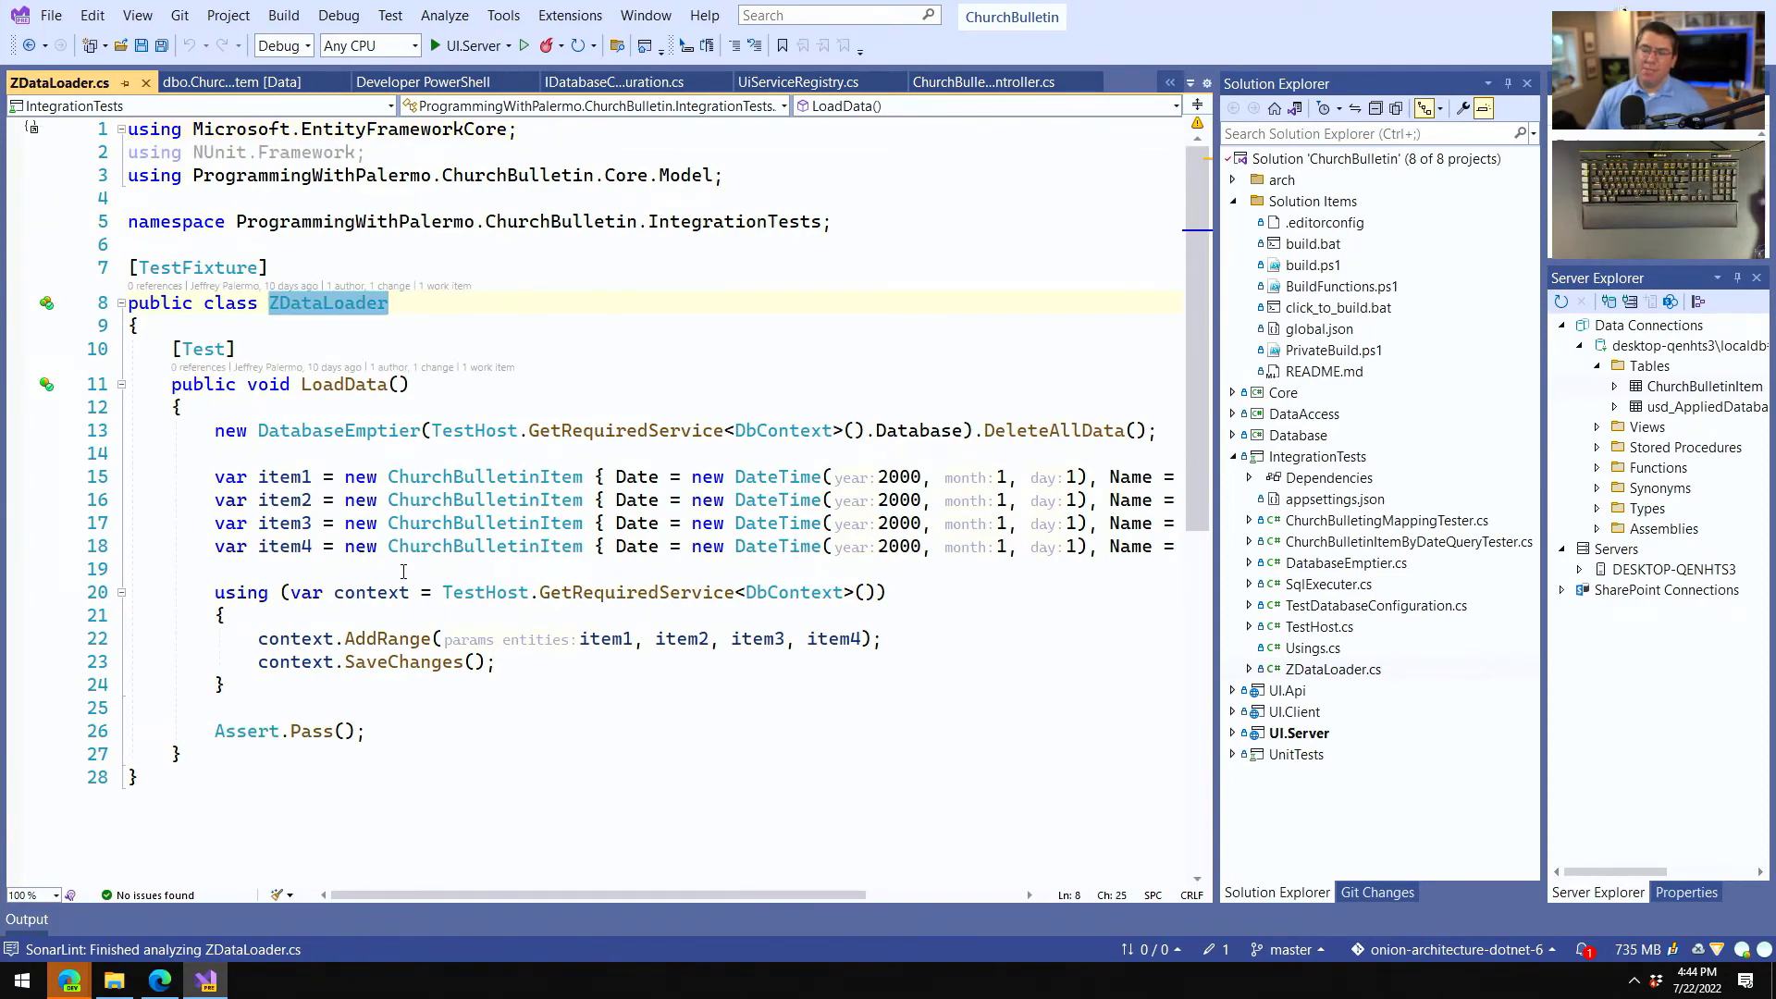